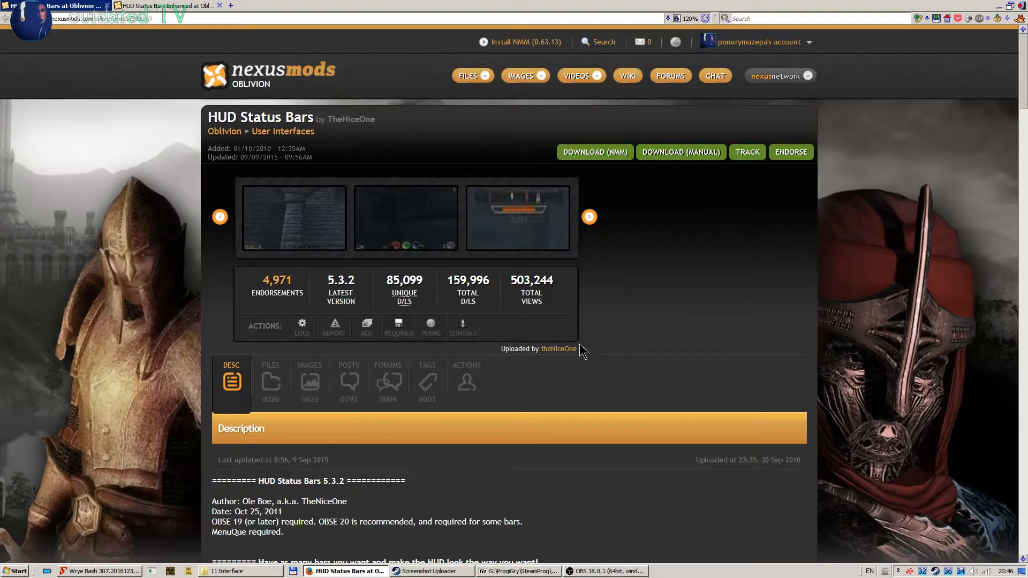
pyautogui.moveTo(599, 437)
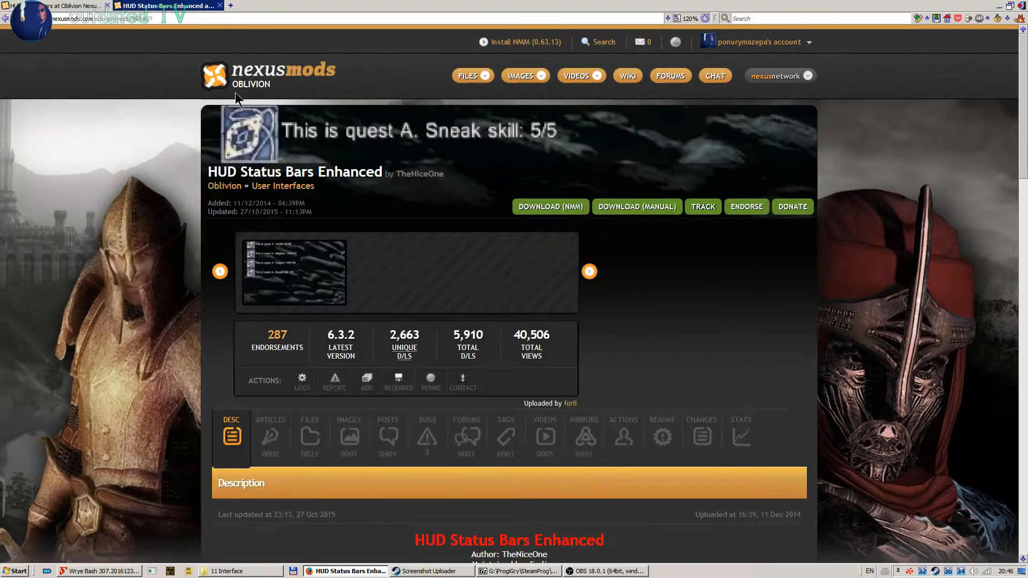
pyautogui.moveTo(329, 191)
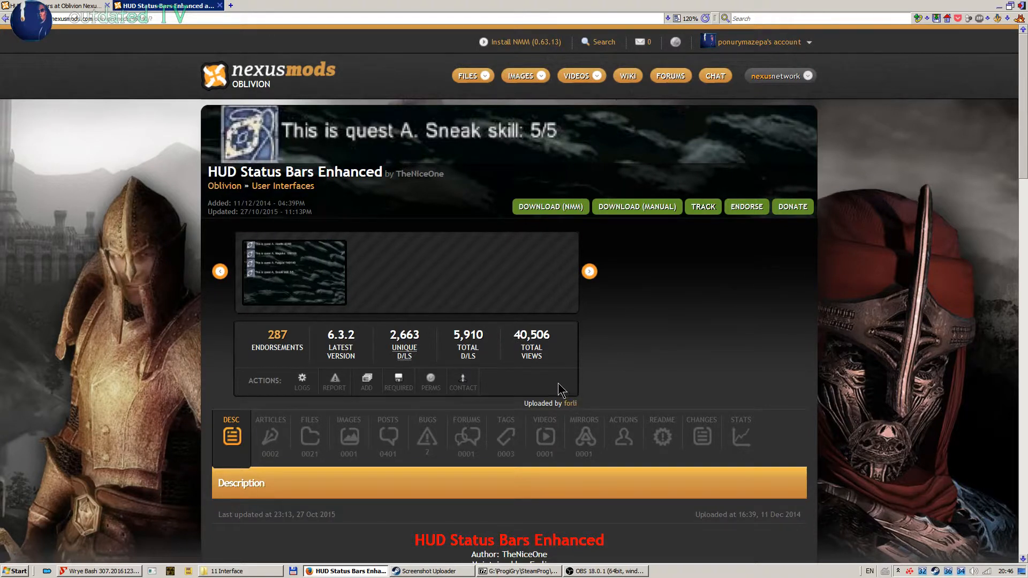
pyautogui.moveTo(574, 405)
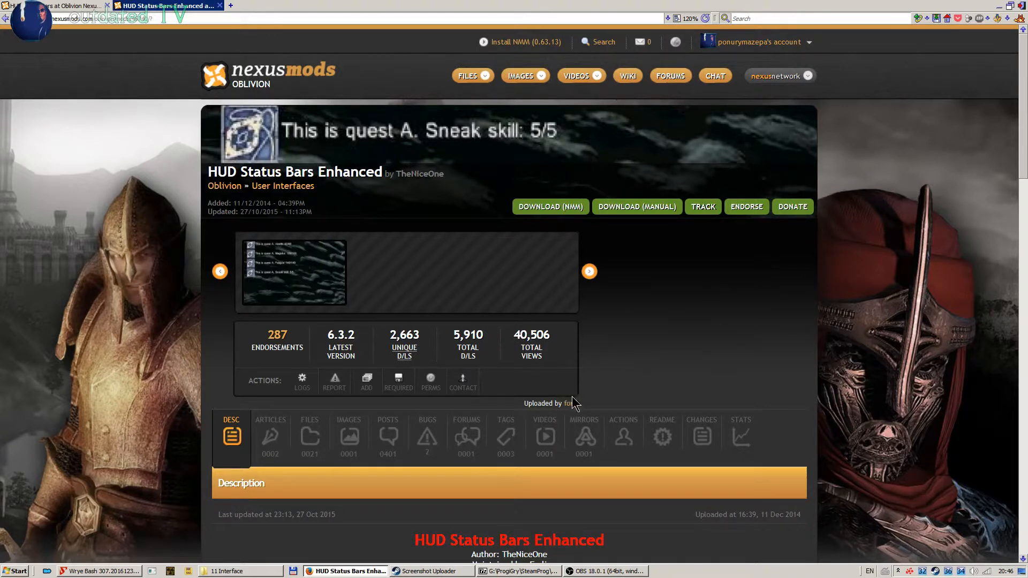
pyautogui.moveTo(208, 261)
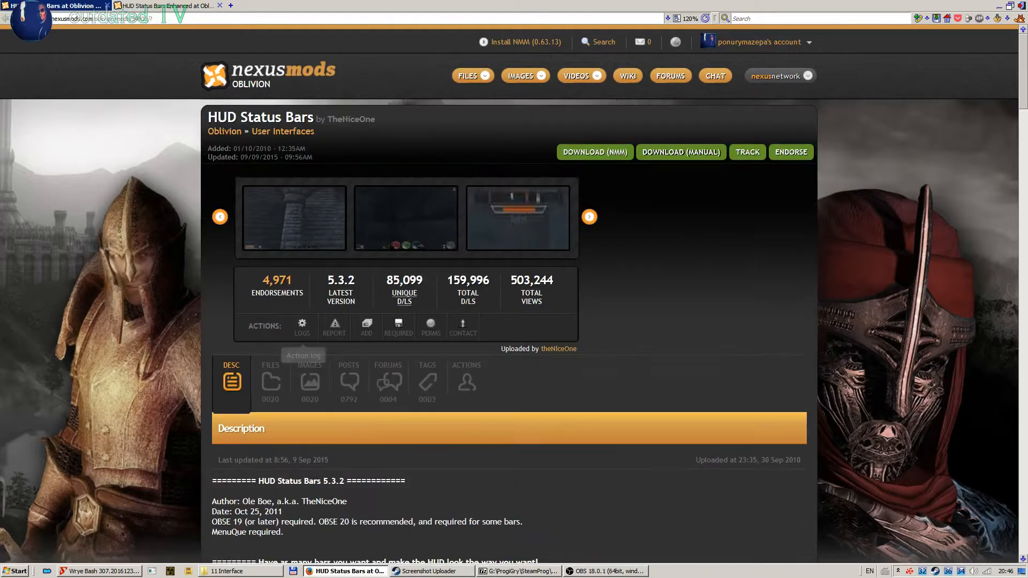
pyautogui.moveTo(625, 521)
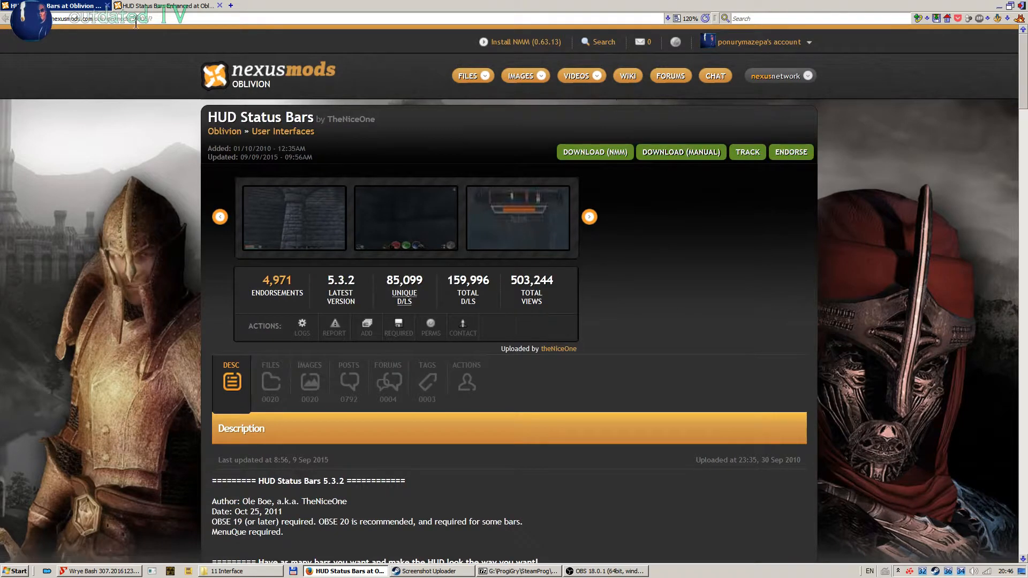
# Step: Start a manual download of the HUD Status Bars 5.3.2 main file via DownThemAll
pyautogui.click(160, 5)
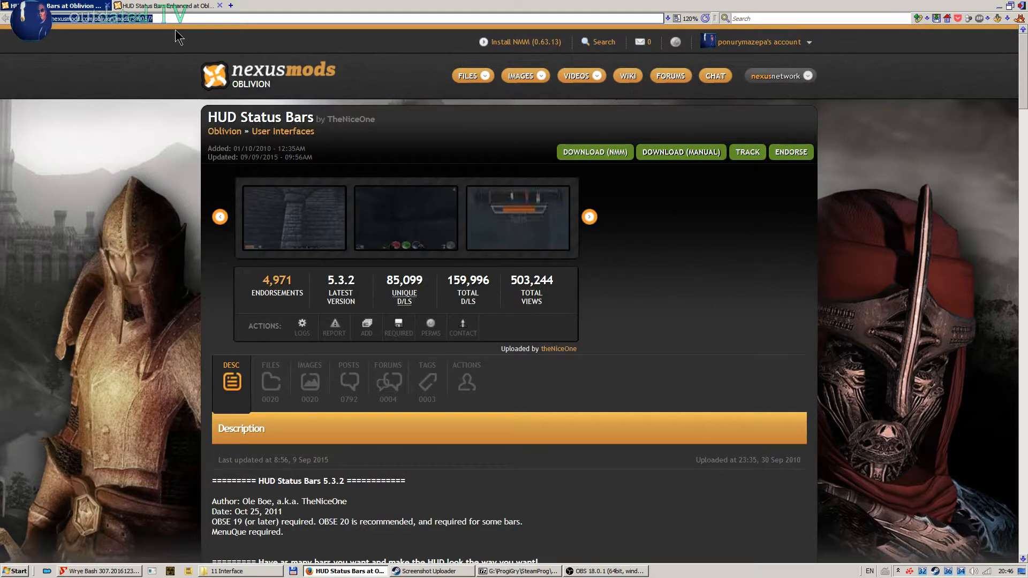
pyautogui.moveTo(334, 326)
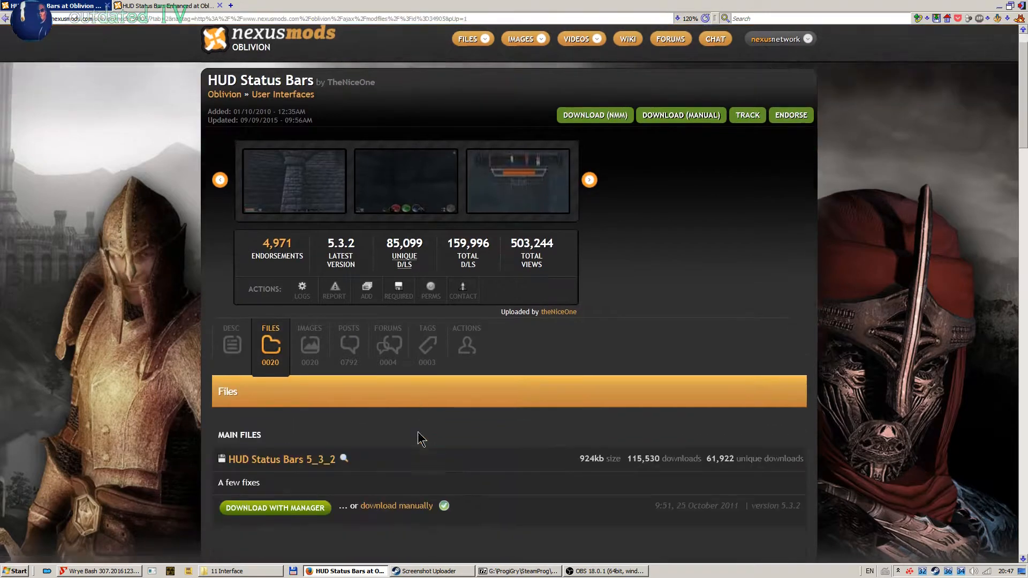
pyautogui.scroll(-3)
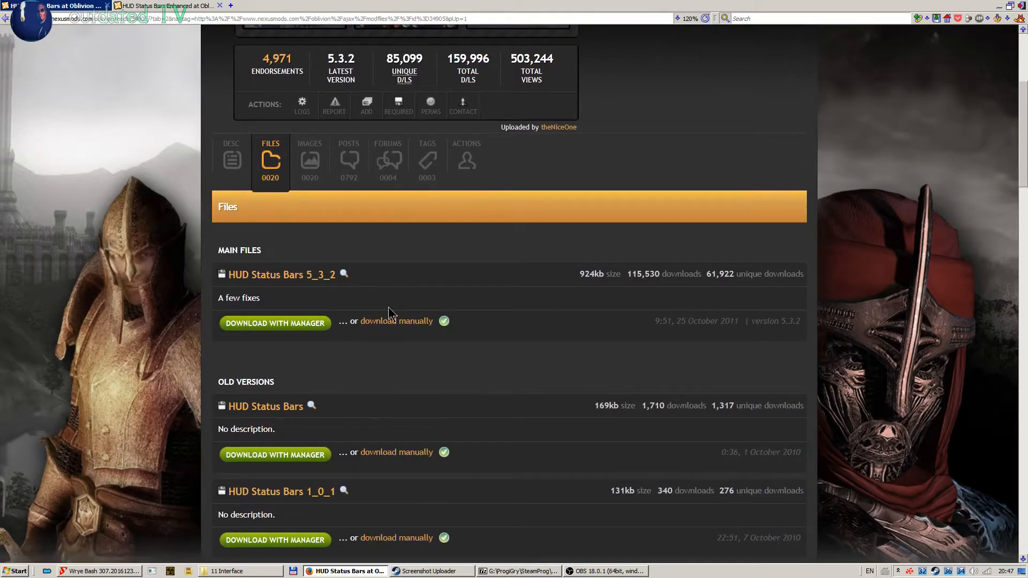
pyautogui.click(397, 321)
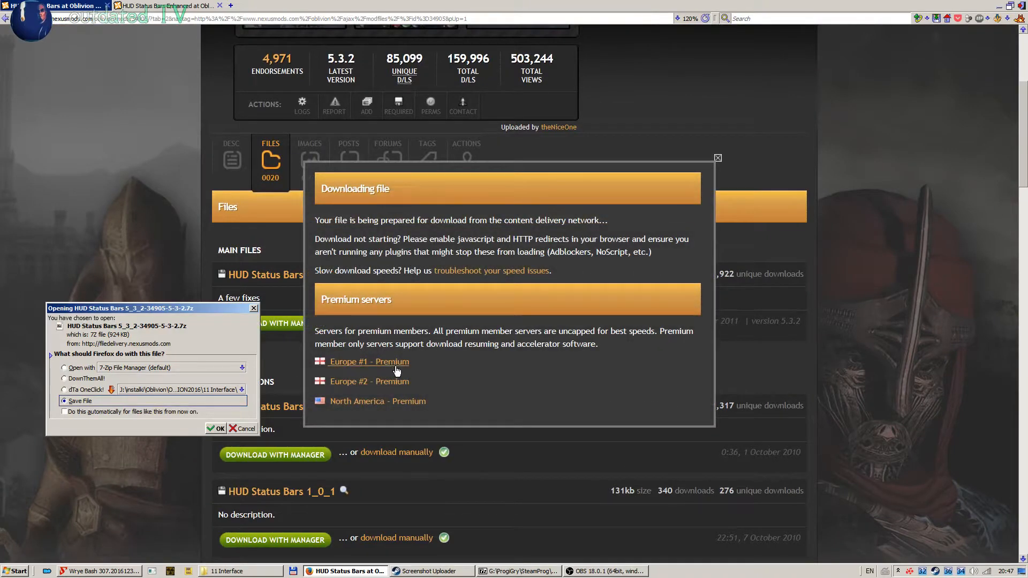
pyautogui.click(608, 571)
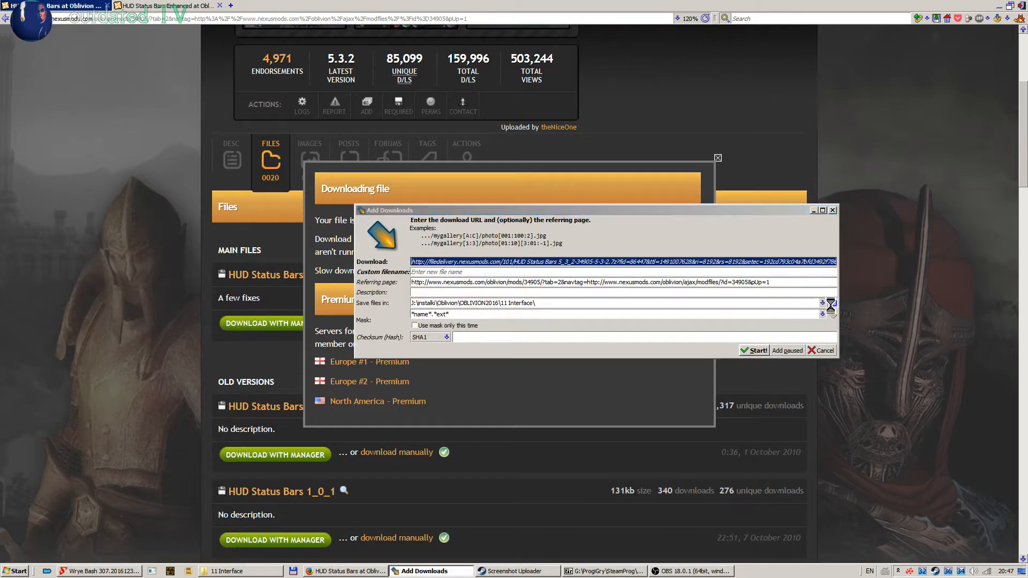
# Step: Begin the download, overwriting the existing HUD Status Bars archive
pyautogui.click(830, 305)
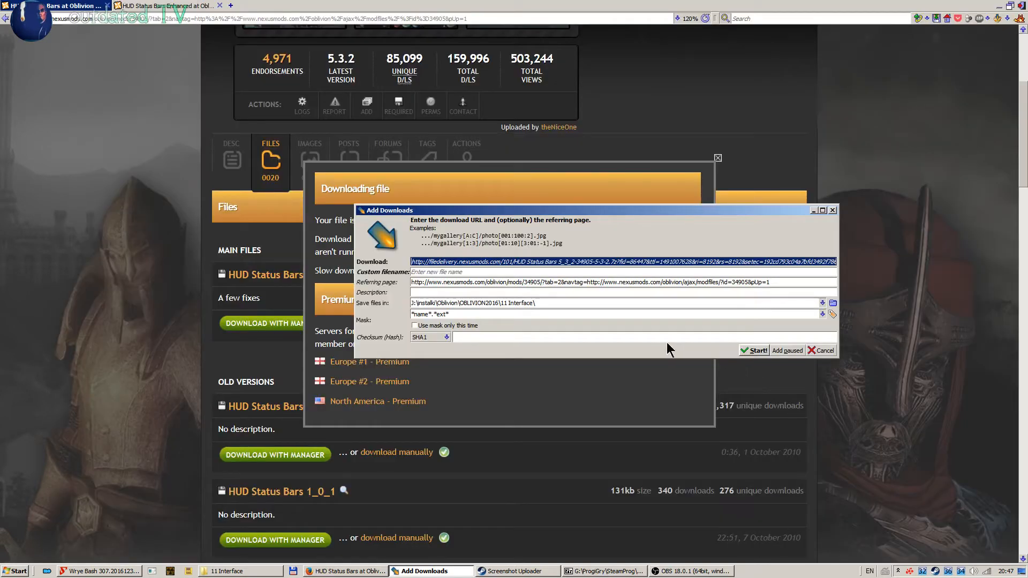
pyautogui.click(754, 351)
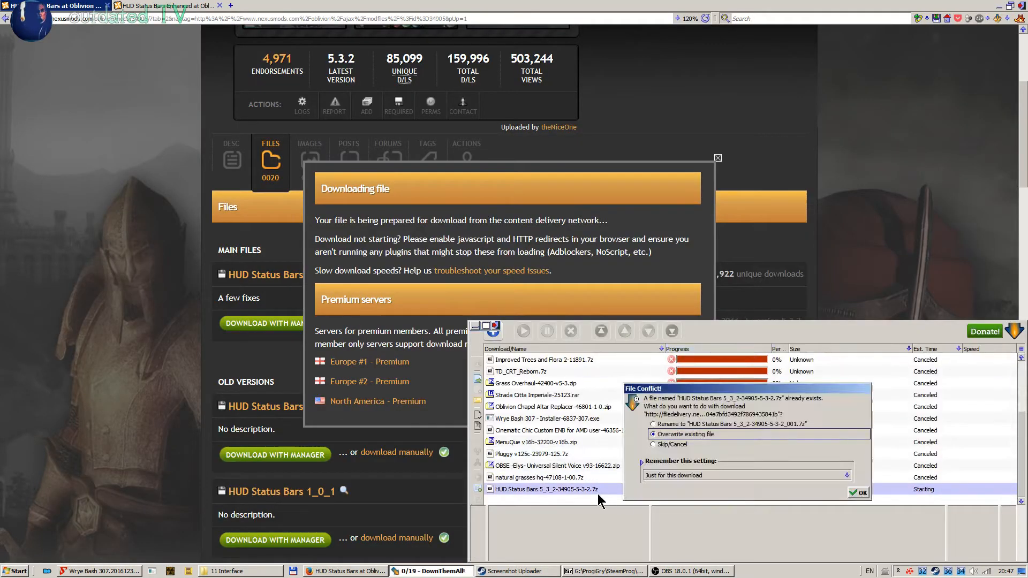
pyautogui.click(859, 493)
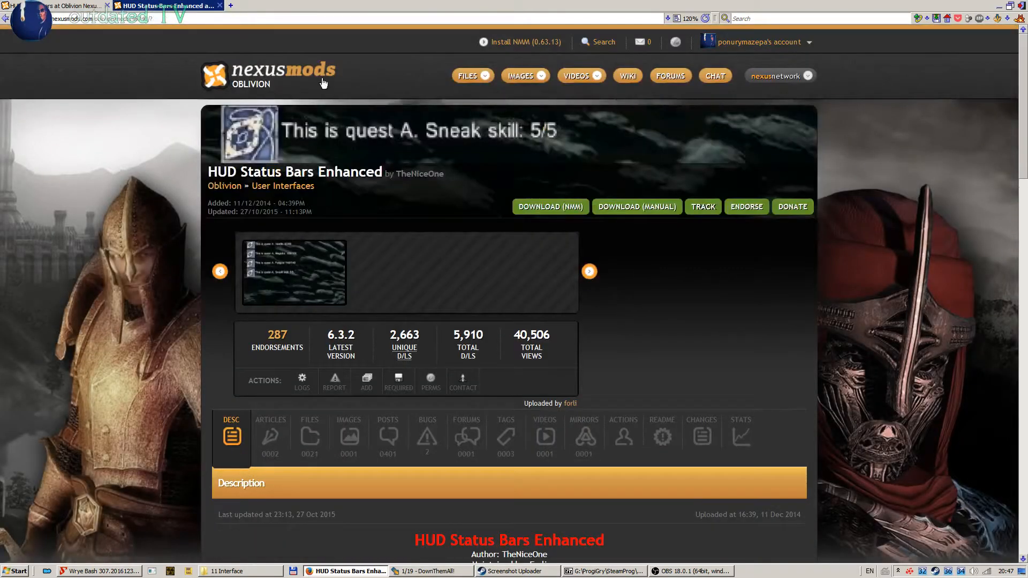
pyautogui.moveTo(339, 176)
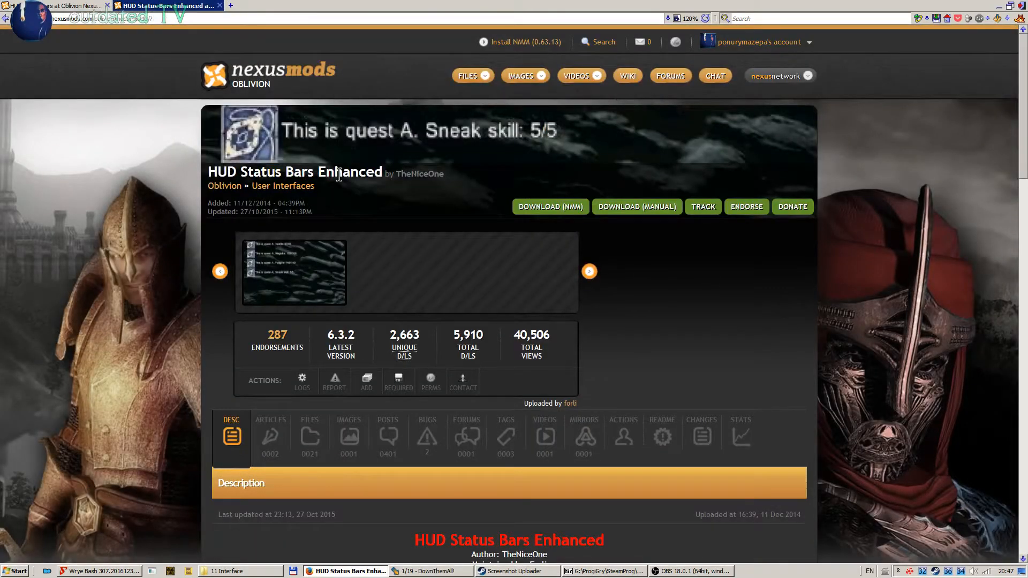
# Step: Start a manual download of the HUD Status Bars Enhanced main file past the requirements notice
pyautogui.click(310, 437)
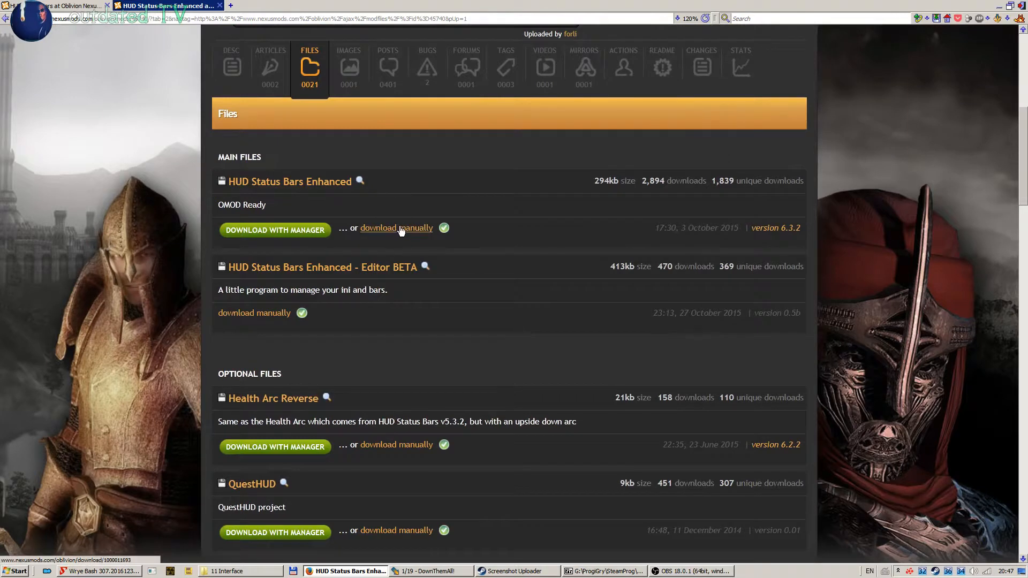
pyautogui.click(396, 227)
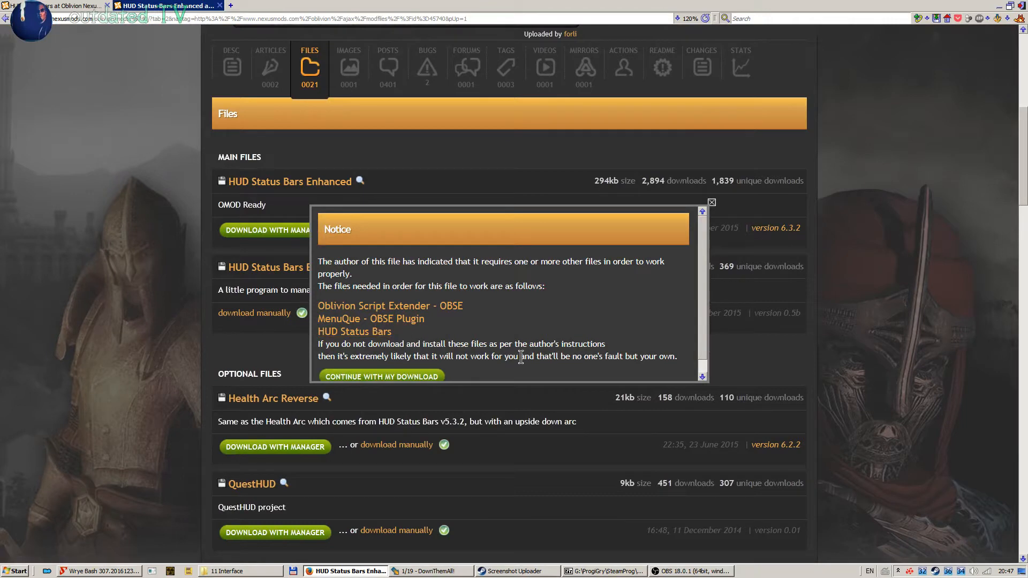
pyautogui.click(381, 377)
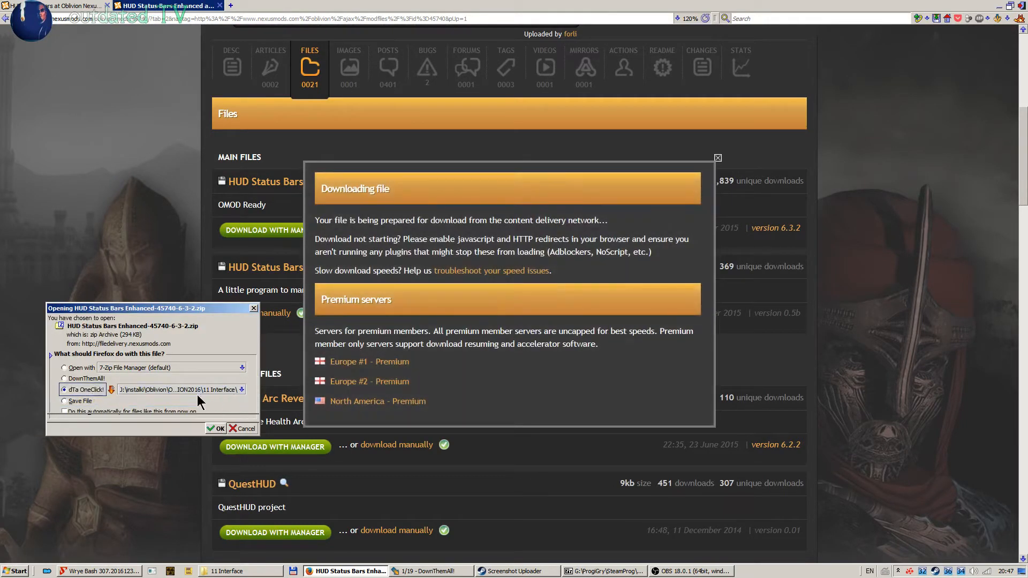
# Step: Send it to dTa OneClick and overwrite the existing Enhanced archive
pyautogui.click(215, 429)
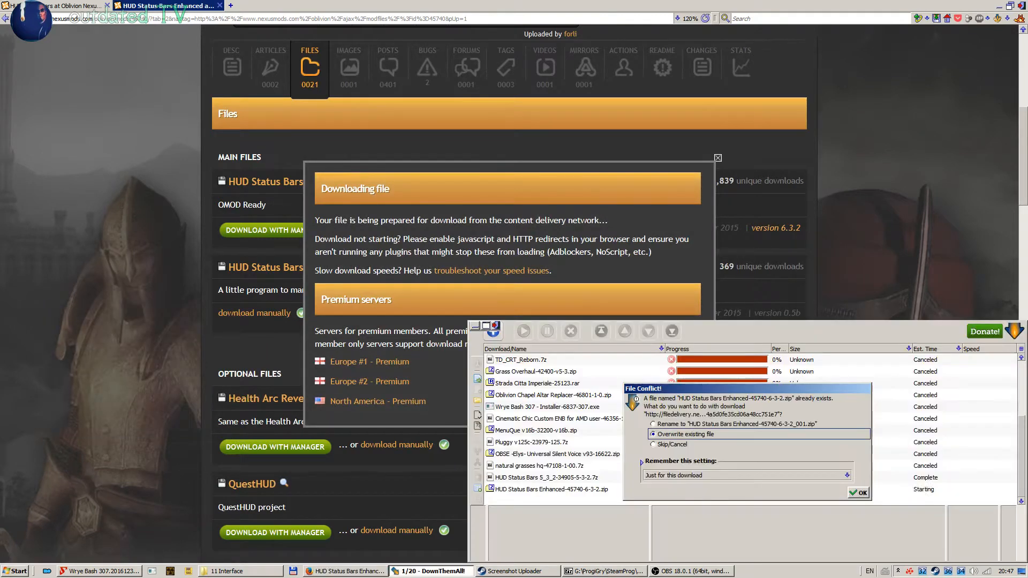
pyautogui.click(859, 492)
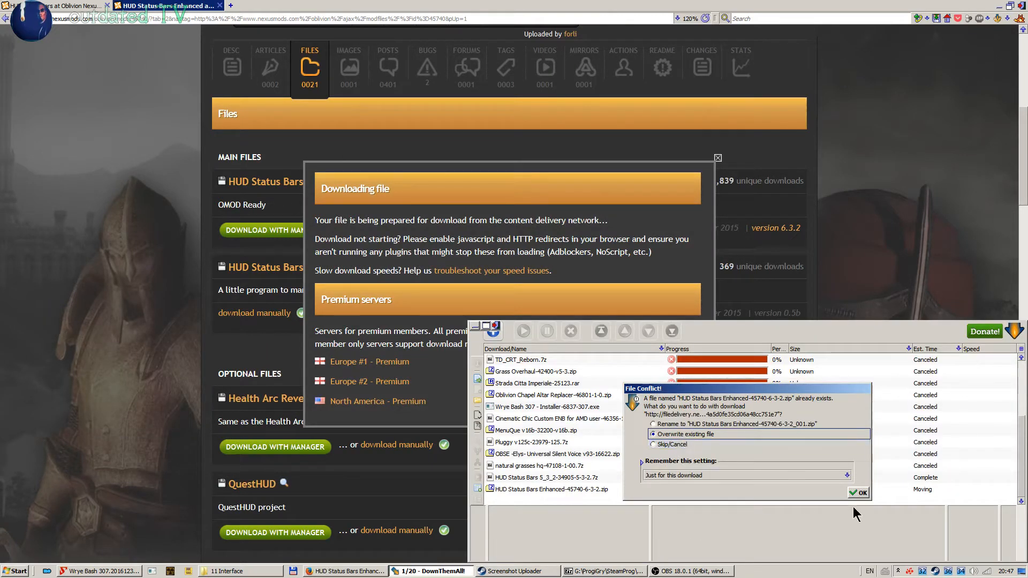
pyautogui.click(858, 493)
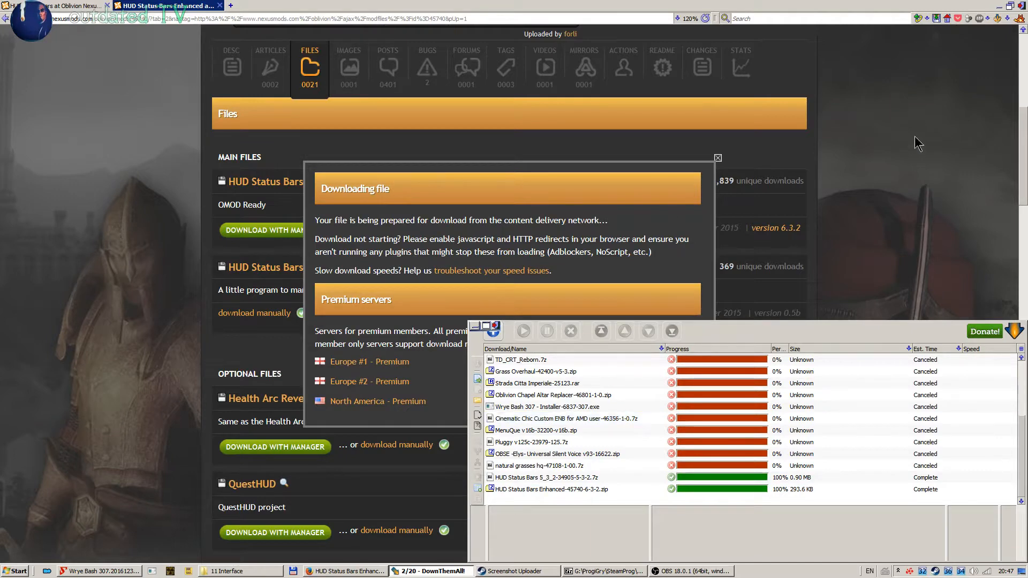
pyautogui.moveTo(392, 317)
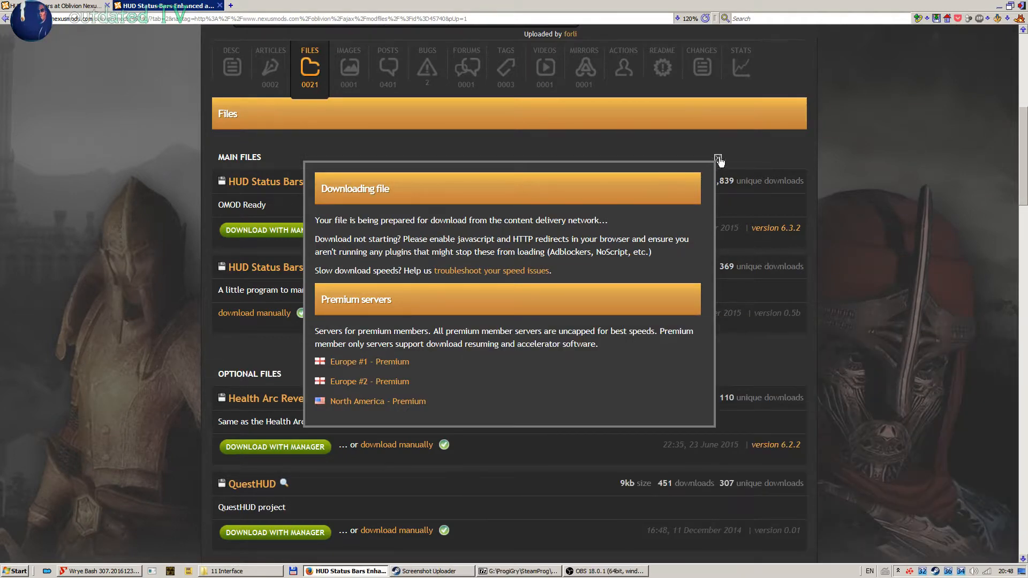
# Step: Dismiss the download notice and launch Oblivion Mod Manager from Wrye Bash
pyautogui.click(719, 158)
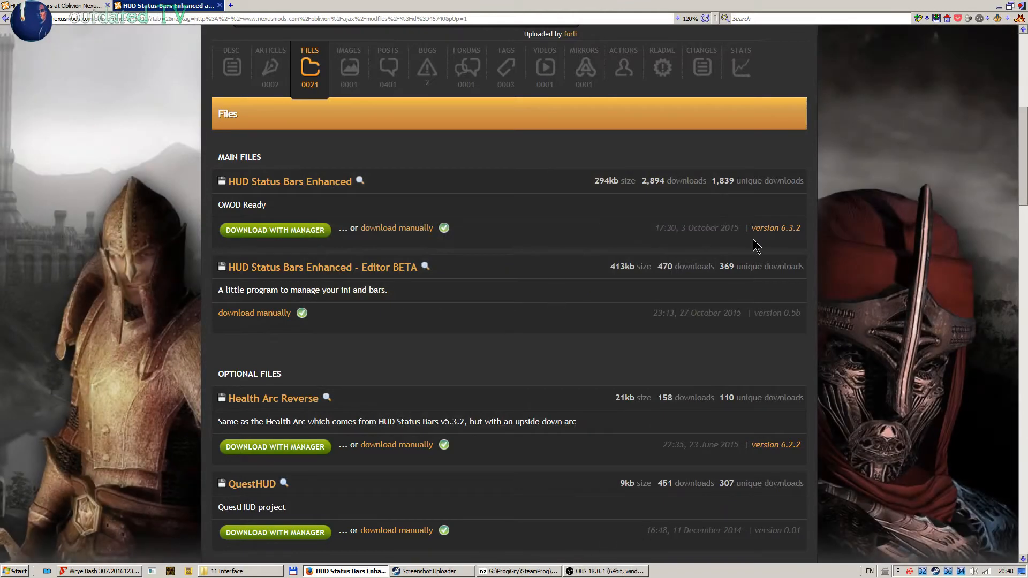
pyautogui.moveTo(290, 505)
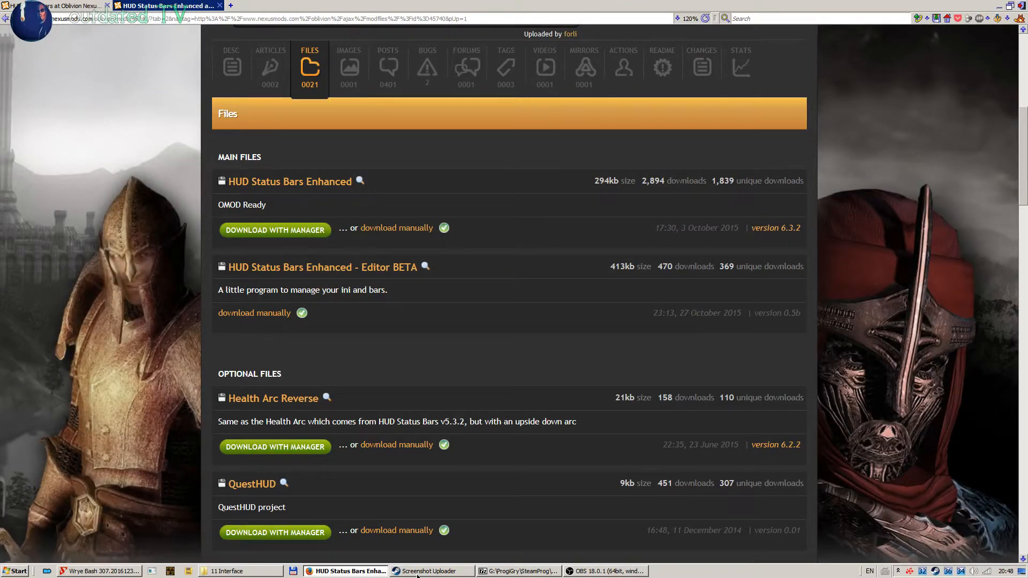
pyautogui.click(99, 571)
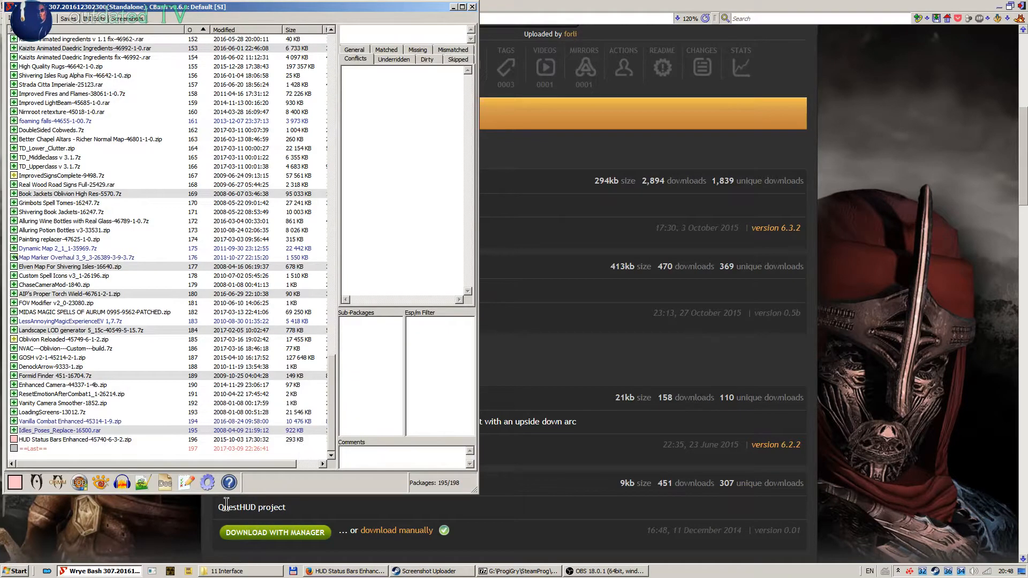
pyautogui.click(55, 481)
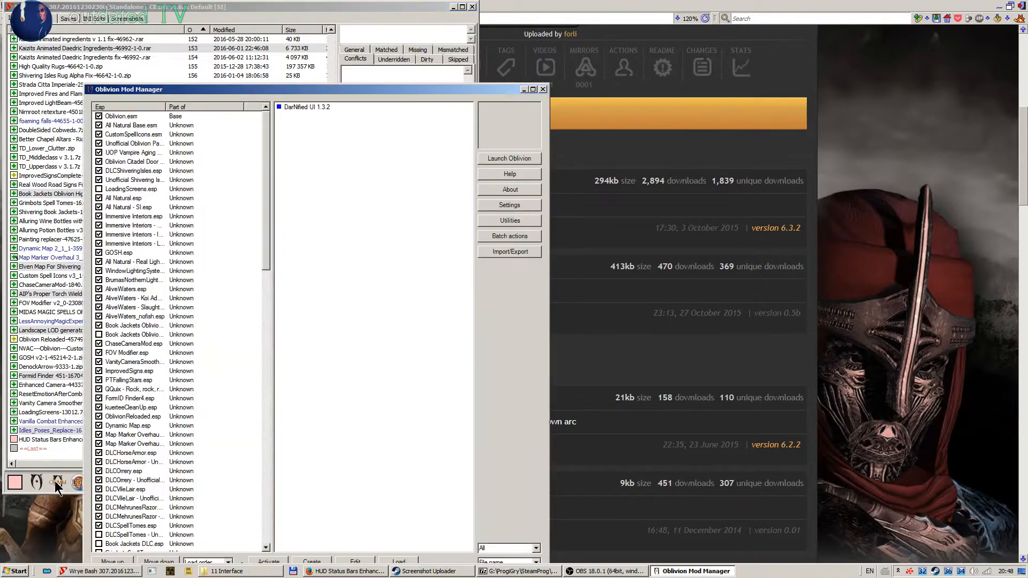
pyautogui.moveTo(382, 96)
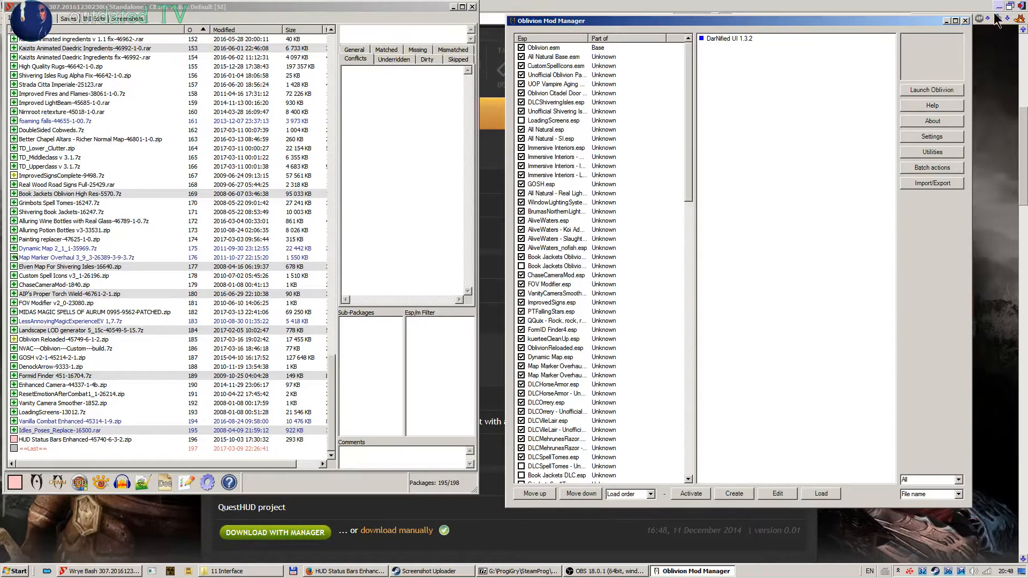
pyautogui.moveTo(681, 65)
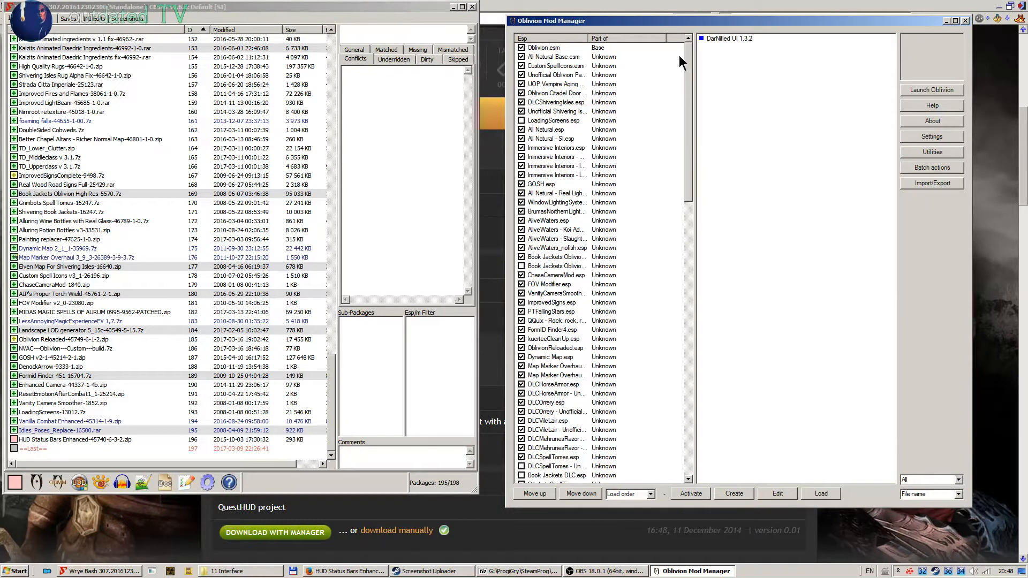
# Step: Select the DarNified UI 1.3.2 package in the omod list
pyautogui.click(731, 39)
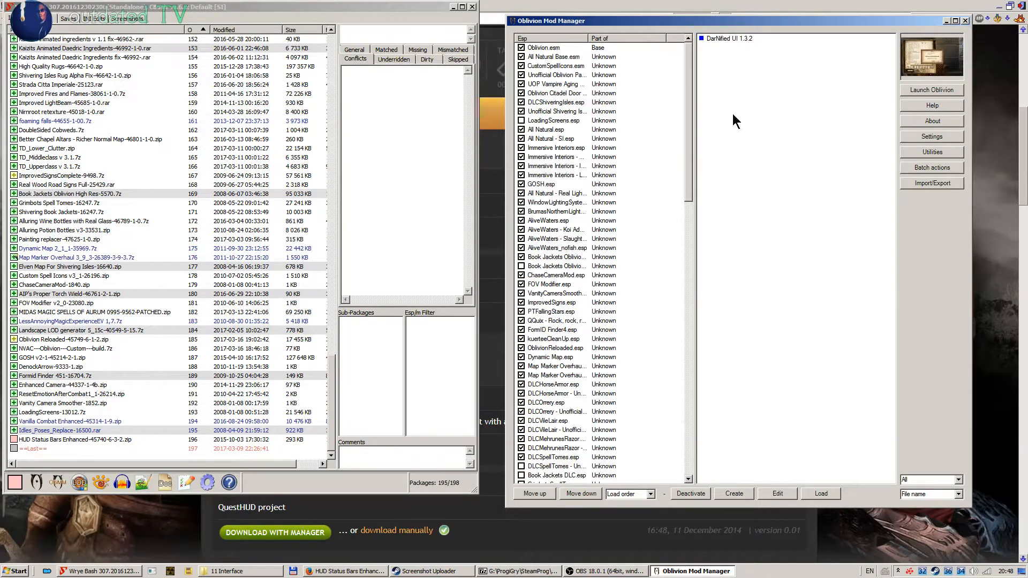
pyautogui.moveTo(679, 314)
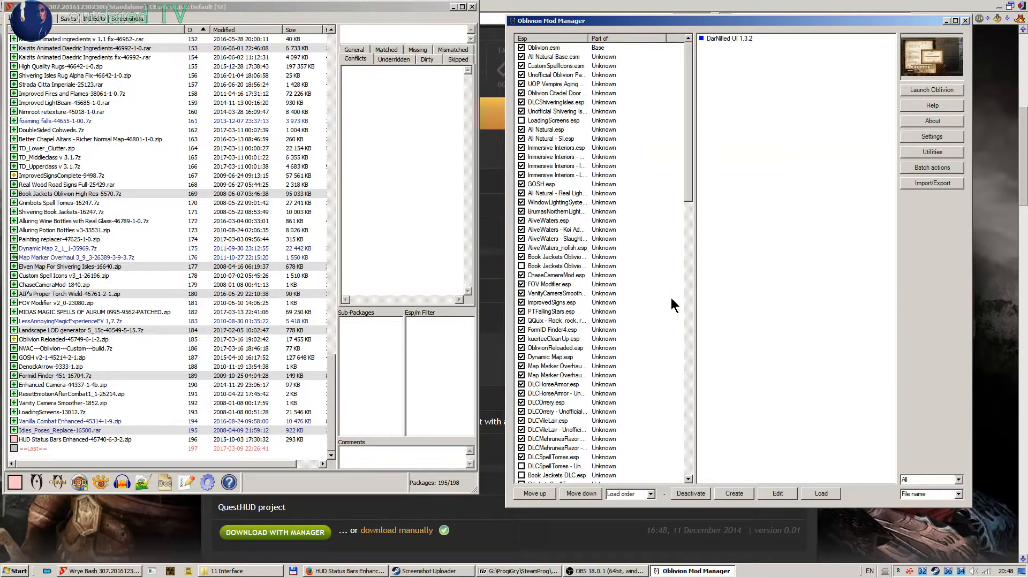
pyautogui.moveTo(775, 325)
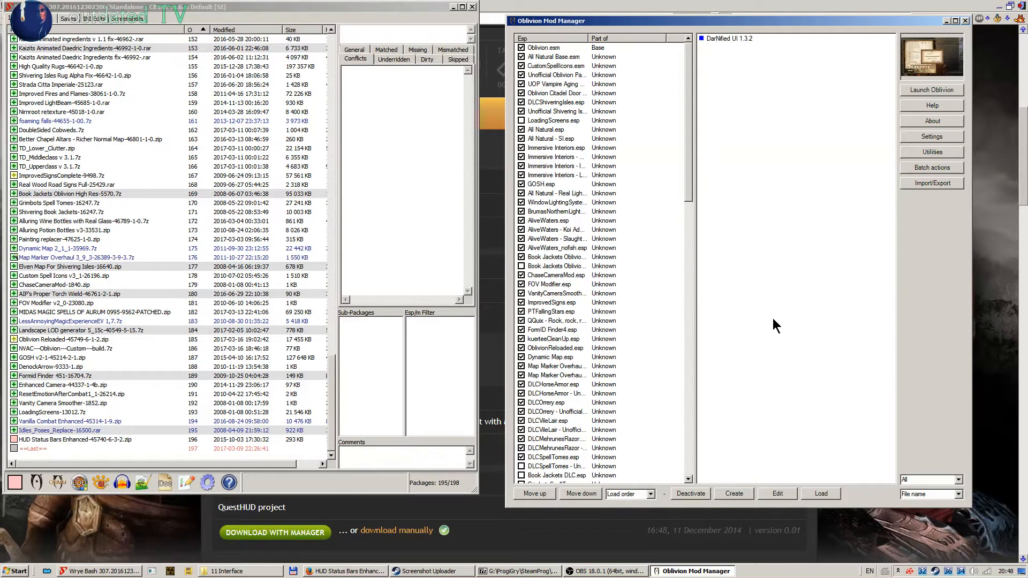
pyautogui.moveTo(756, 348)
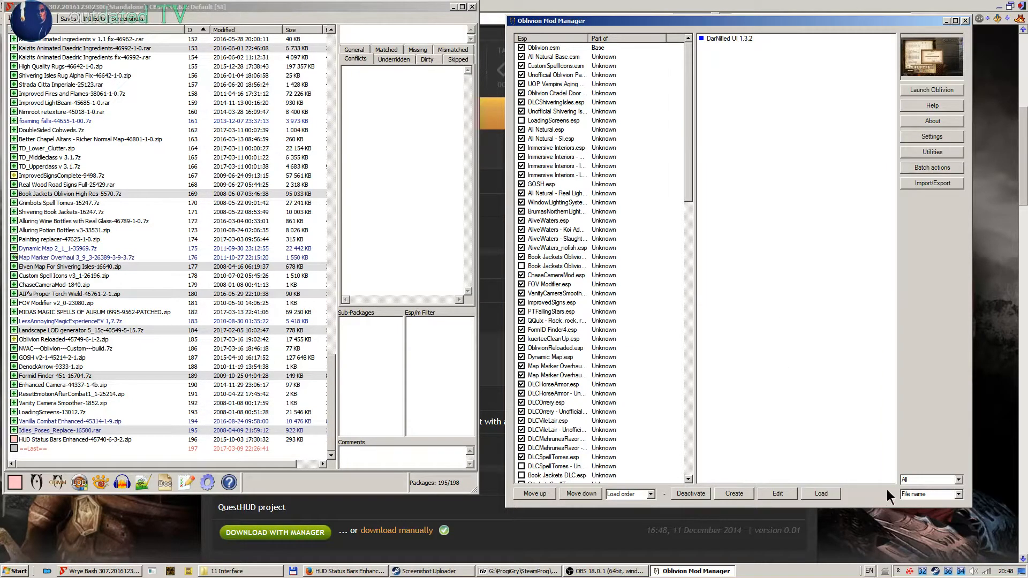
pyautogui.click(726, 38)
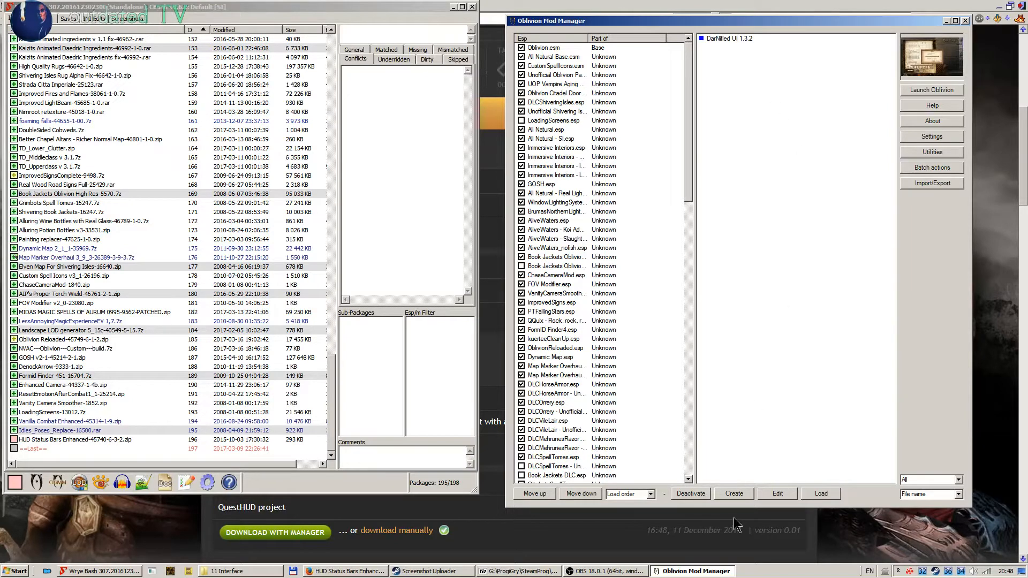
pyautogui.moveTo(653, 503)
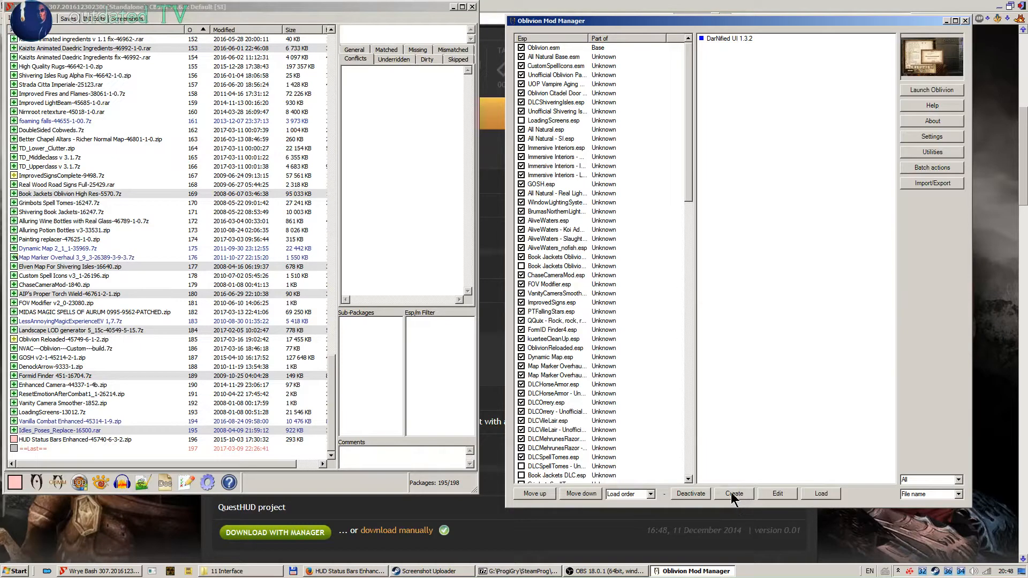
# Step: Begin a new omod and load HUD Status Bars 5_3_2-34905-5-3-2.7z into it
pyautogui.click(733, 494)
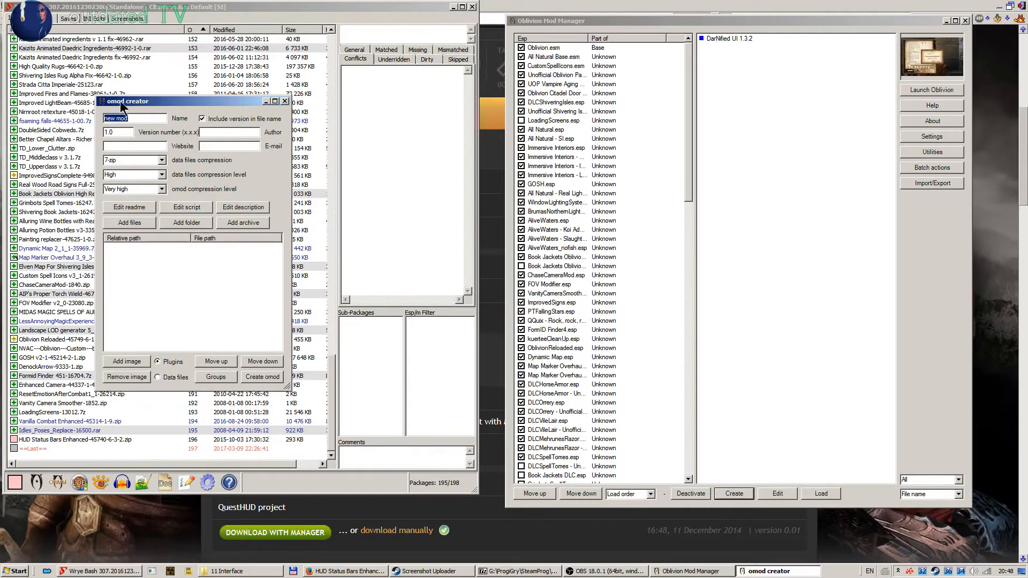
pyautogui.moveTo(137, 355)
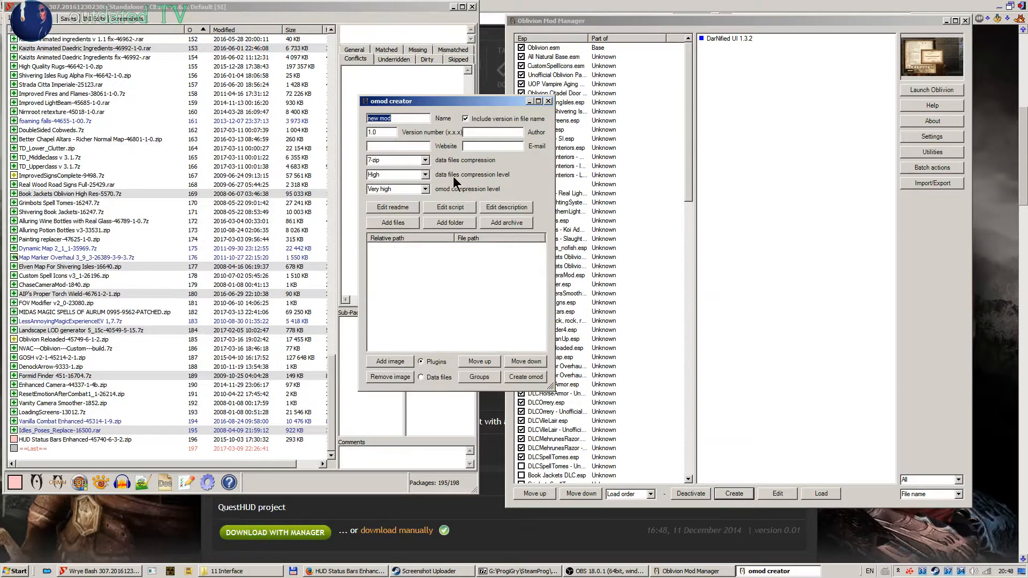
pyautogui.moveTo(425, 233)
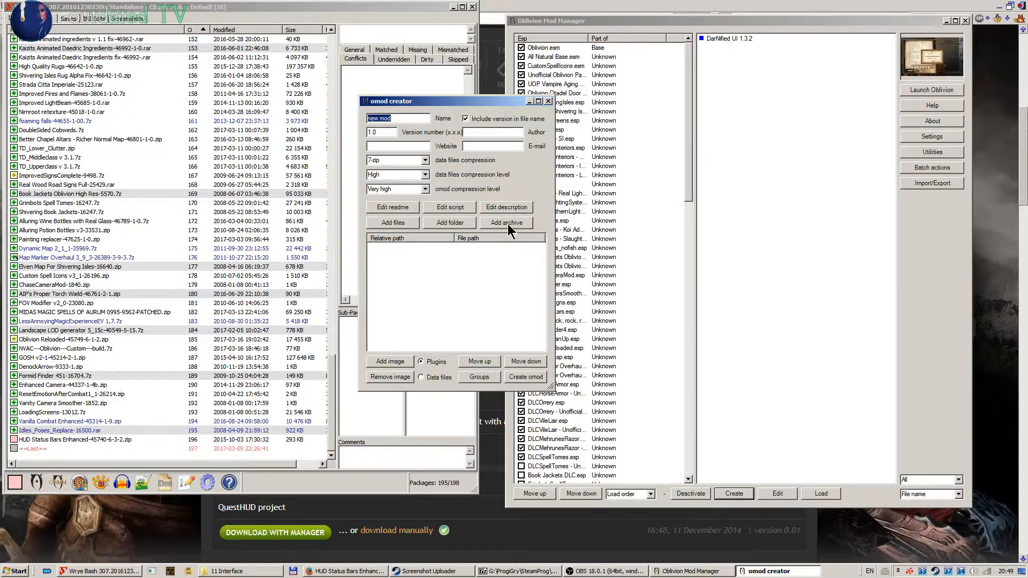
pyautogui.click(507, 223)
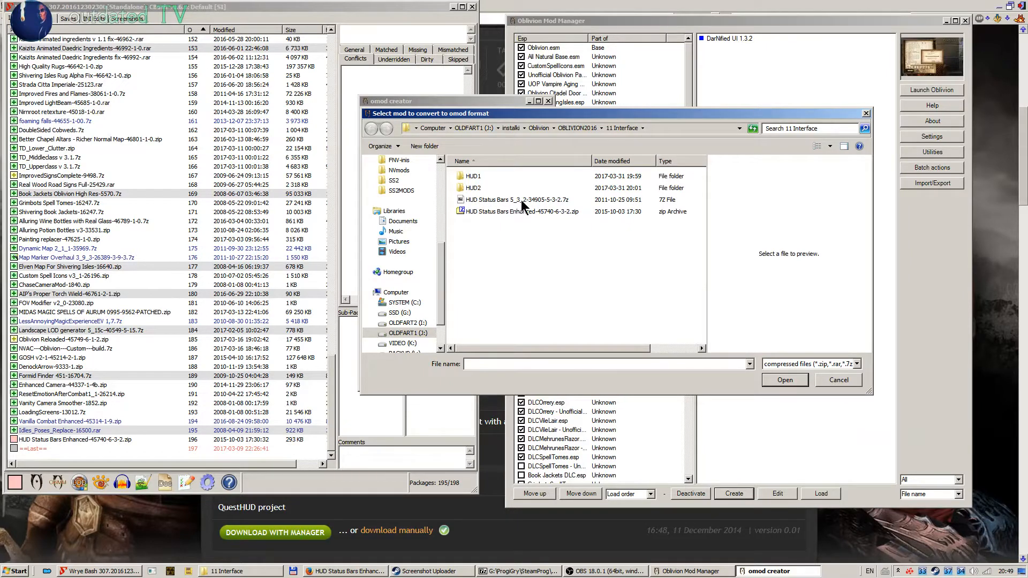
pyautogui.click(518, 200)
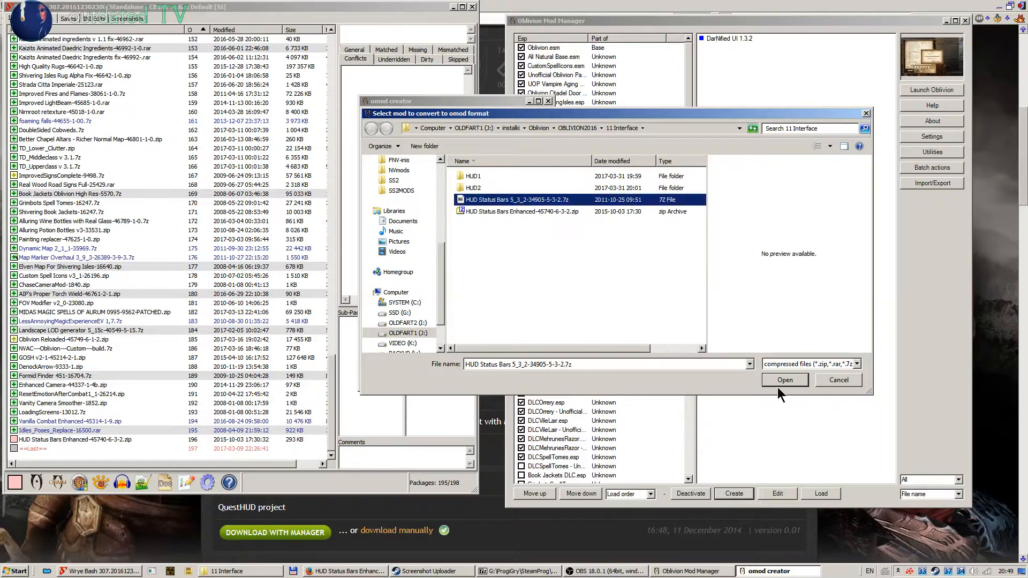
pyautogui.click(785, 380)
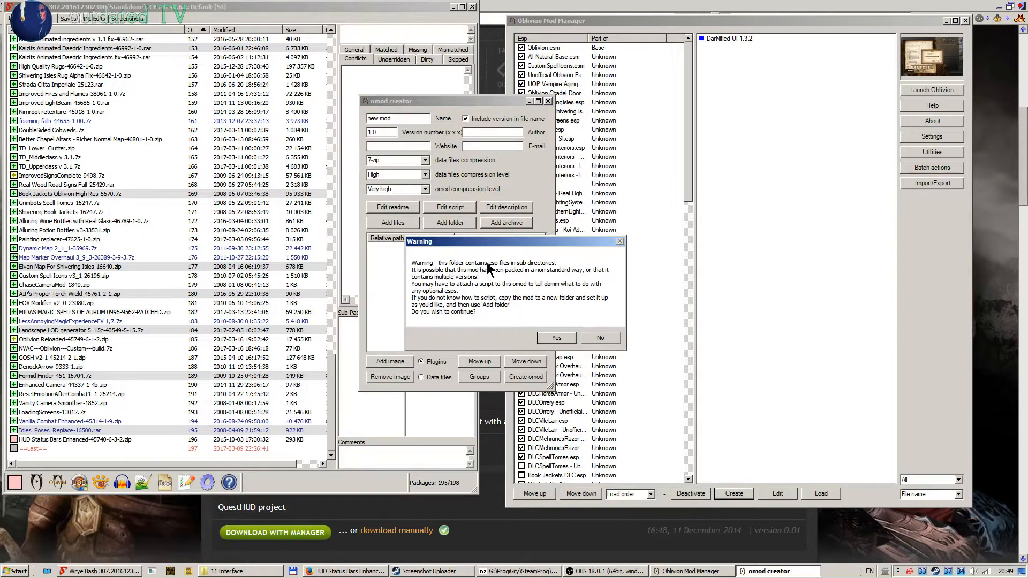
pyautogui.moveTo(545, 289)
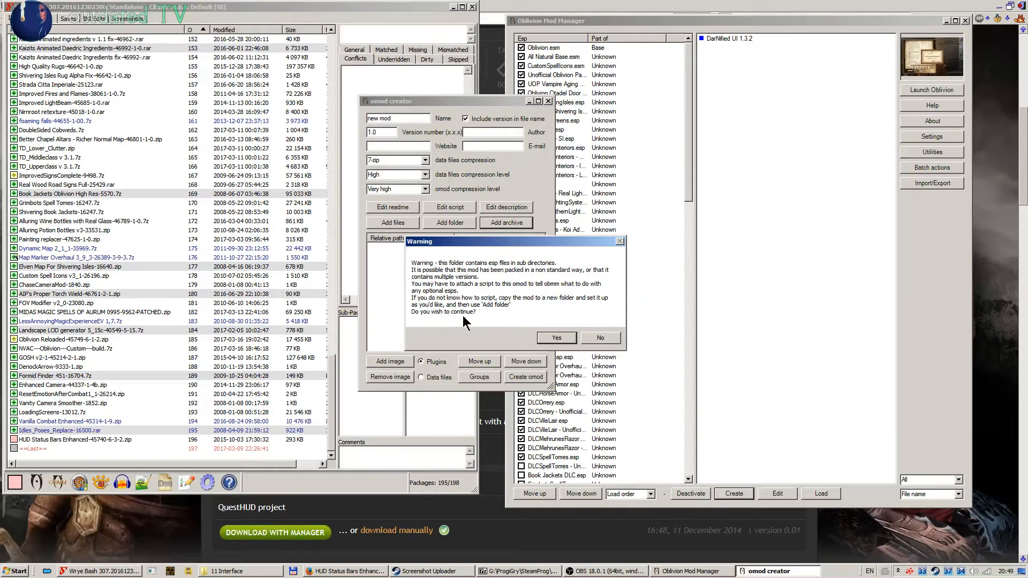
# Step: Accept the sub-directory plugin warning and import the archive's omod conversion data
pyautogui.click(557, 337)
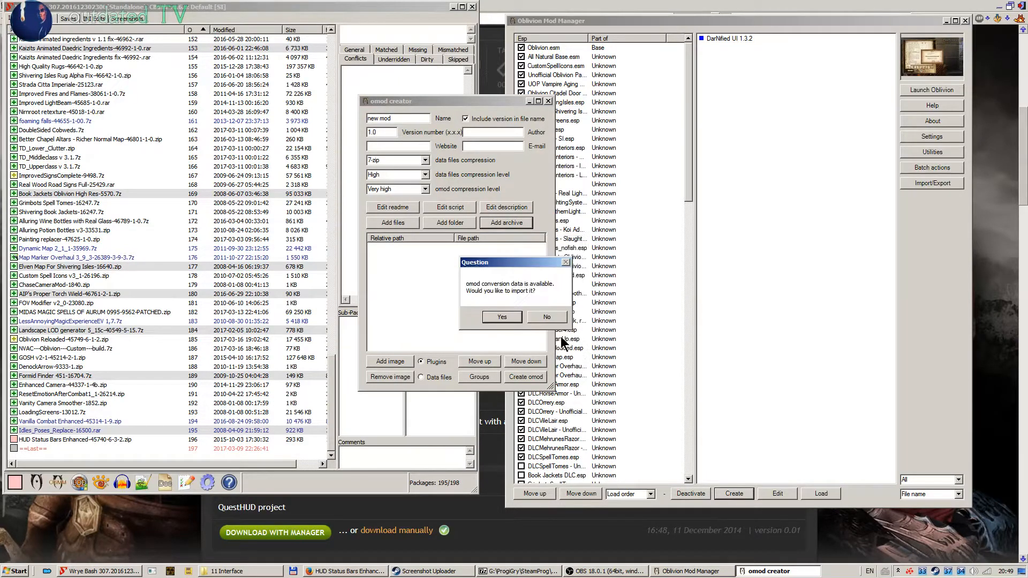
pyautogui.moveTo(521, 293)
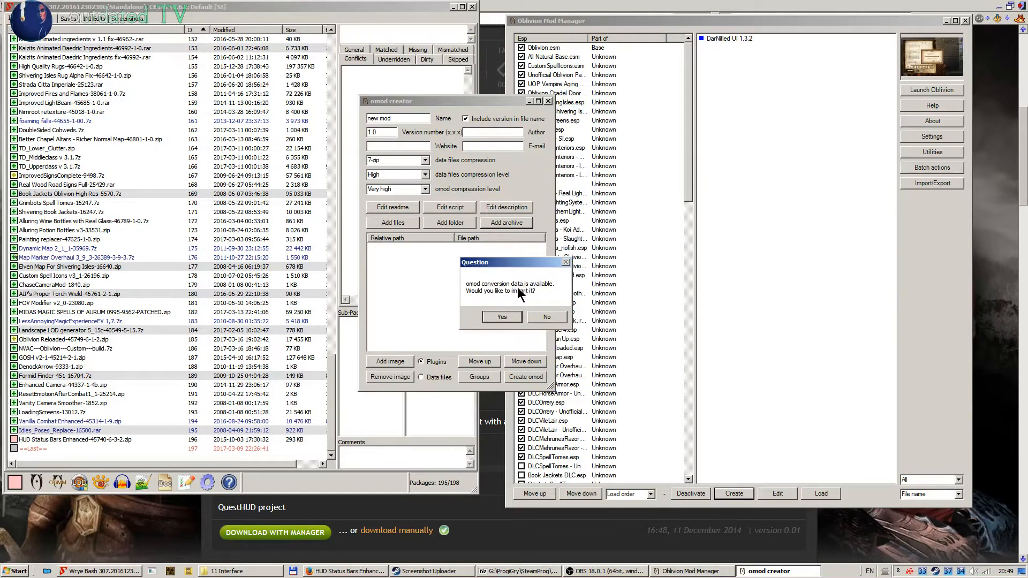
pyautogui.moveTo(515, 329)
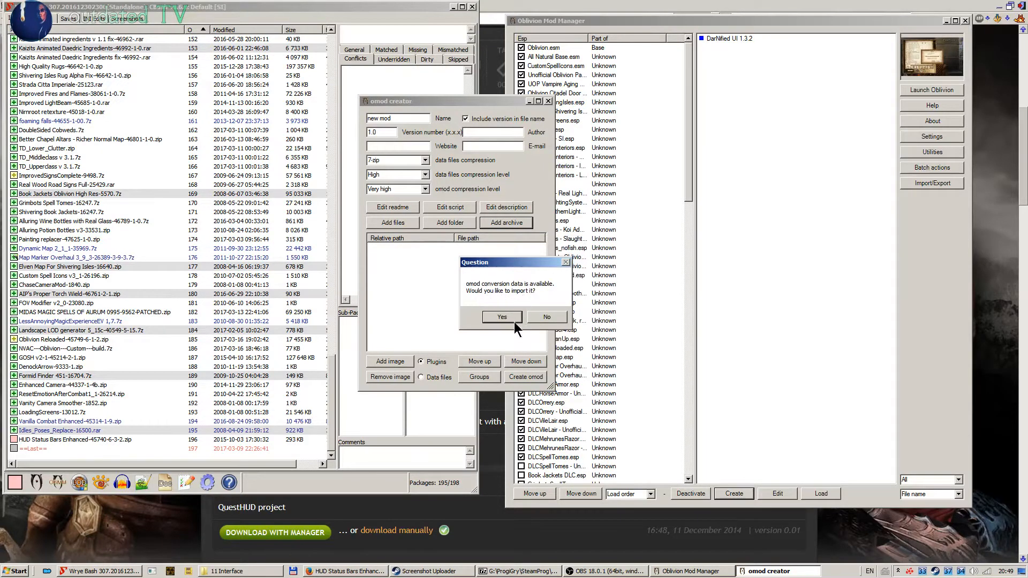
pyautogui.click(502, 317)
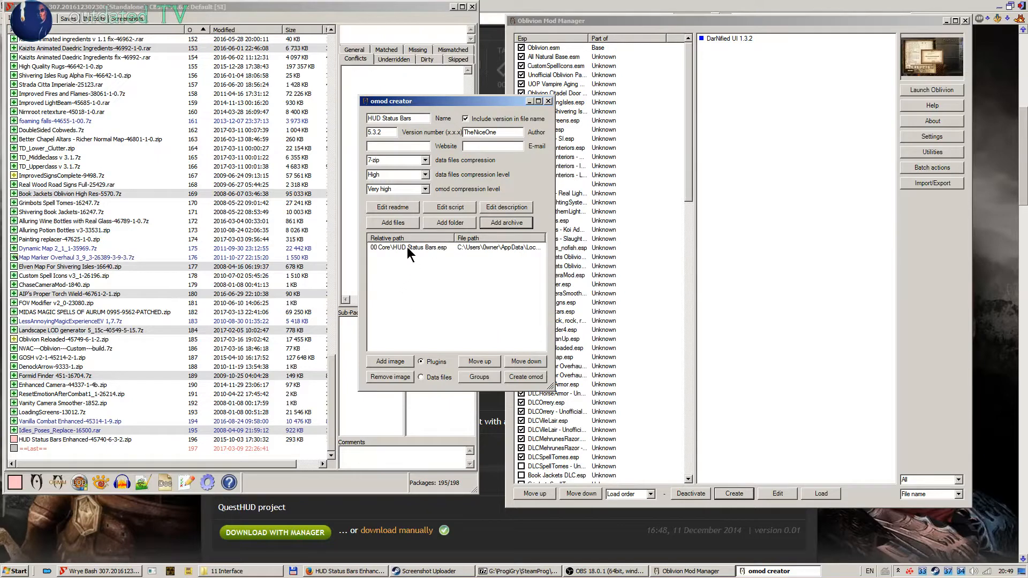
pyautogui.moveTo(417, 257)
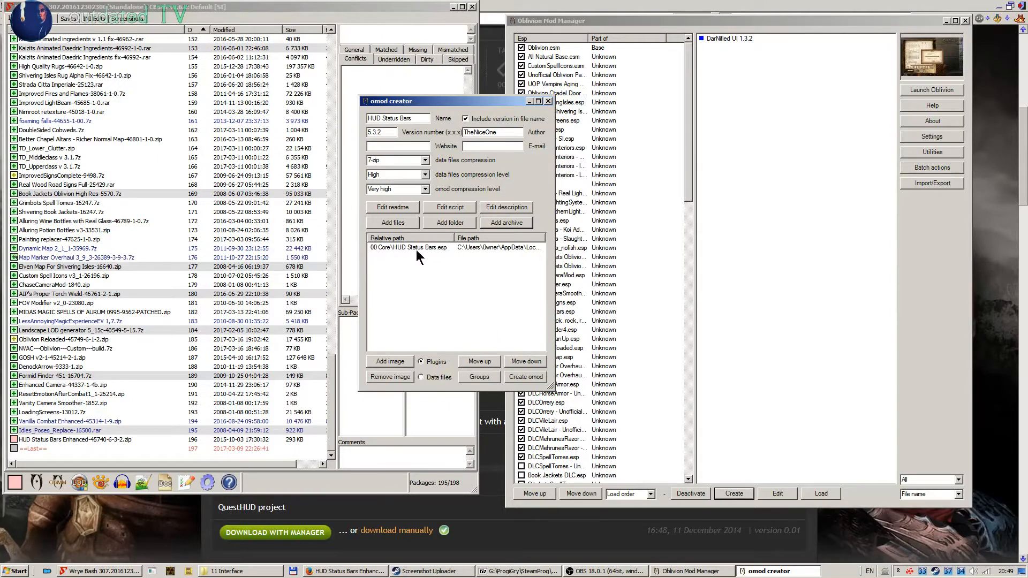
pyautogui.moveTo(477, 257)
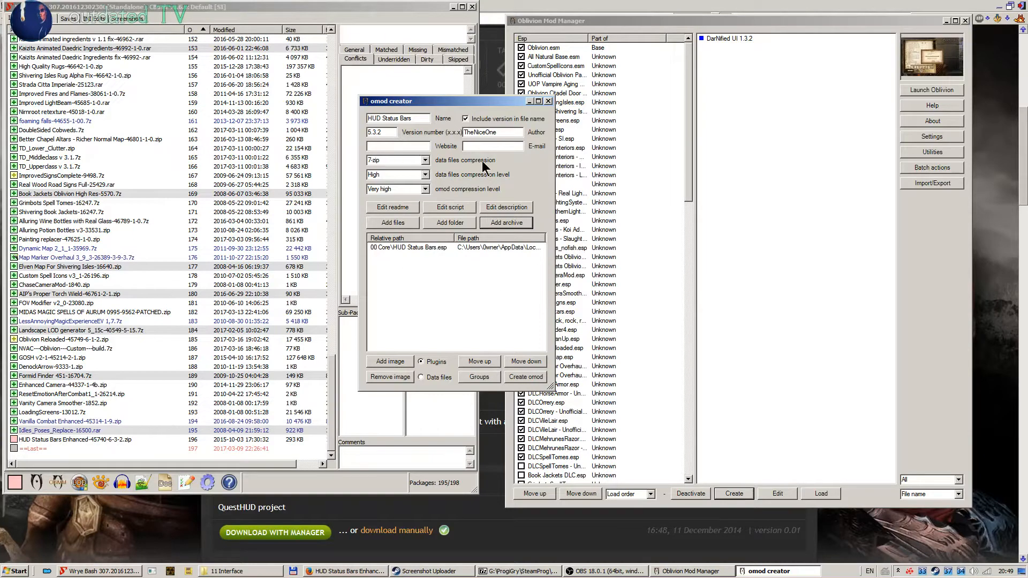
pyautogui.moveTo(354, 117)
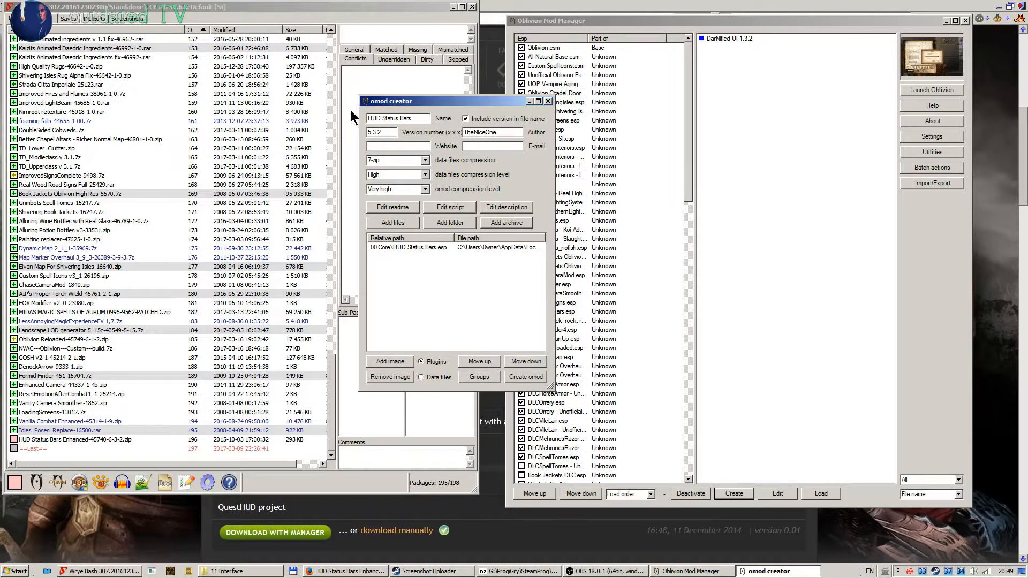
pyautogui.moveTo(433, 132)
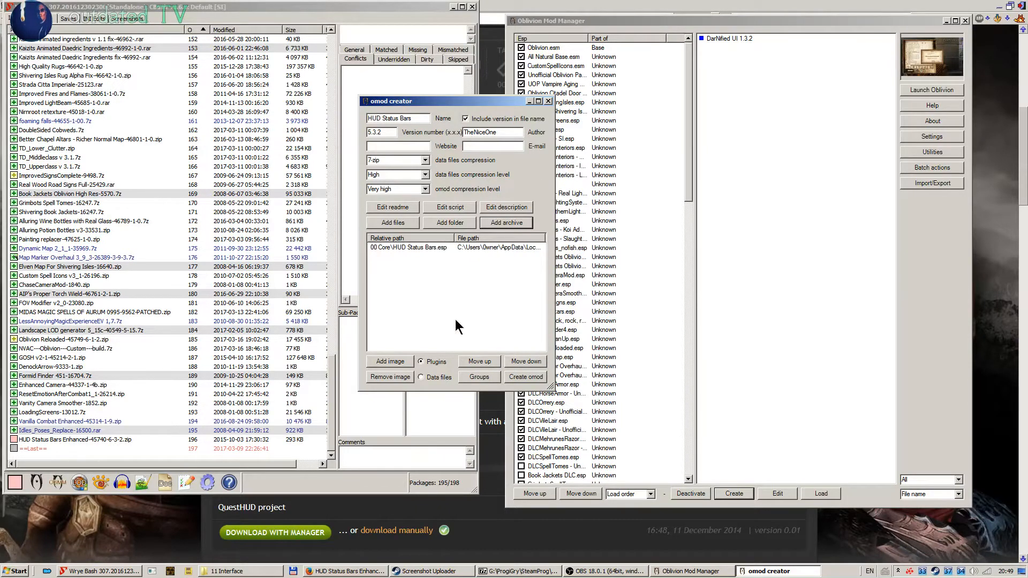
# Step: Create the HUD Status Bars 5.3.2 omod and bring up its entry's options
pyautogui.click(526, 377)
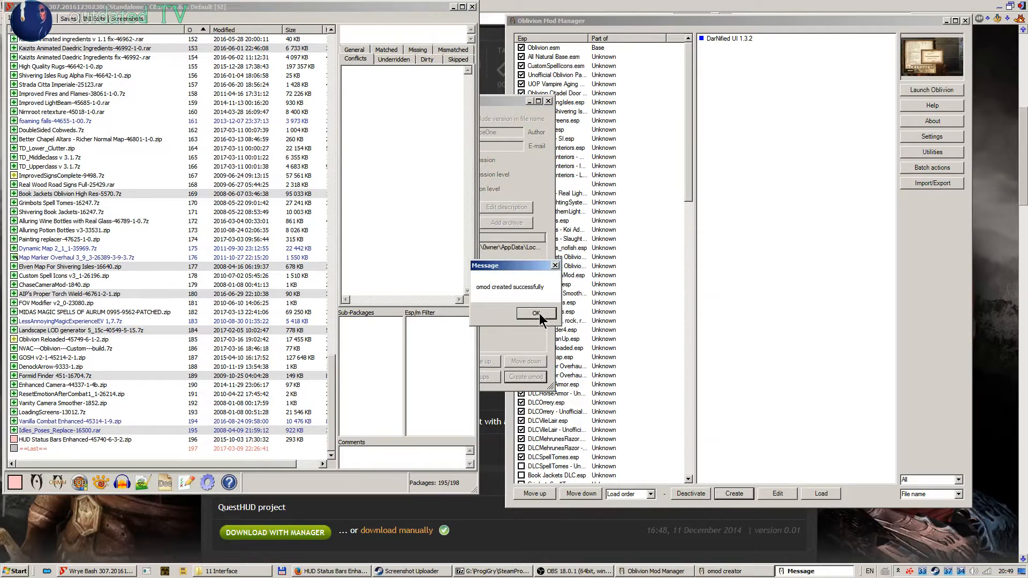
pyautogui.click(536, 313)
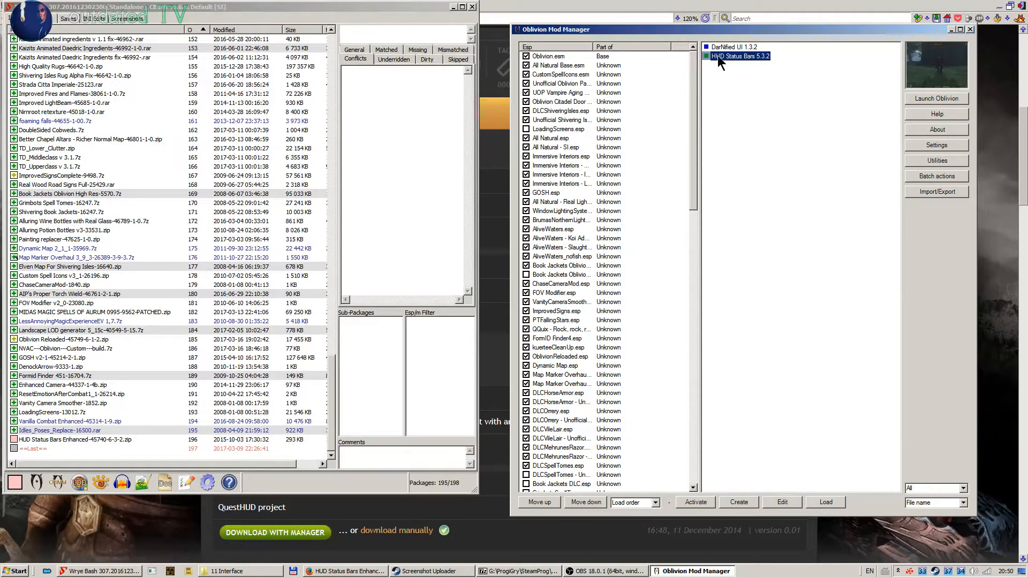
pyautogui.rightClick(729, 55)
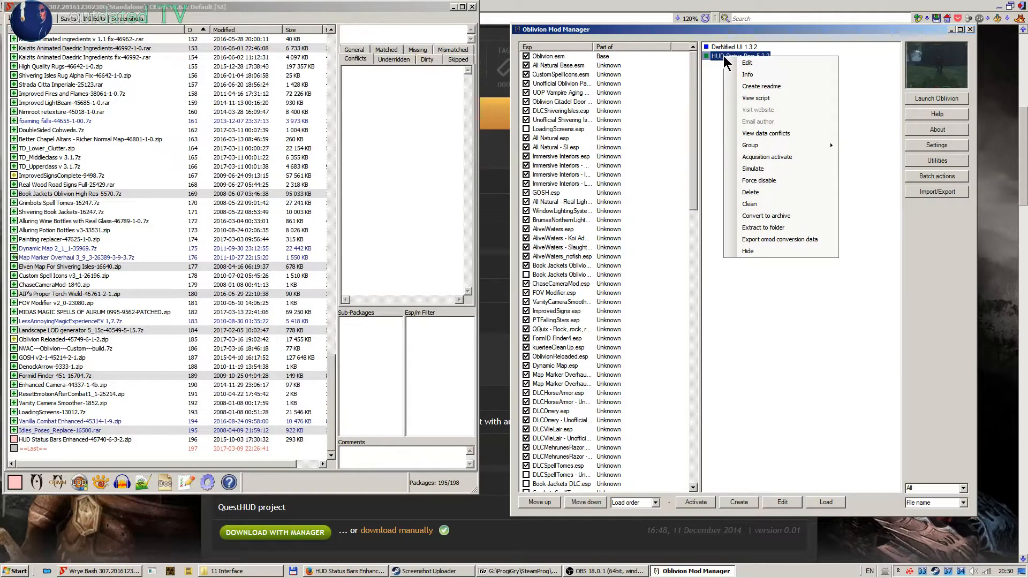
pyautogui.moveTo(737, 62)
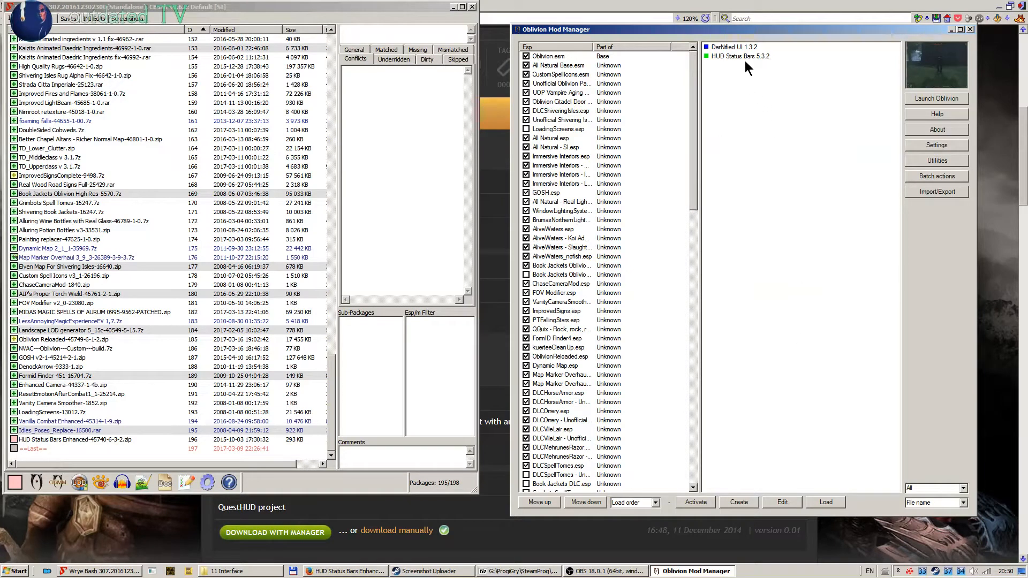
# Step: Activate the HUD Status Bars omod and preview the Vanilla base look
pyautogui.click(738, 55)
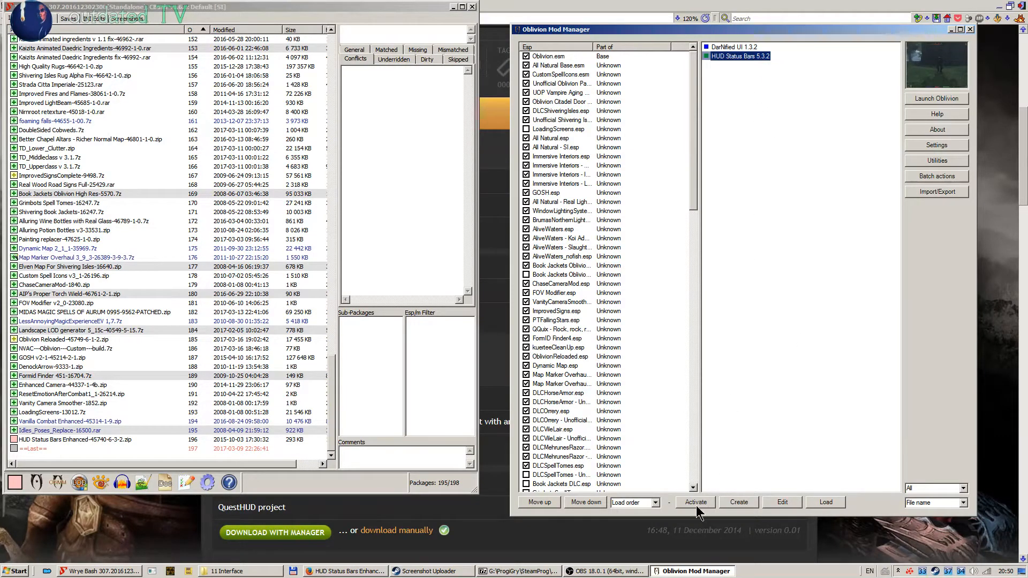
pyautogui.moveTo(713, 145)
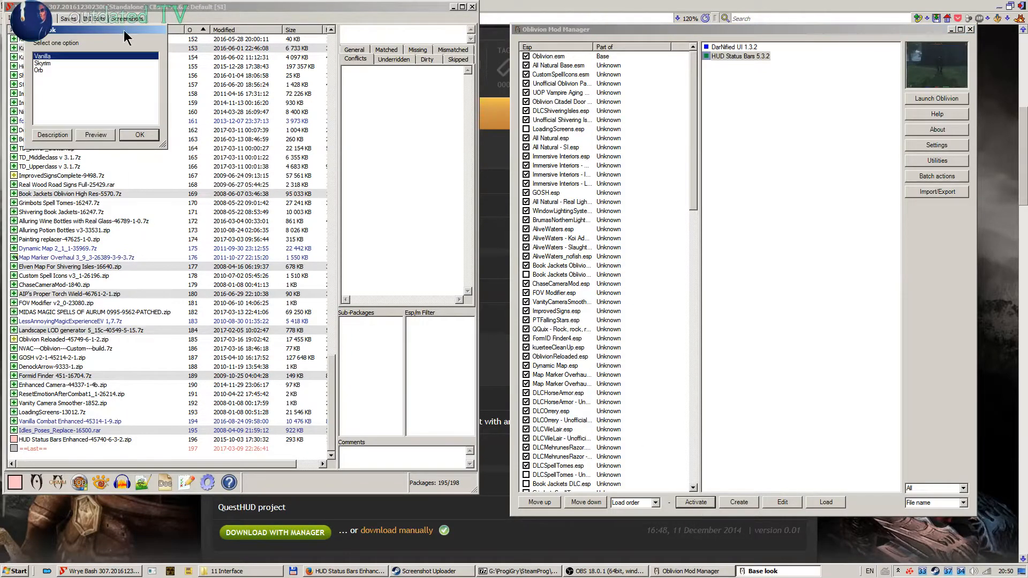
pyautogui.moveTo(92, 81)
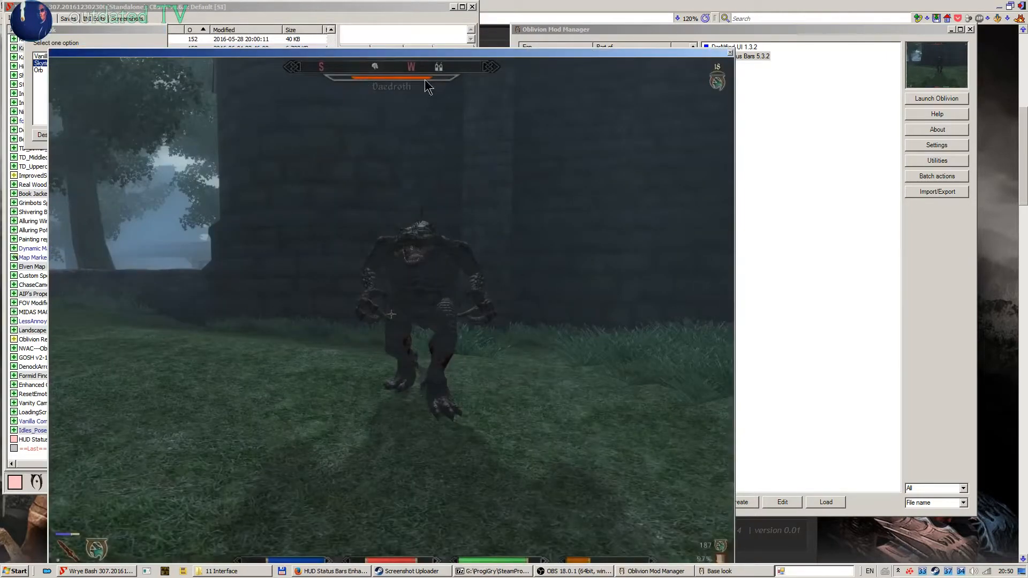
pyautogui.moveTo(401, 127)
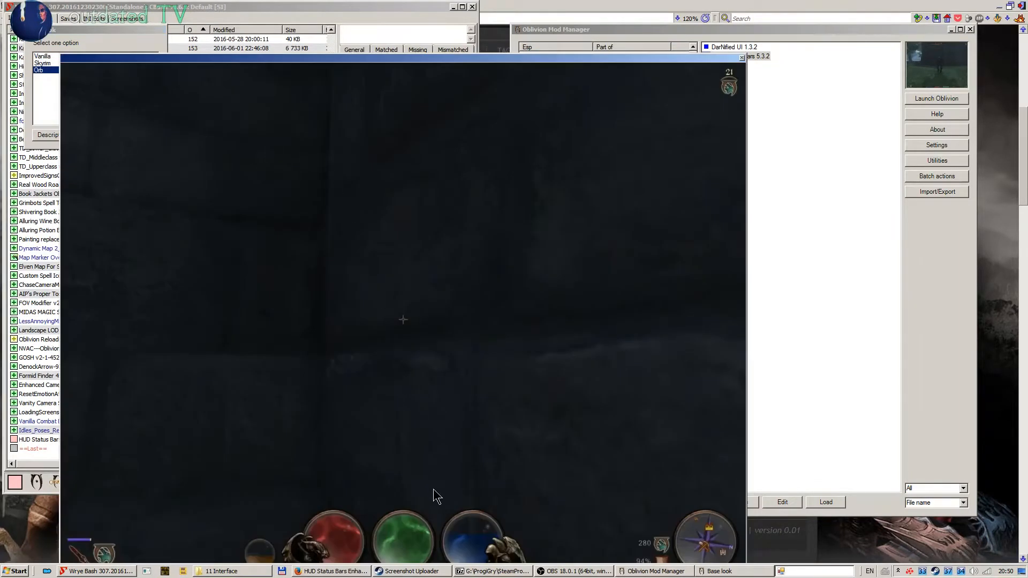
pyautogui.moveTo(433, 66)
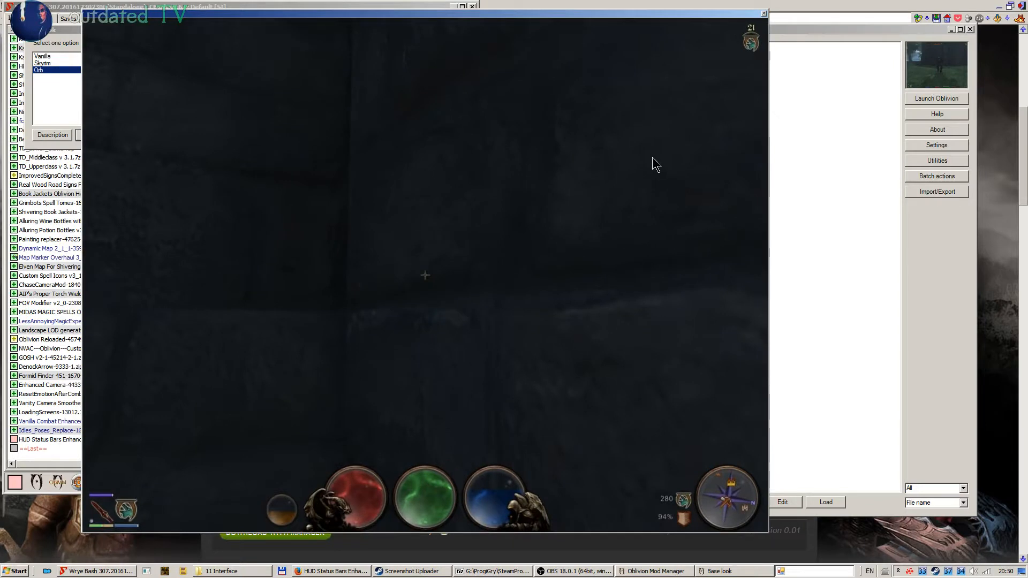
pyautogui.moveTo(765, 15)
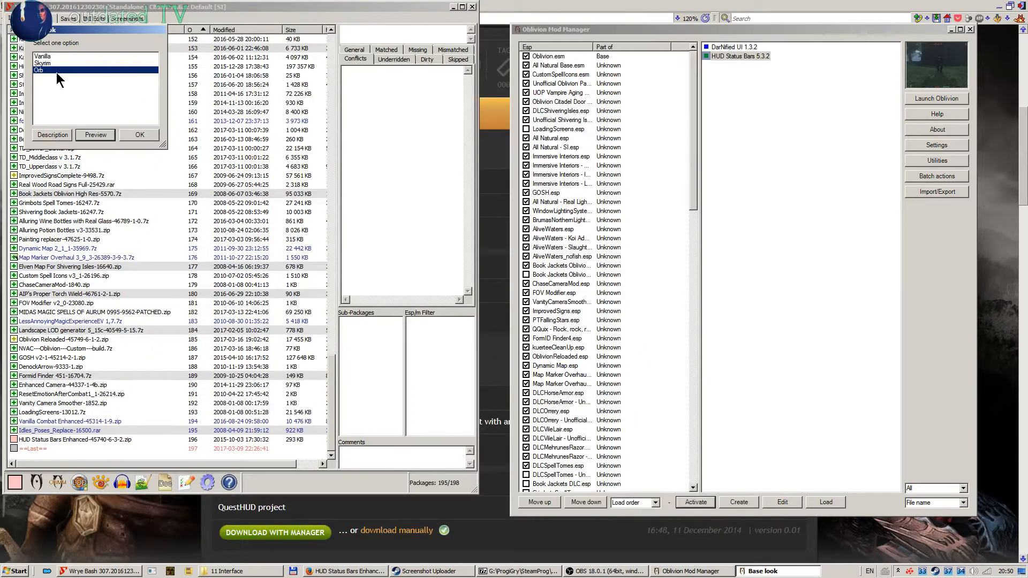
pyautogui.click(47, 58)
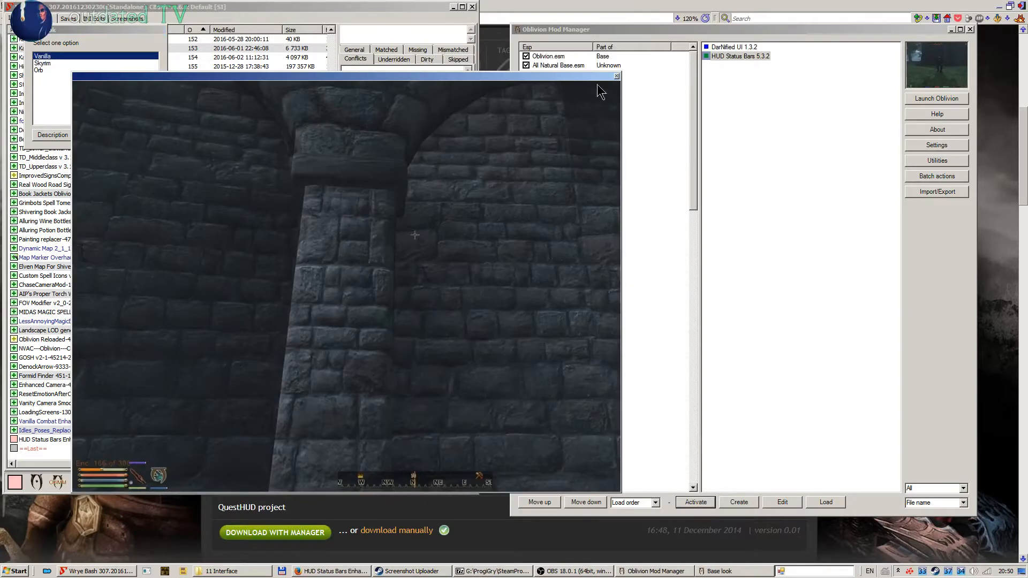
pyautogui.click(616, 75)
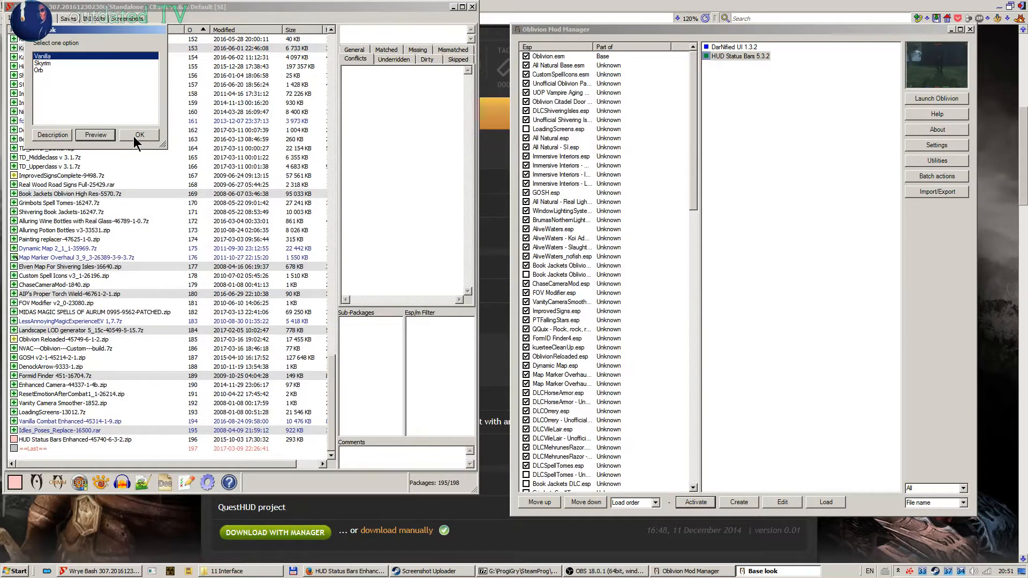
# Step: Choose the Skyrim base look and confirm it
pyautogui.click(46, 57)
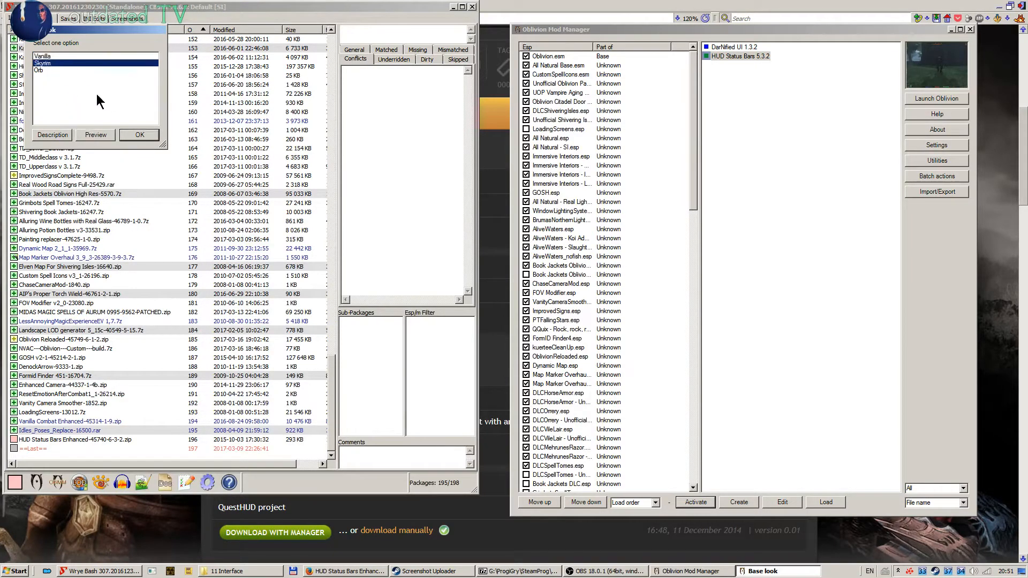
pyautogui.click(41, 70)
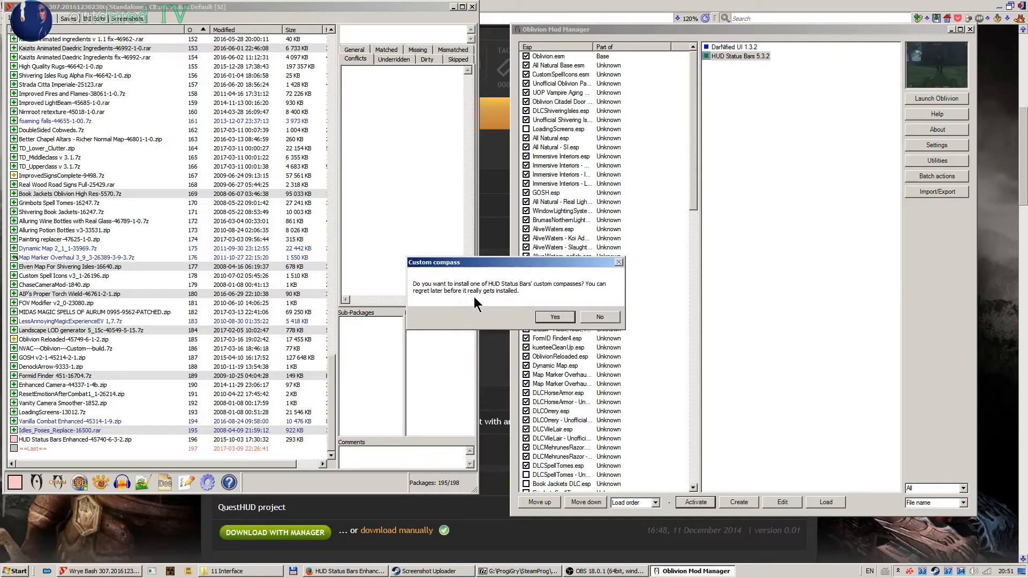
pyautogui.moveTo(524, 294)
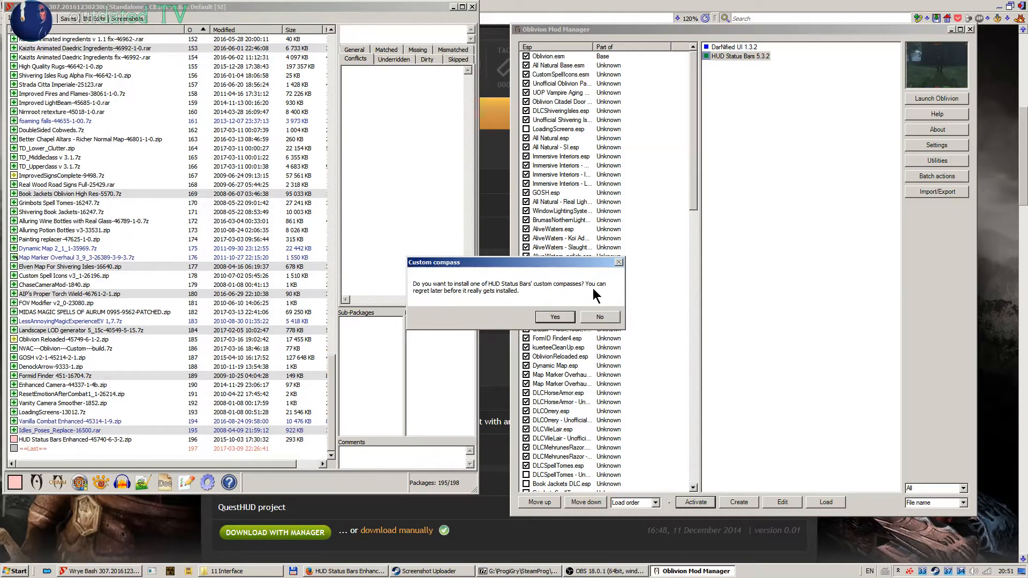
pyautogui.moveTo(467, 304)
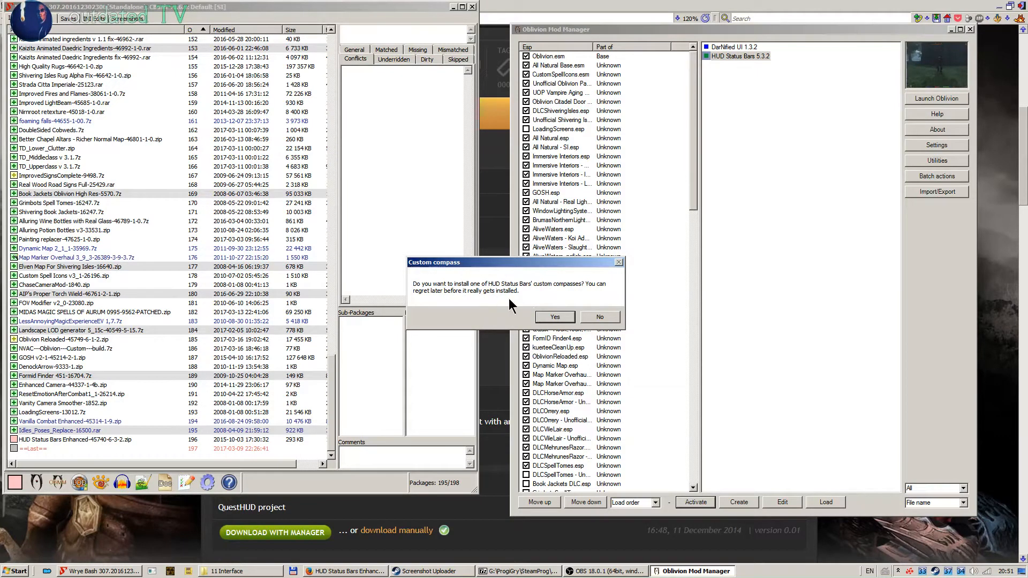
pyautogui.moveTo(504, 306)
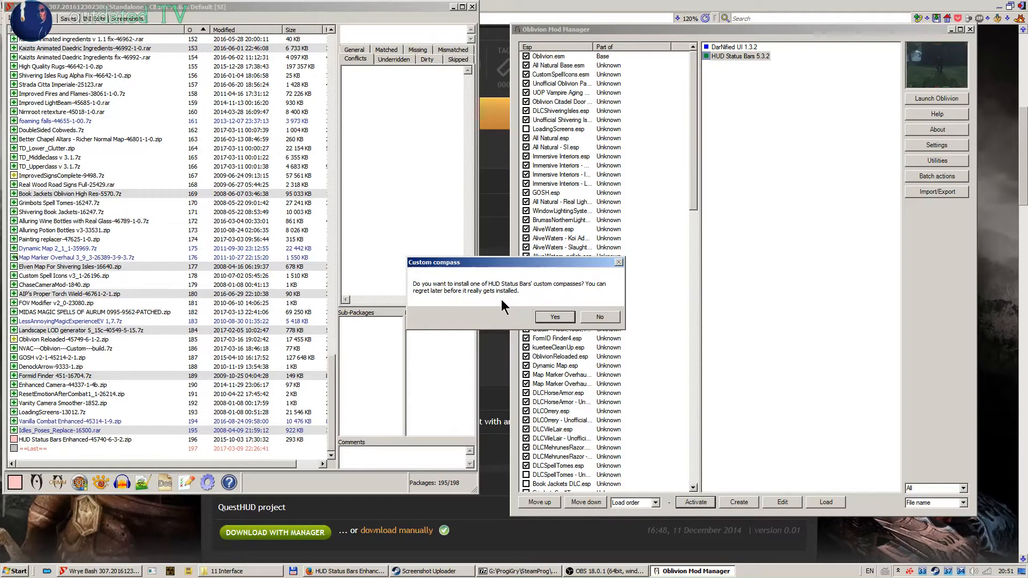
pyautogui.moveTo(591, 274)
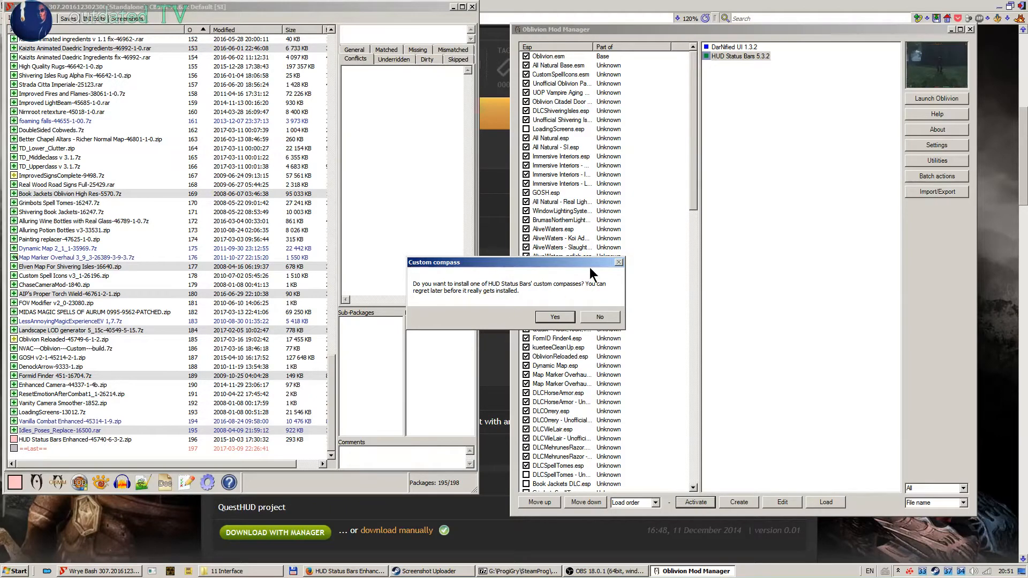
pyautogui.moveTo(559, 347)
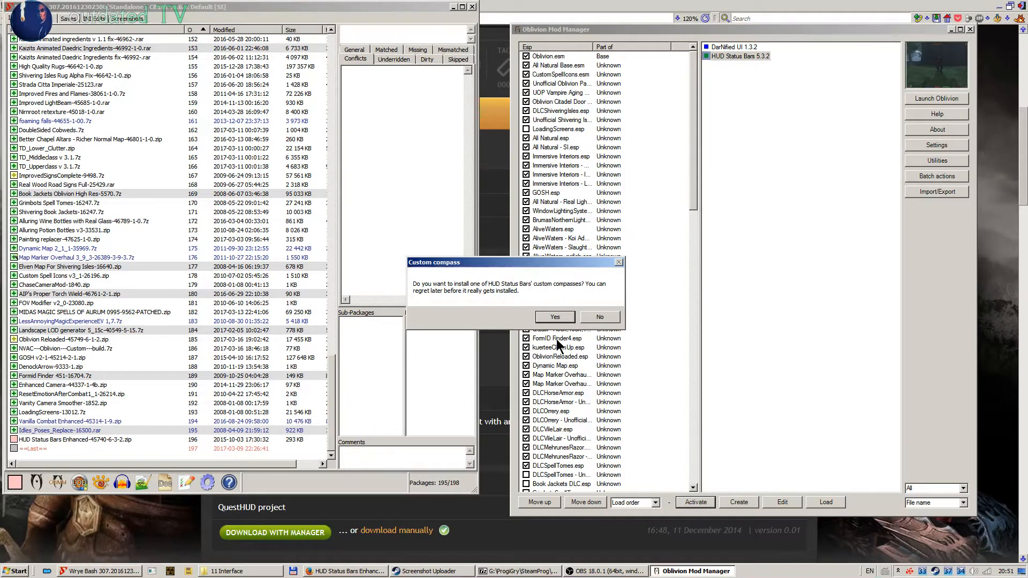
# Step: Agree to a custom compass and select the (Dark) DarN base HUD
pyautogui.click(555, 317)
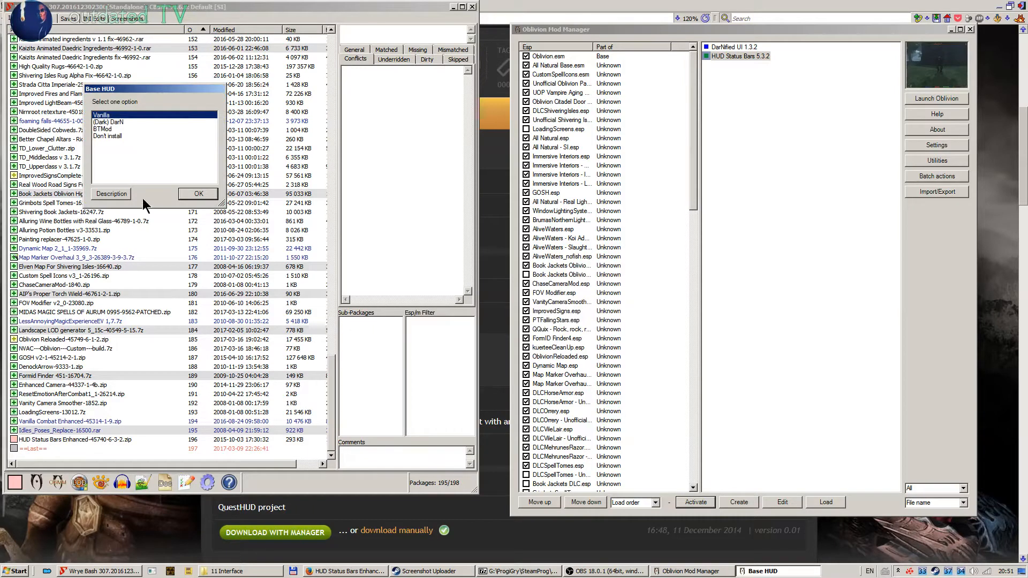
pyautogui.click(106, 130)
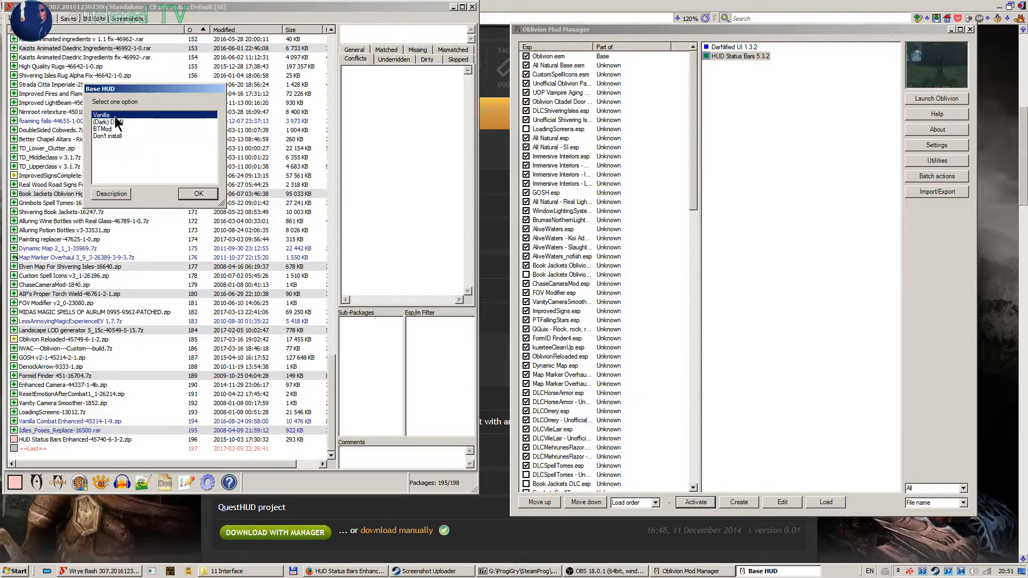
pyautogui.click(107, 122)
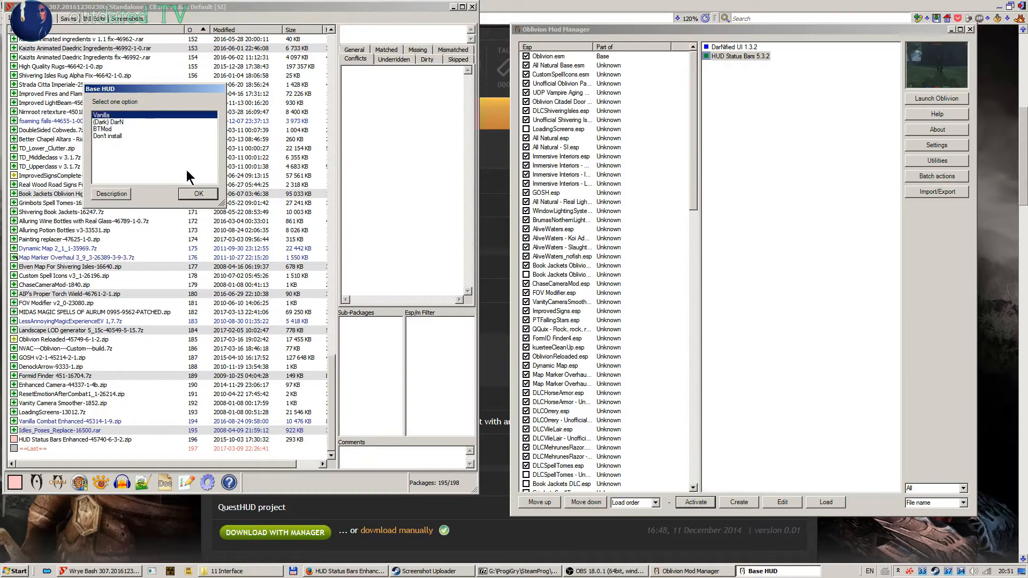
# Step: Read the (Dark) DarN option description and return to the base HUD list
pyautogui.click(107, 121)
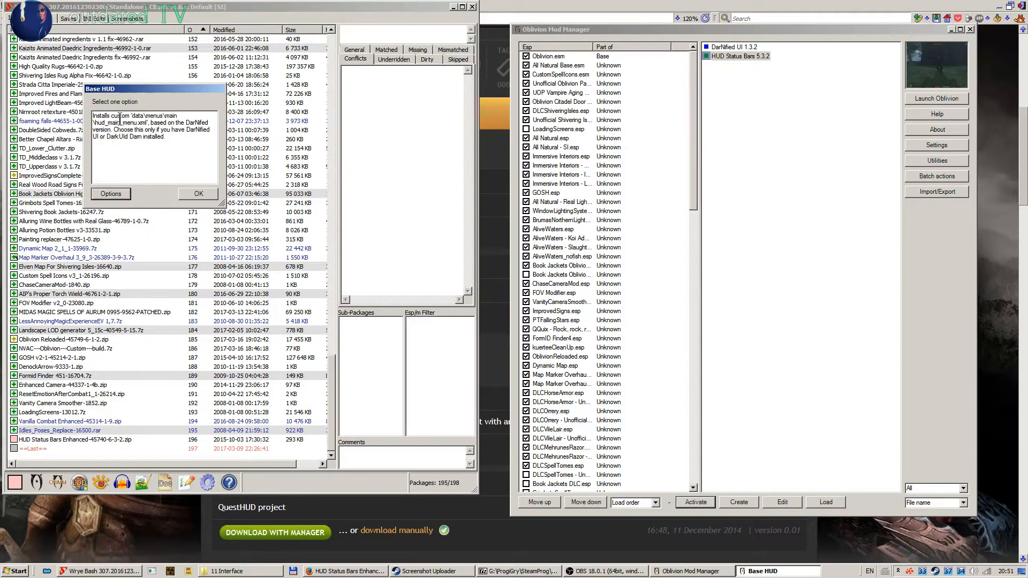
pyautogui.moveTo(120, 154)
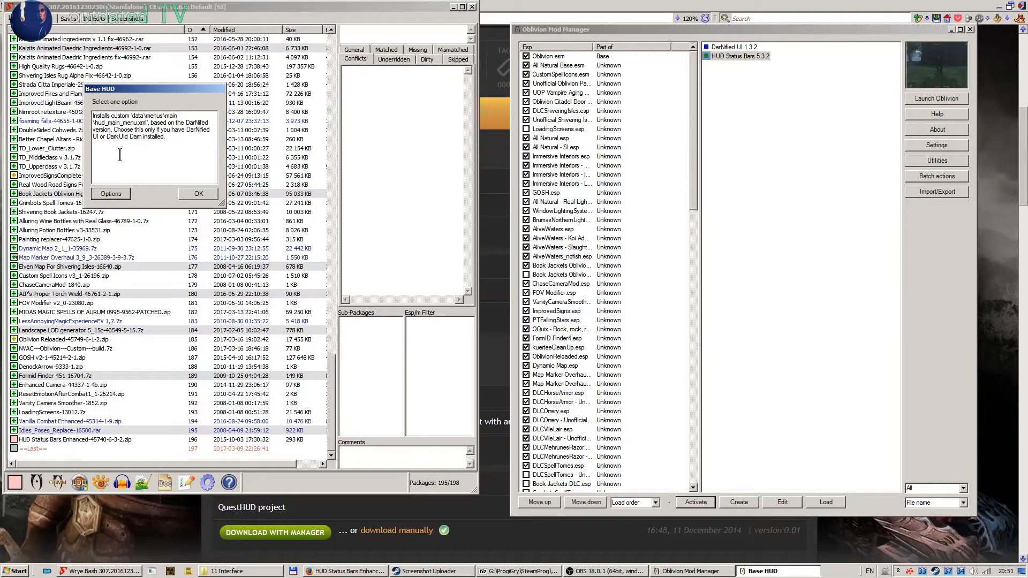
pyautogui.moveTo(173, 137)
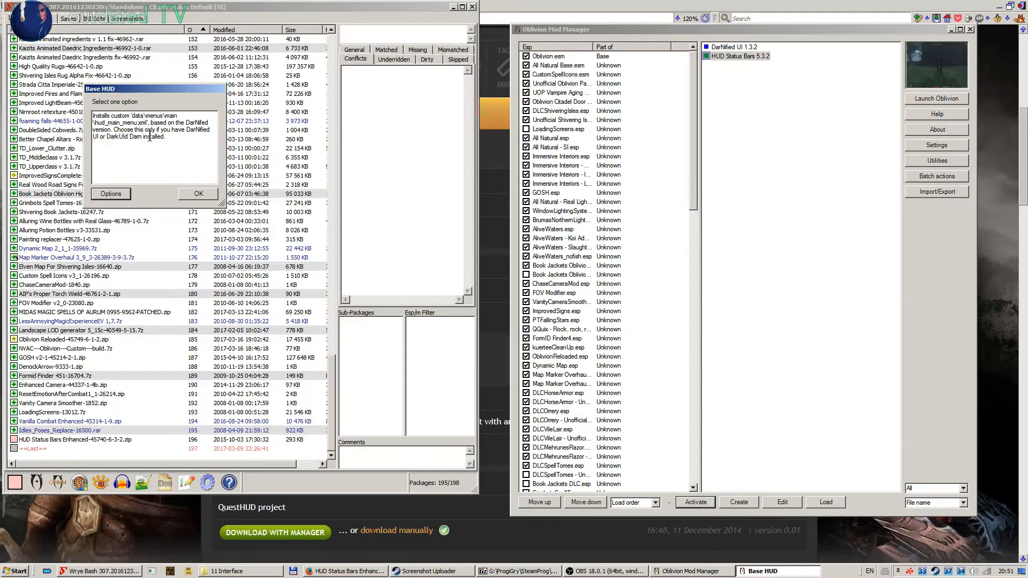
pyautogui.click(110, 193)
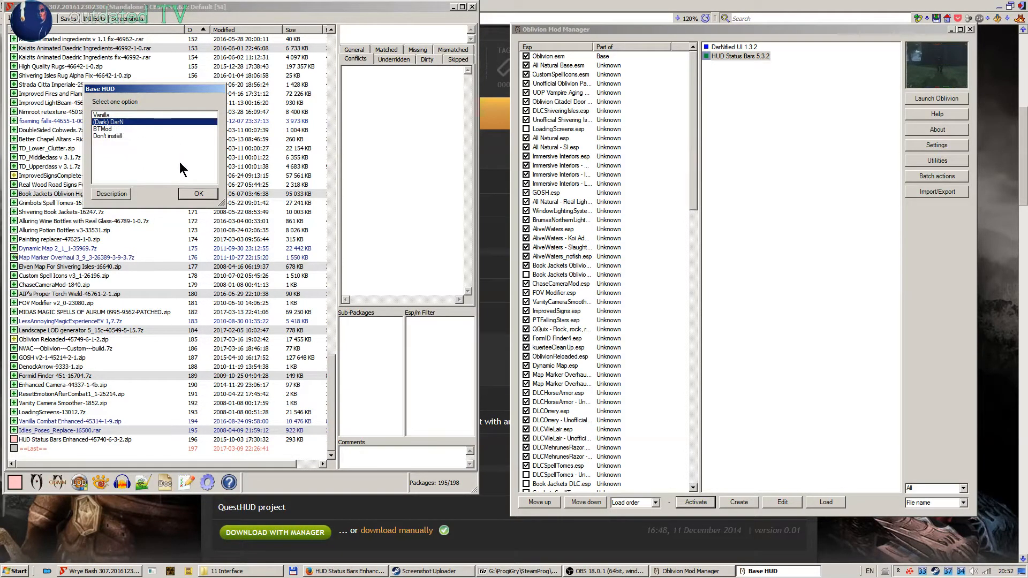
# Step: Confirm the (Dark) DarN base HUD and preview the Skyrim and Orb compass styles
pyautogui.click(199, 194)
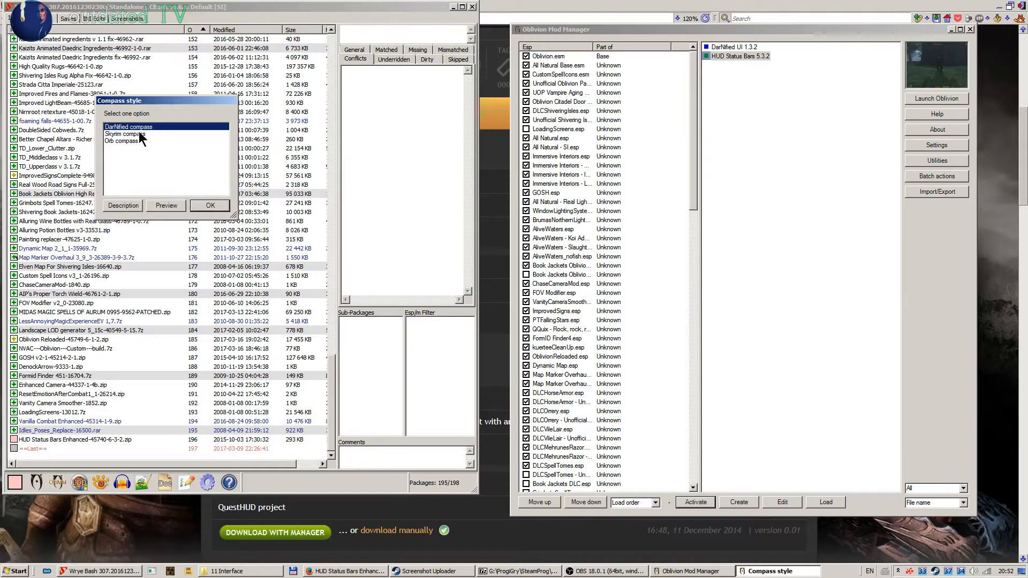
pyautogui.moveTo(138, 105)
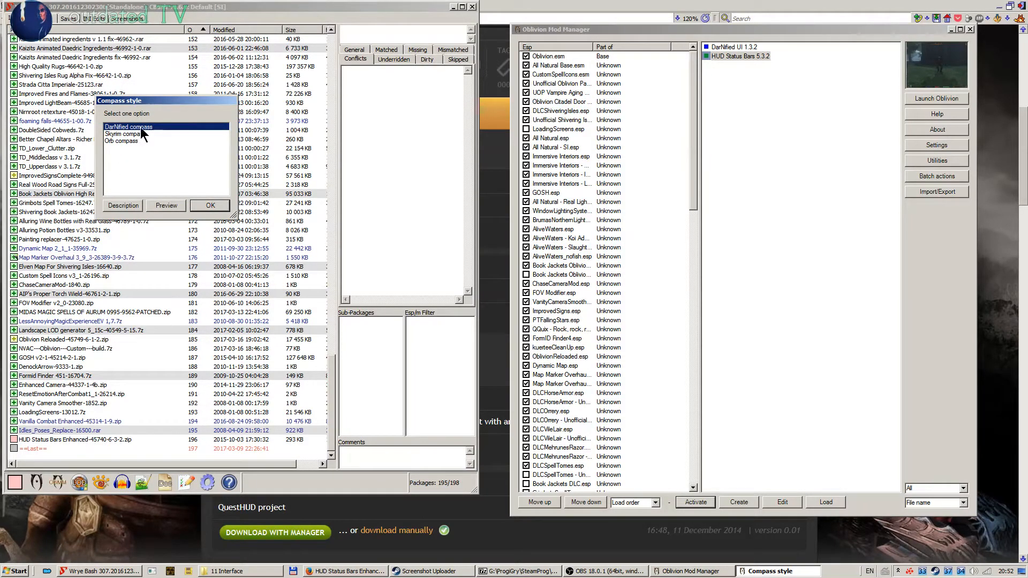
pyautogui.click(122, 134)
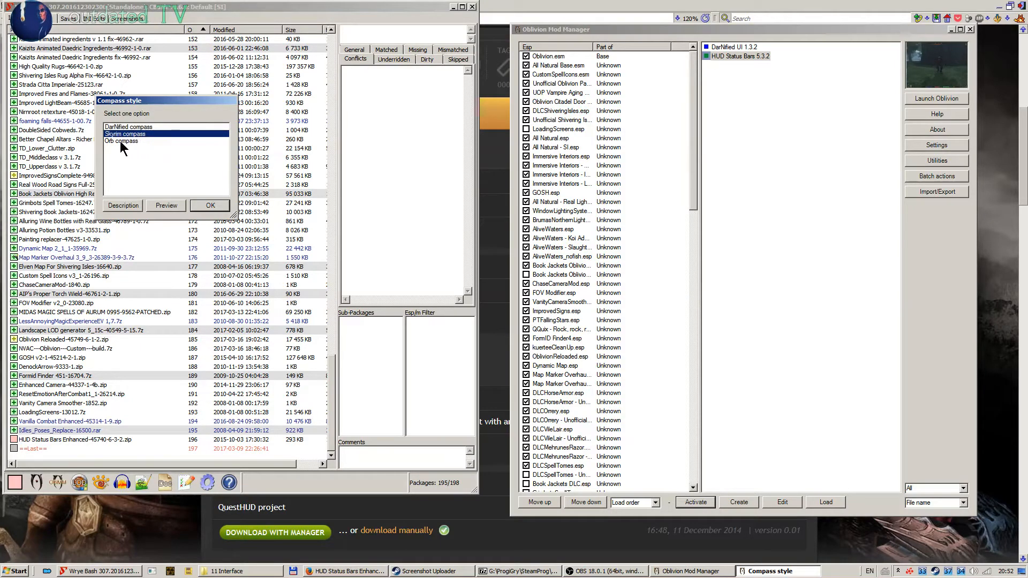
pyautogui.click(122, 141)
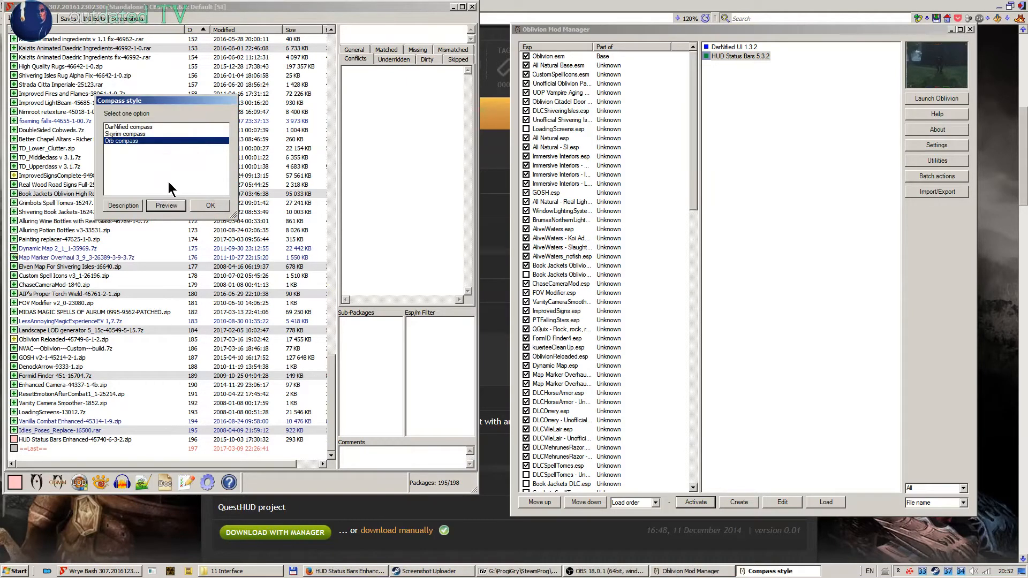
pyautogui.click(166, 206)
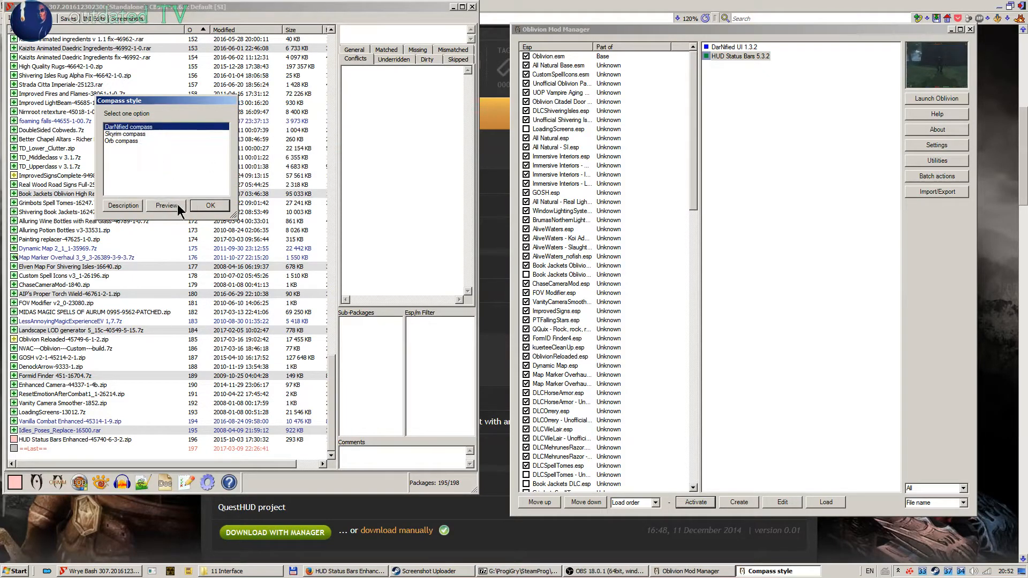
pyautogui.click(165, 205)
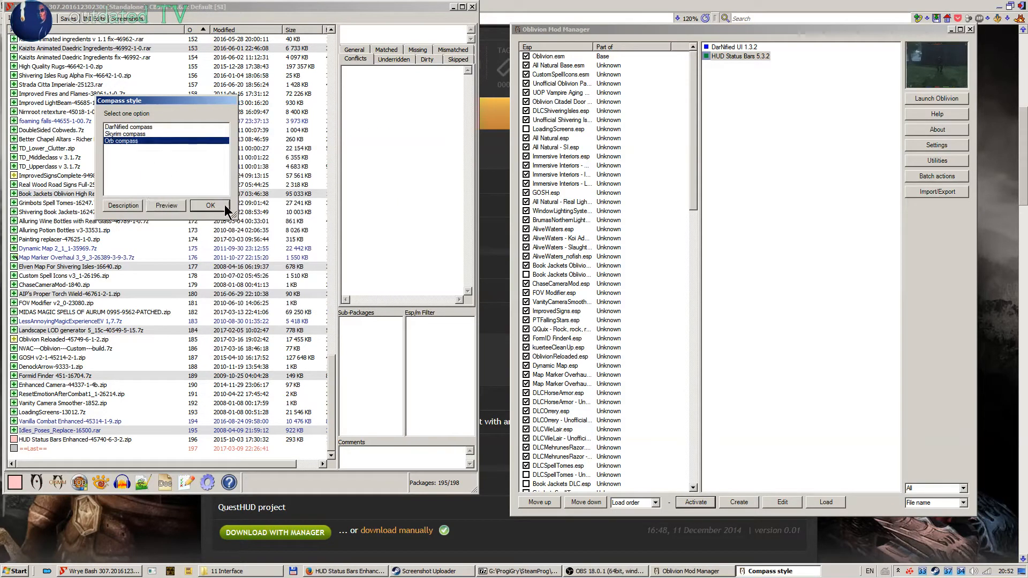
pyautogui.click(138, 134)
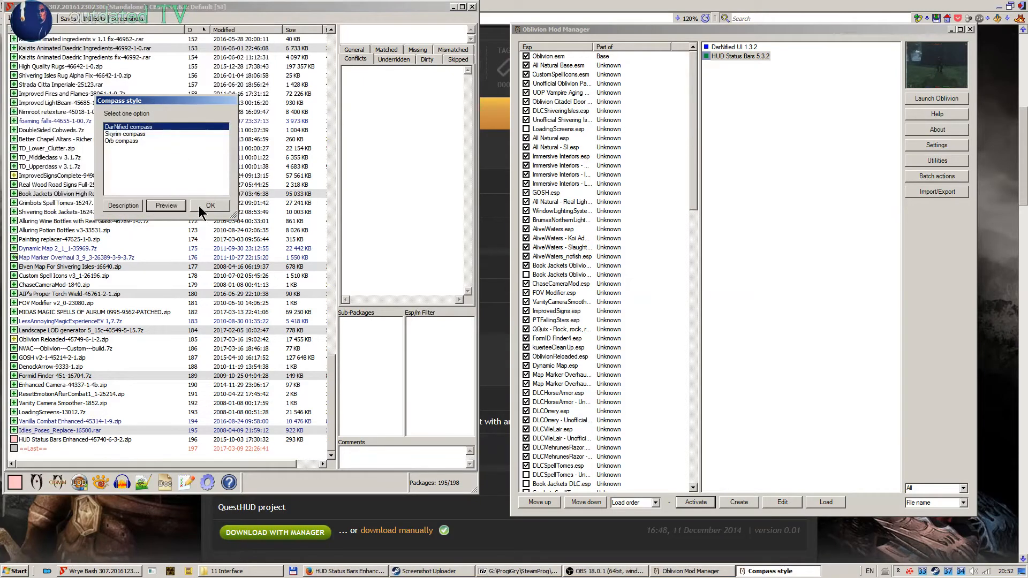
# Step: Confirm the compass style, finish the install and select the active HUD Status Bars mod
pyautogui.click(209, 204)
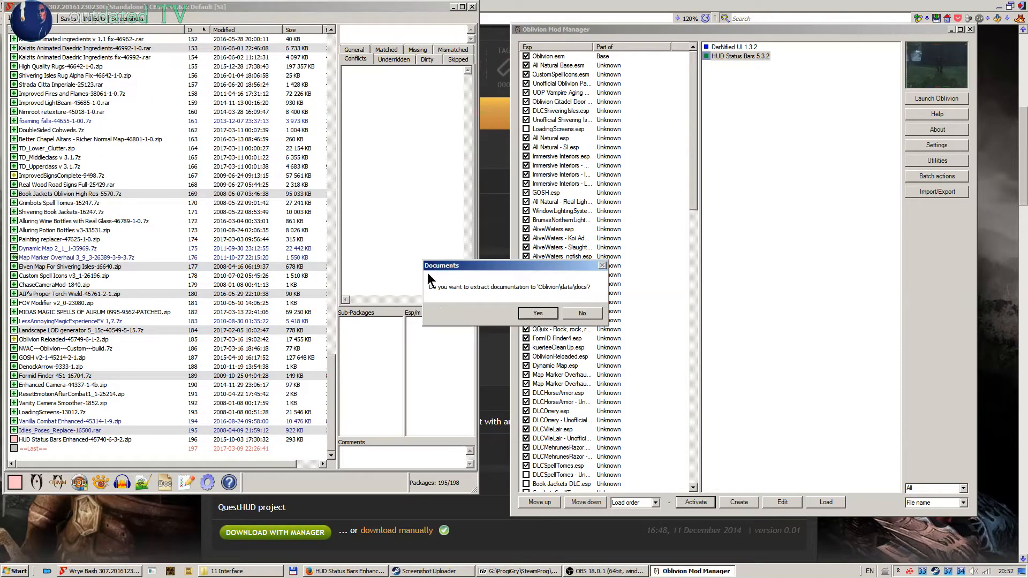
pyautogui.moveTo(530, 300)
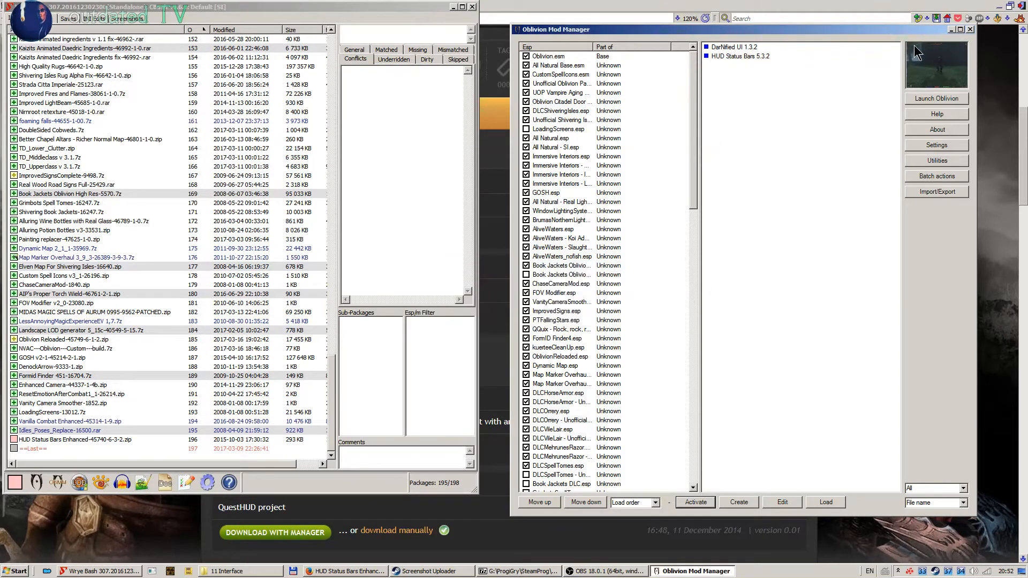
pyautogui.click(739, 56)
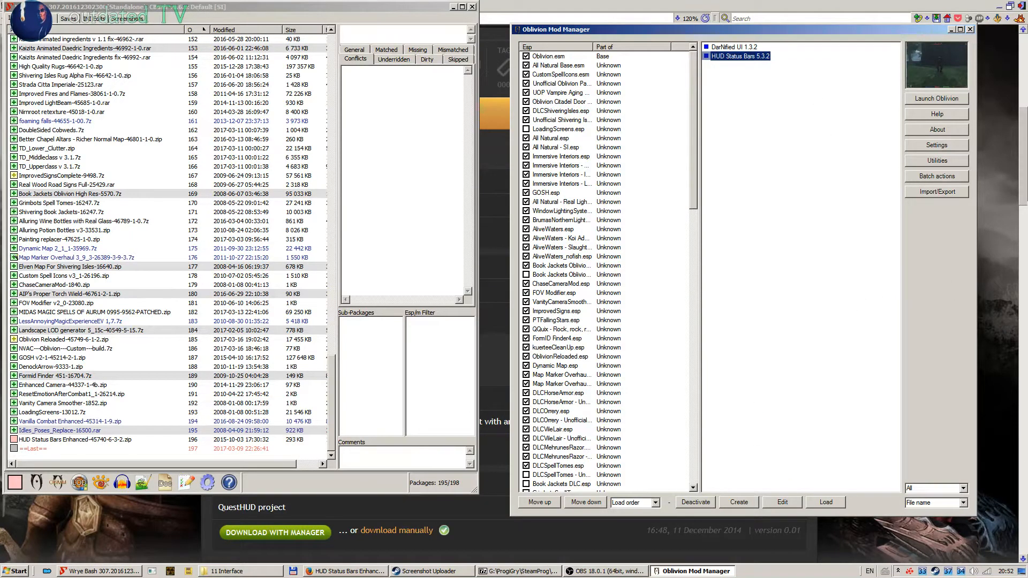
pyautogui.click(969, 30)
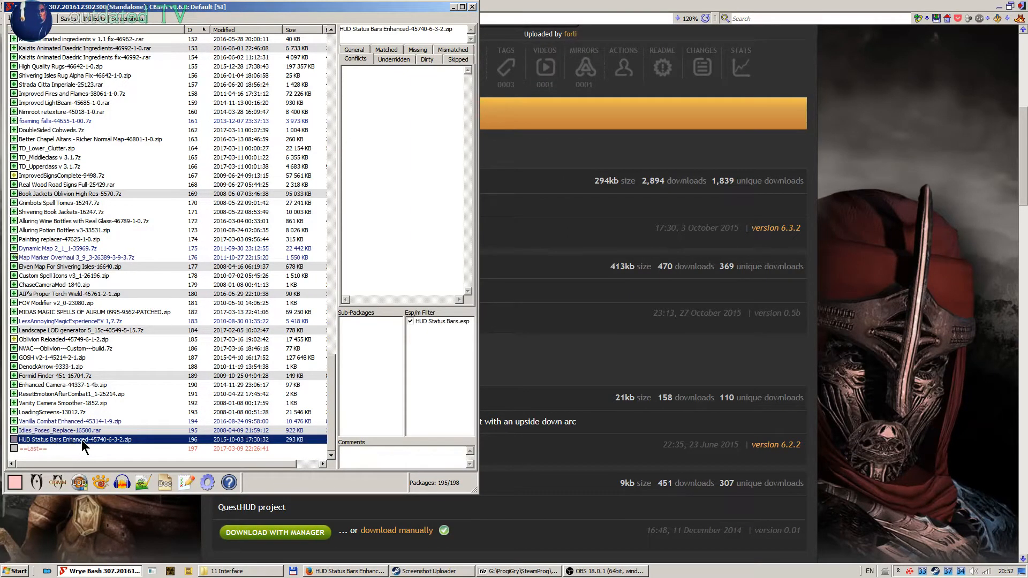
# Step: Delete the old HUD Status Bars Enhanced package and drag in the new 6.3.2 archive
pyautogui.rightClick(75, 439)
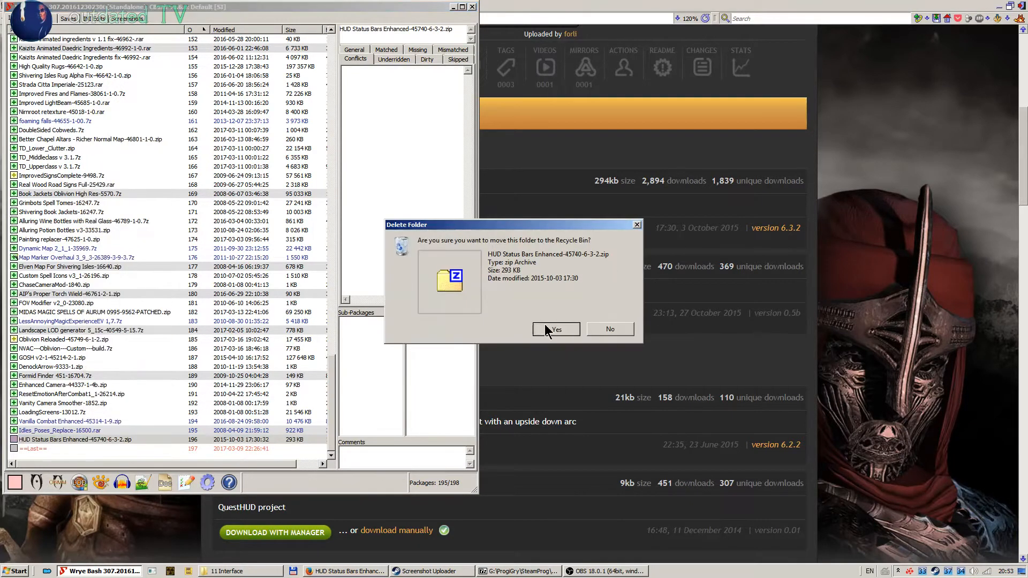
pyautogui.click(556, 329)
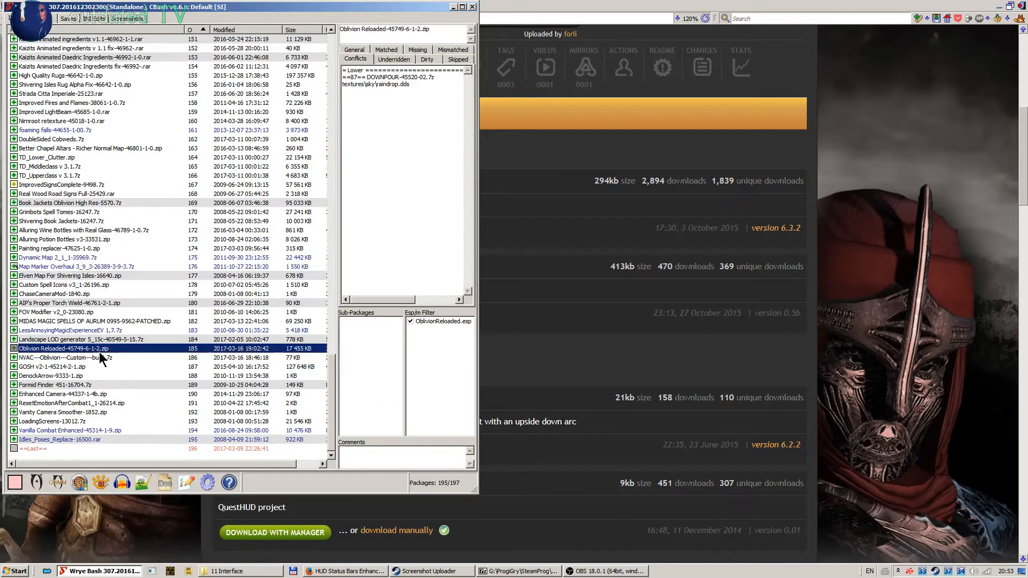
pyautogui.click(59, 439)
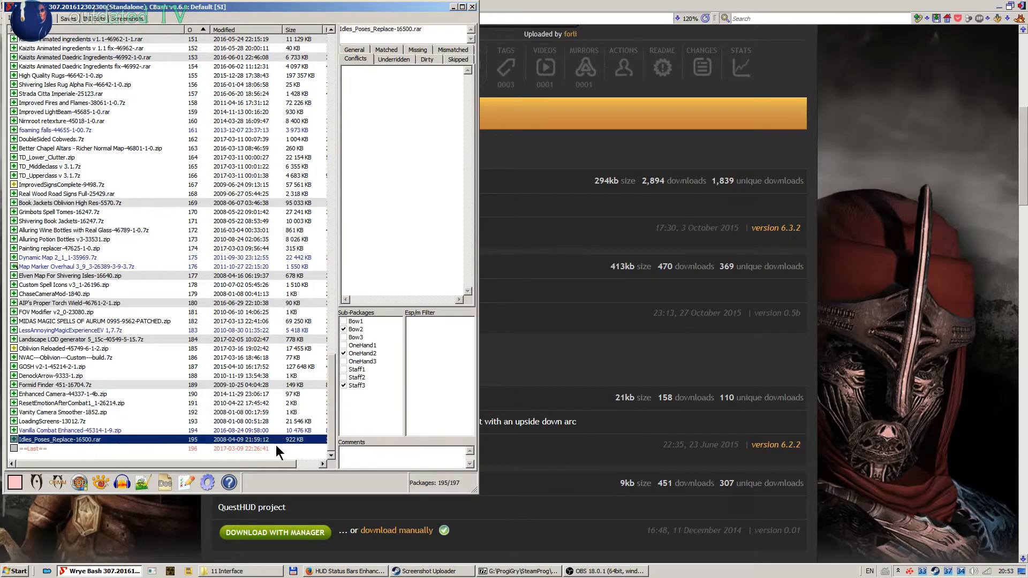
pyautogui.moveTo(561, 572)
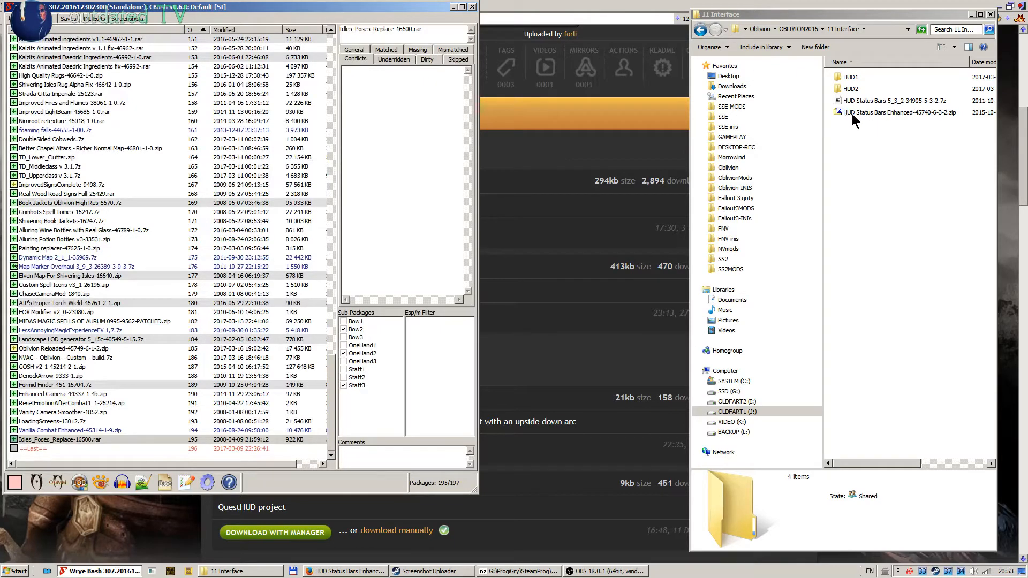
pyautogui.moveTo(900, 122)
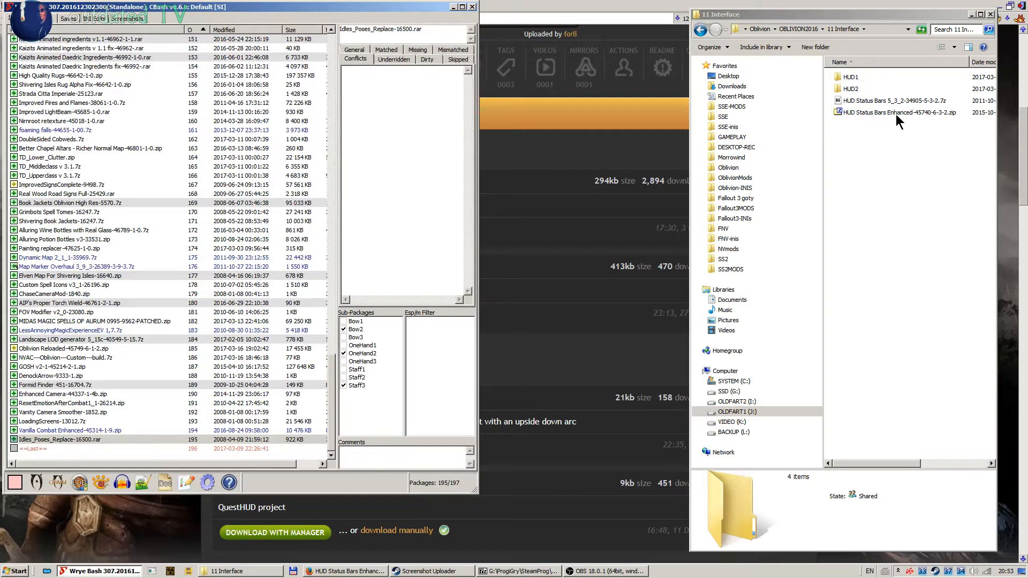
pyautogui.click(898, 112)
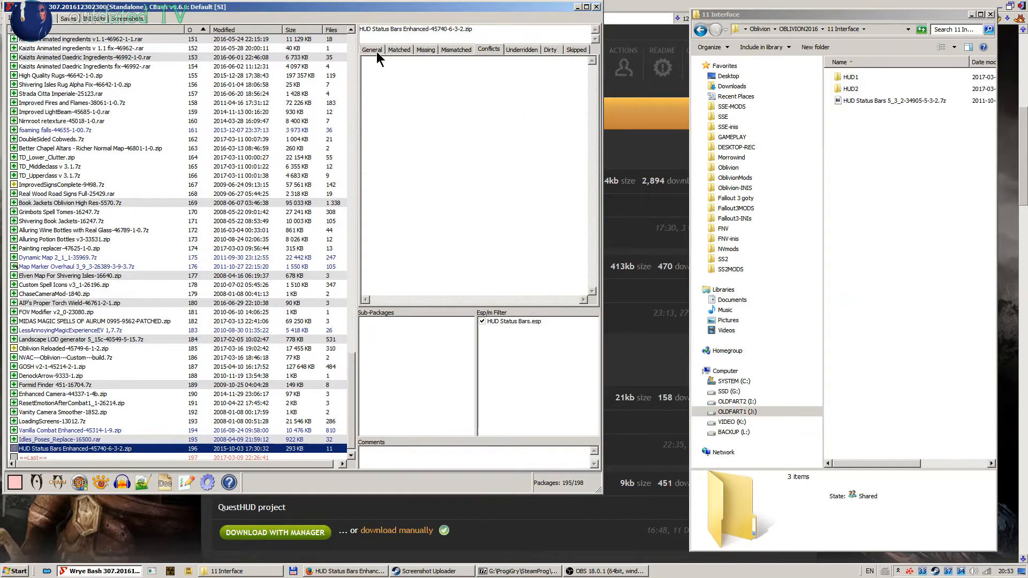
# Step: Install the HUD Status Bars Enhanced 6.3.2 package from its context menu
pyautogui.click(373, 50)
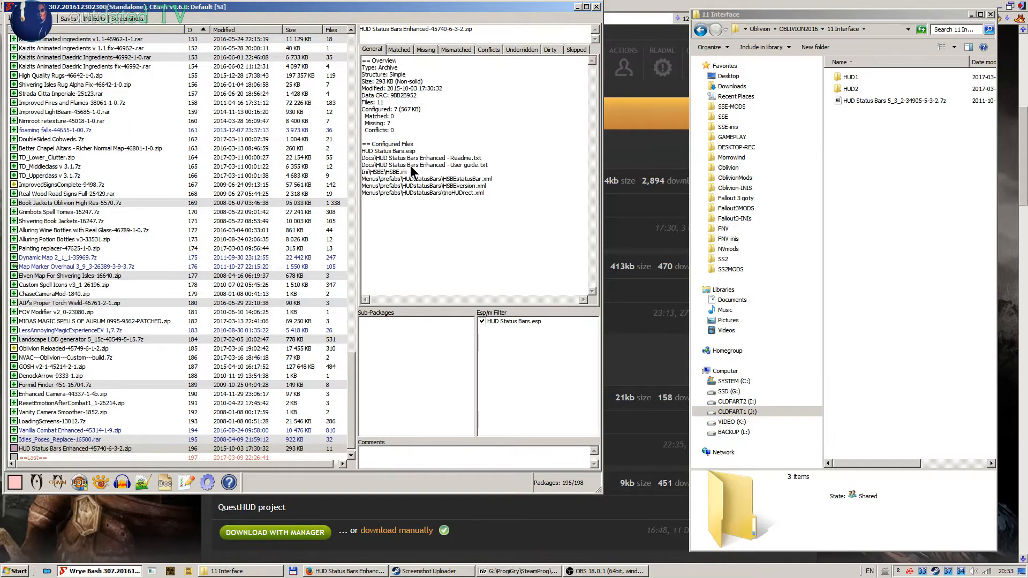
pyautogui.moveTo(402, 173)
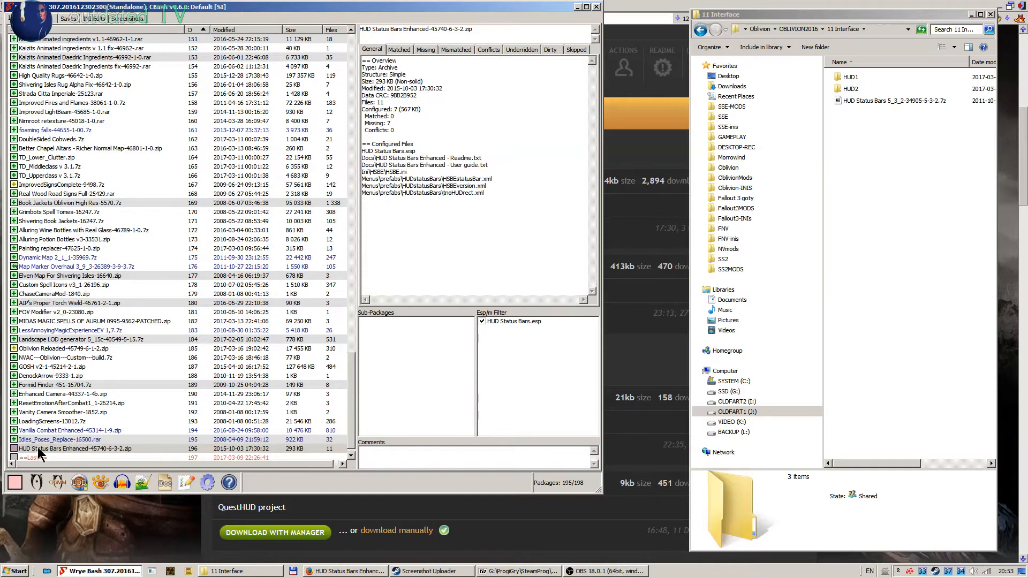
pyautogui.rightClick(48, 458)
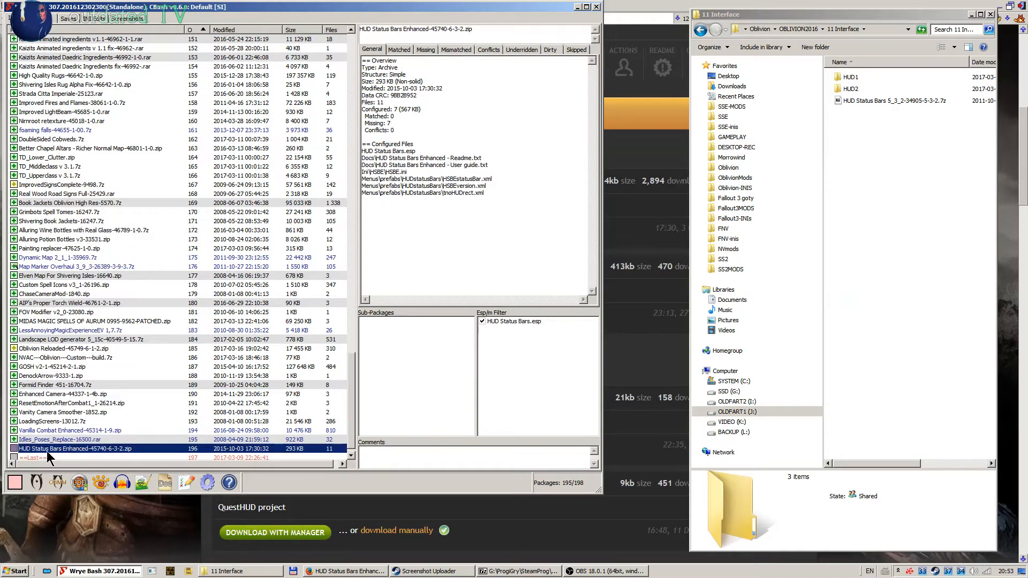
pyautogui.rightClick(64, 448)
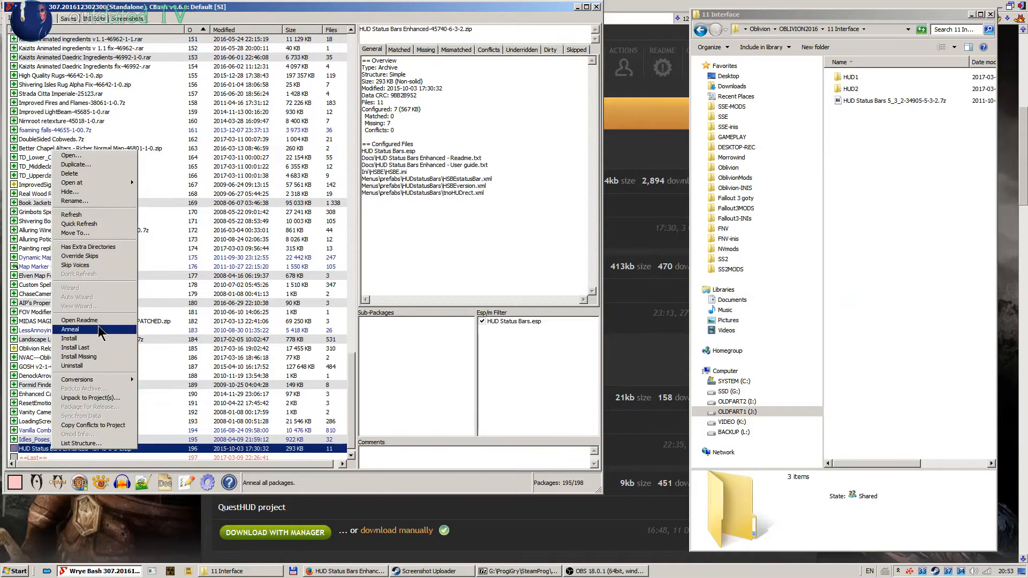
pyautogui.click(71, 330)
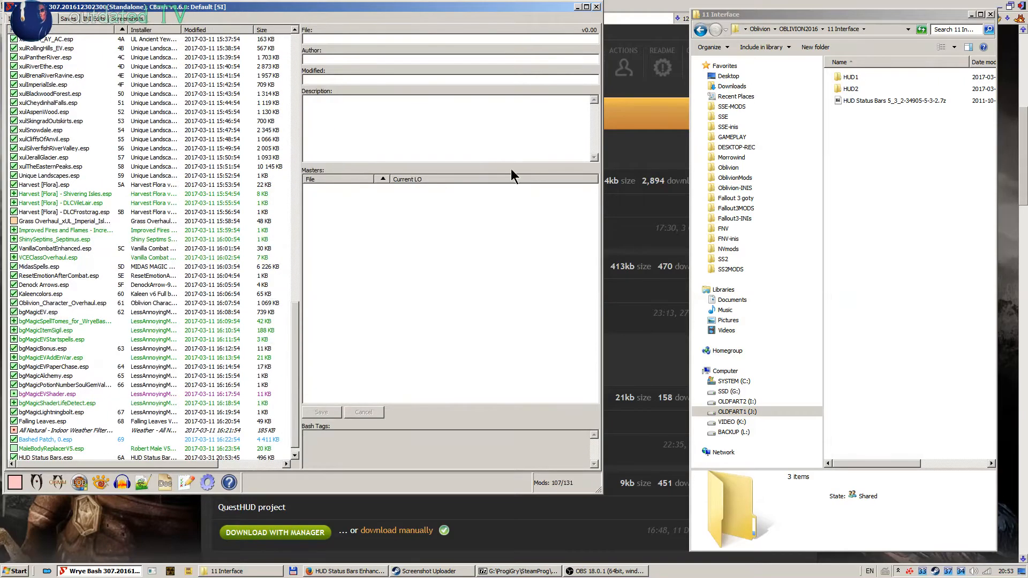
# Step: Select HUD Status Bars.esp in the mods list to show its details (v6.3.2 by TheNiceOne)
pyautogui.scroll(-3)
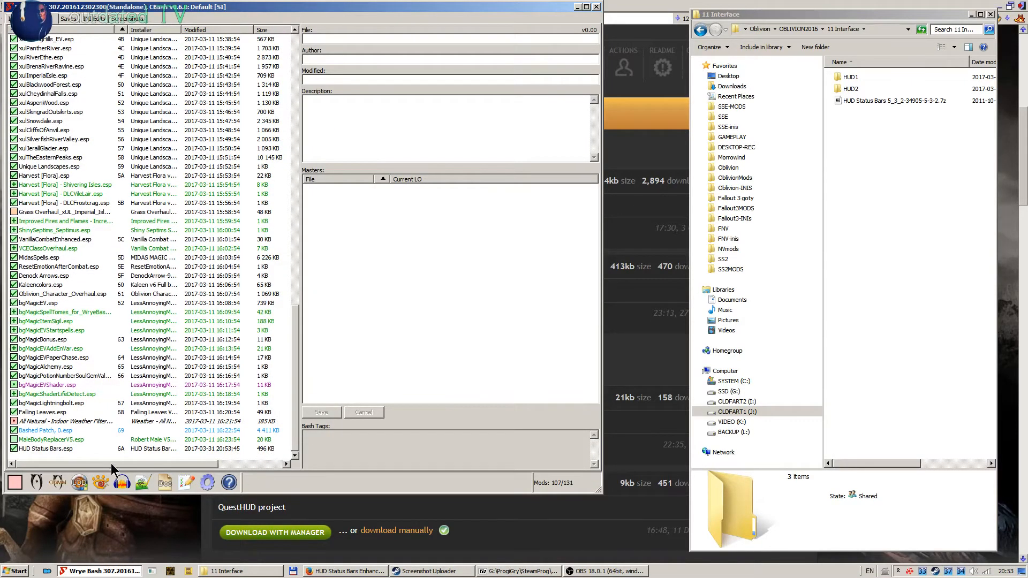
pyautogui.click(45, 449)
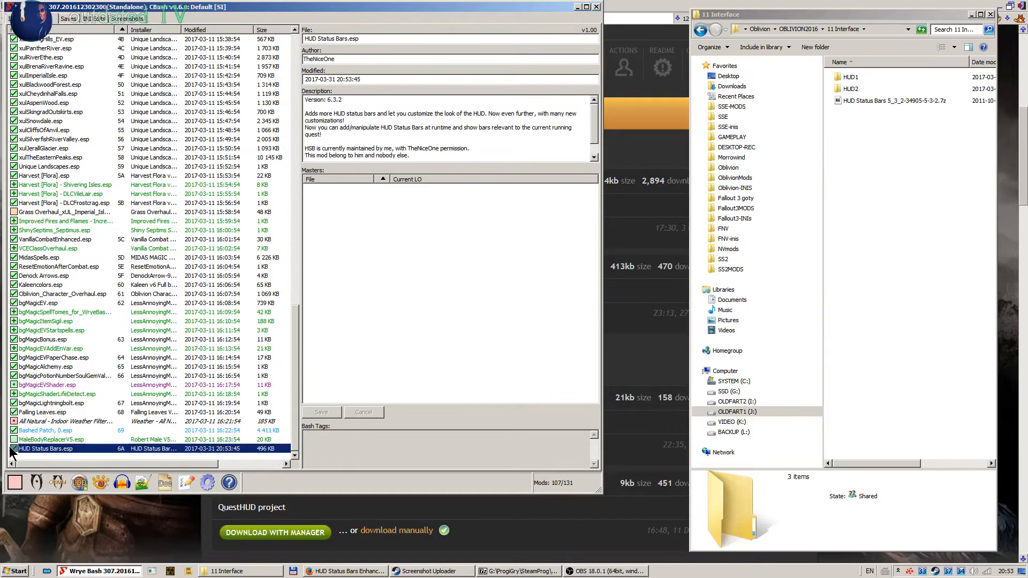
pyautogui.moveTo(52, 457)
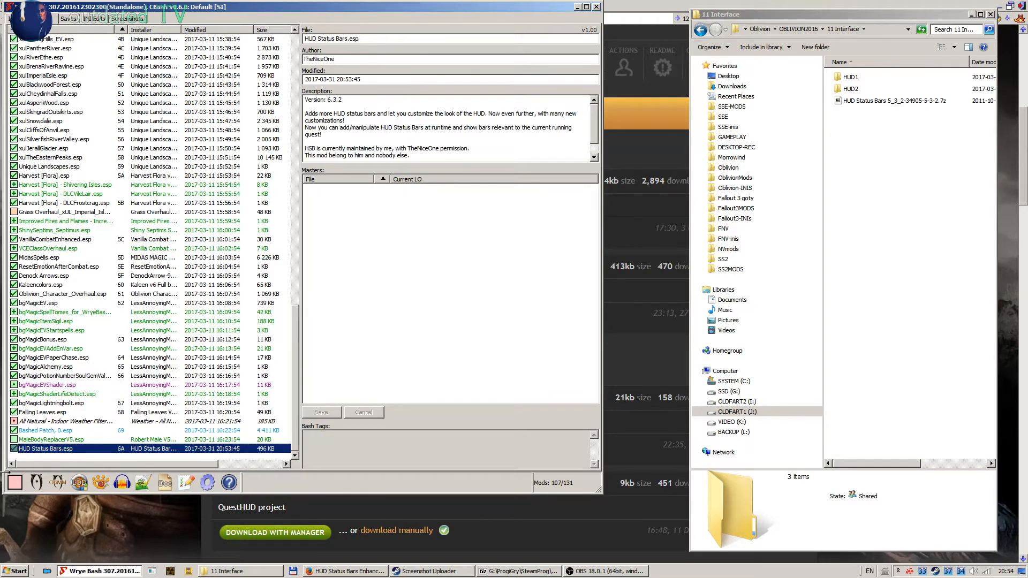
pyautogui.moveTo(65, 472)
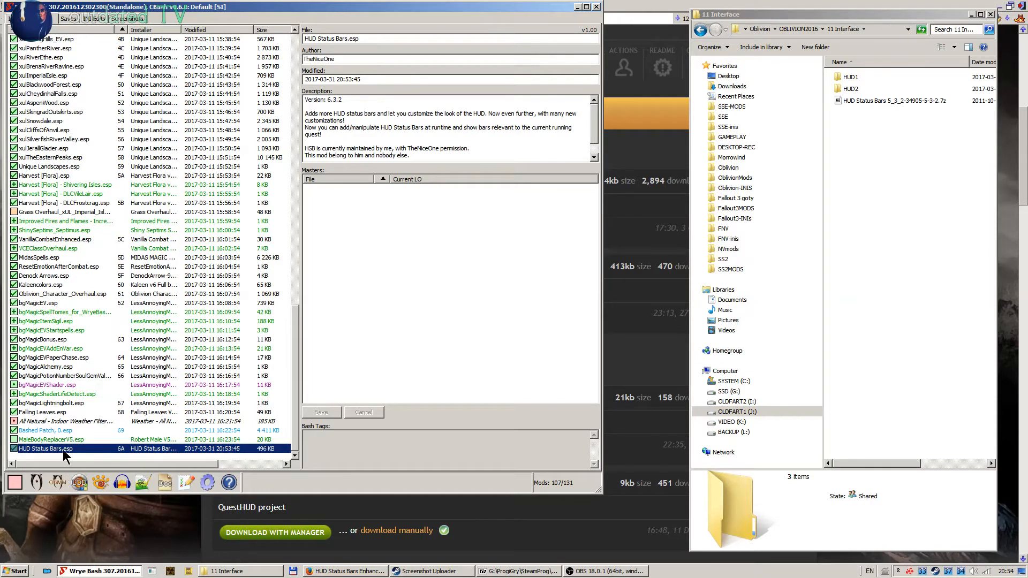
pyautogui.moveTo(345, 525)
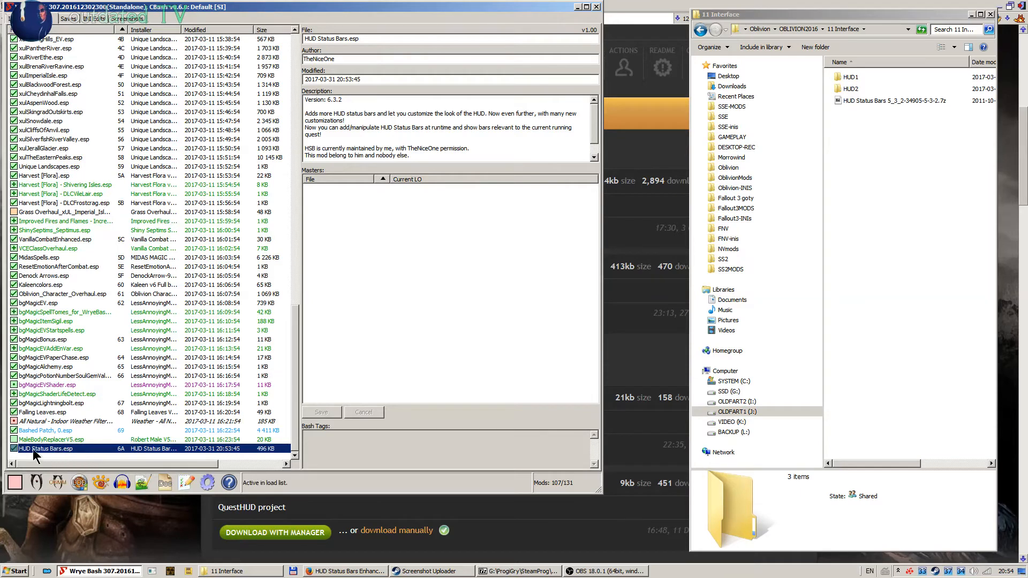
pyautogui.moveTo(45, 437)
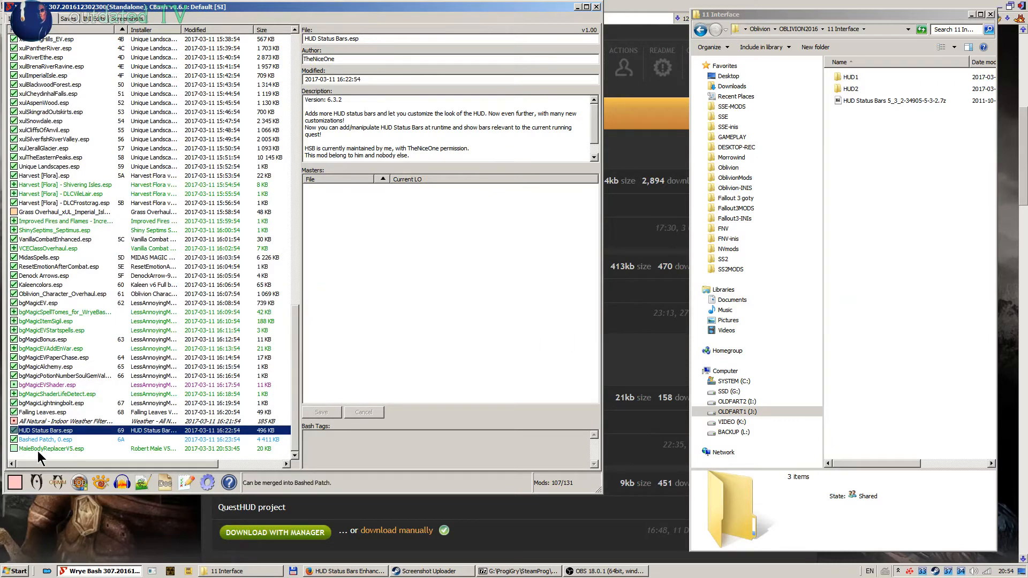
pyautogui.moveTo(103, 459)
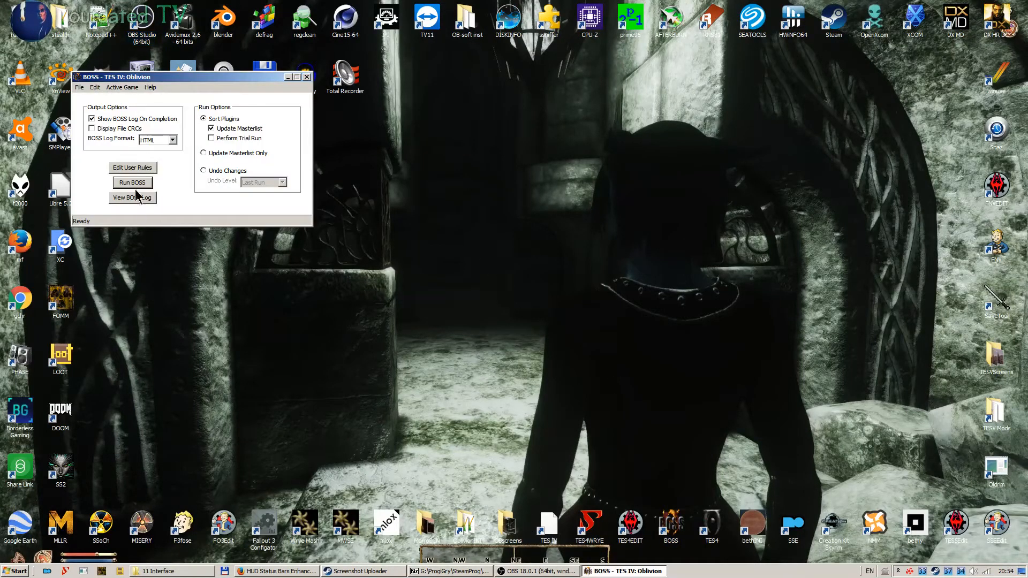
# Step: Run BOSS to sort the plugins into the recommended load order, then close BOSS
pyautogui.click(132, 182)
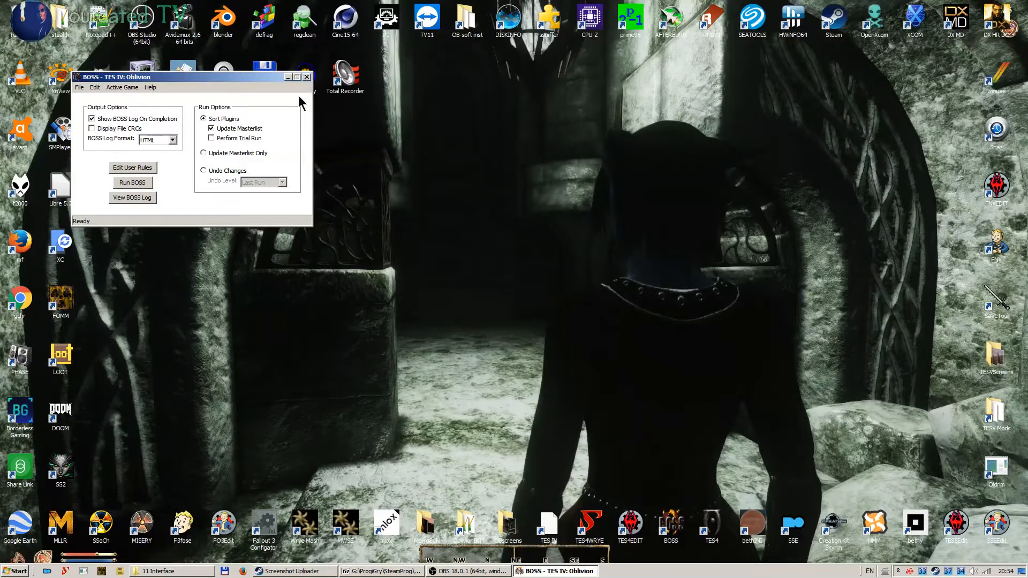
pyautogui.click(306, 77)
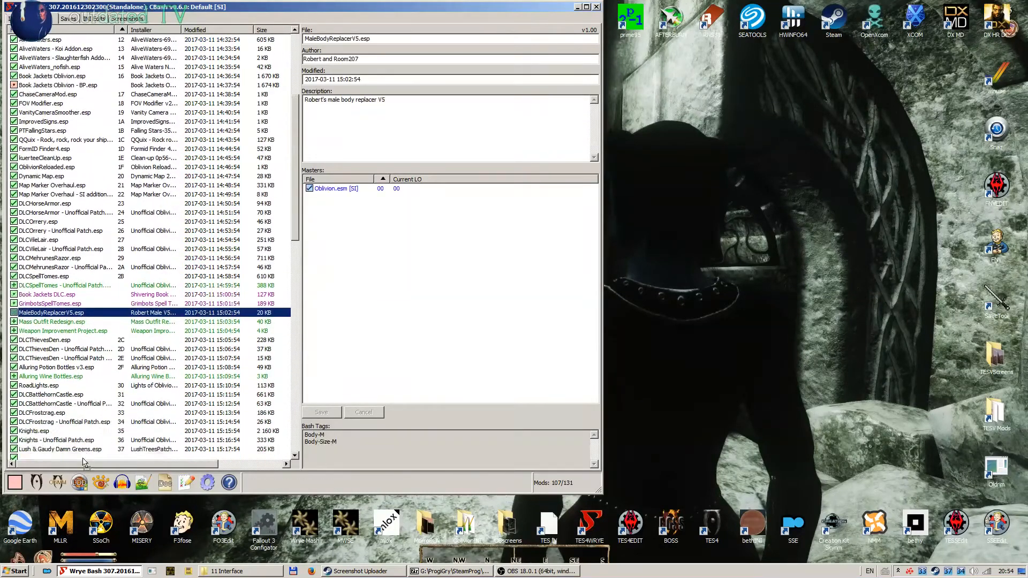
# Step: Choose Rebuild Patch on Bashed Patch, 0.esp to bring up the Update Bashed Patch window
pyautogui.scroll(-3)
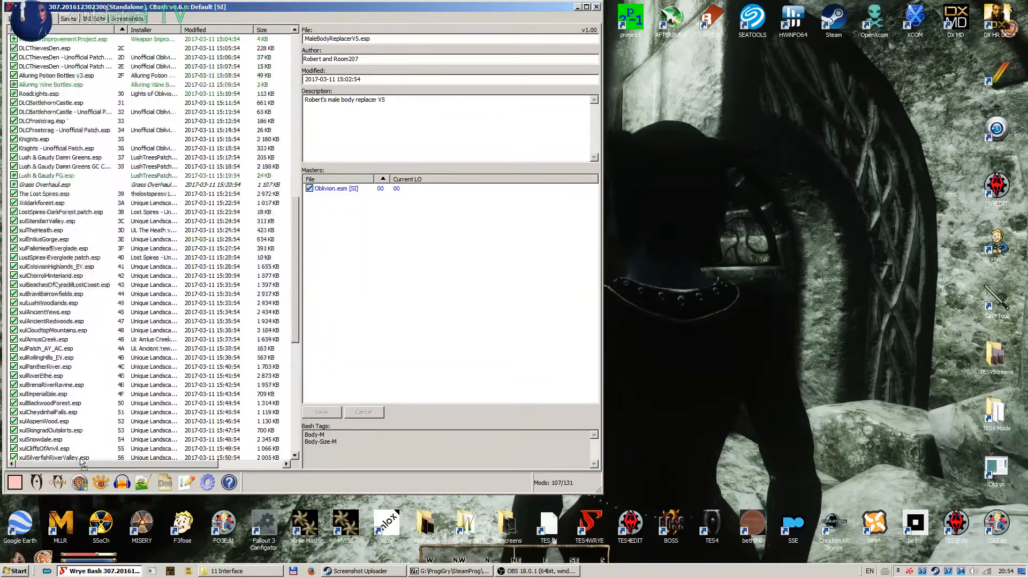
pyautogui.scroll(-3)
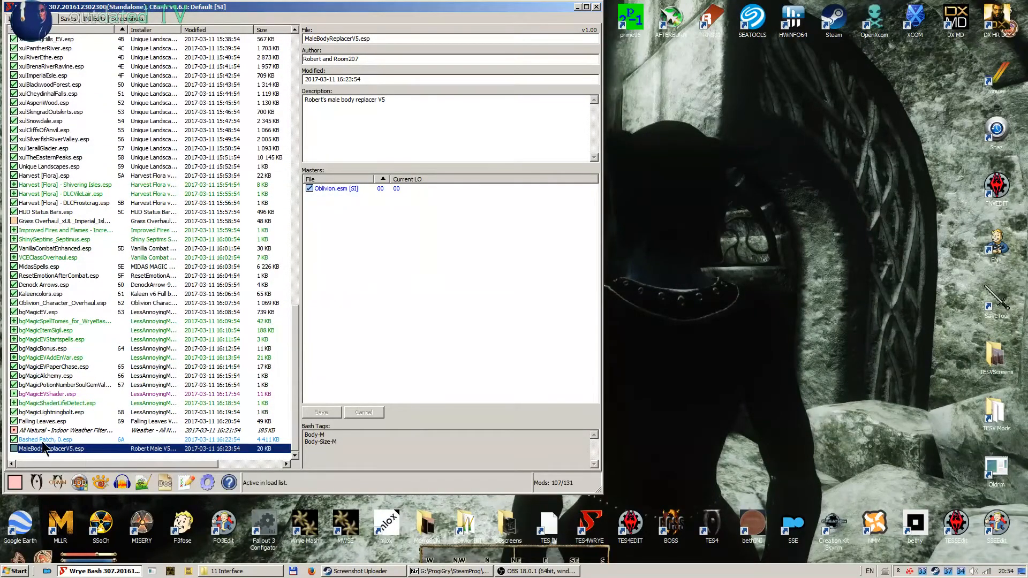
pyautogui.rightClick(35, 439)
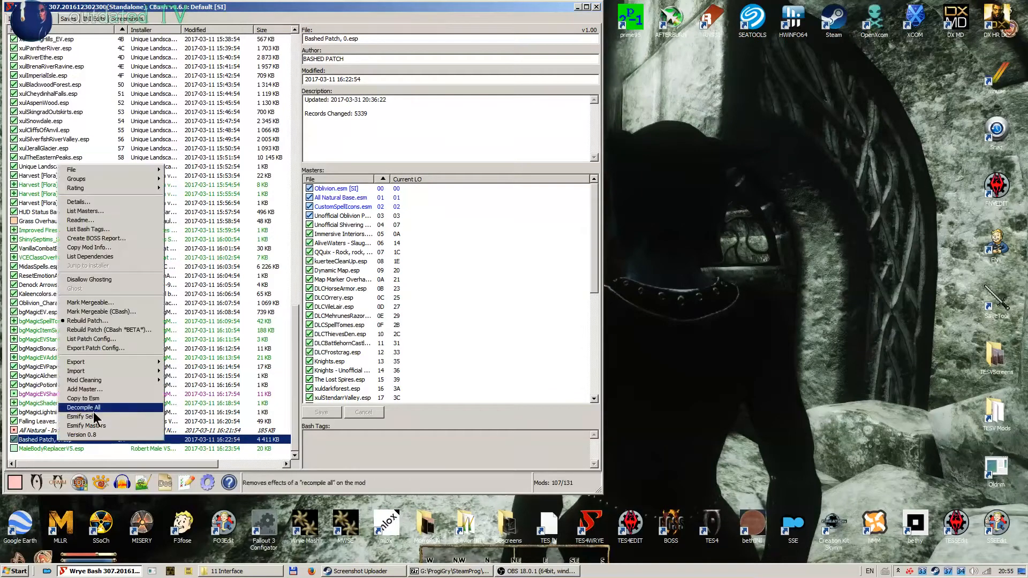
pyautogui.moveTo(105, 322)
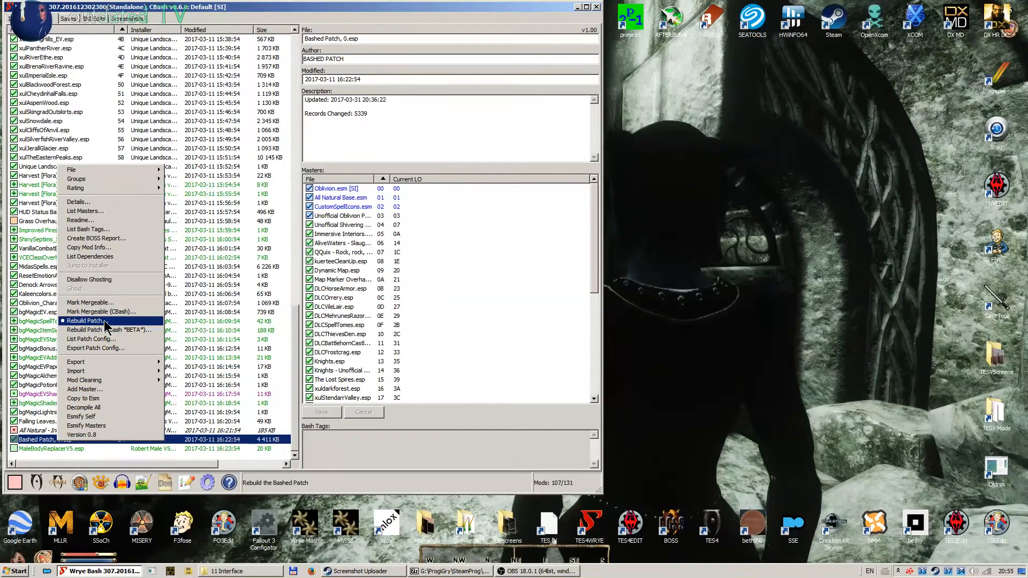
pyautogui.click(86, 321)
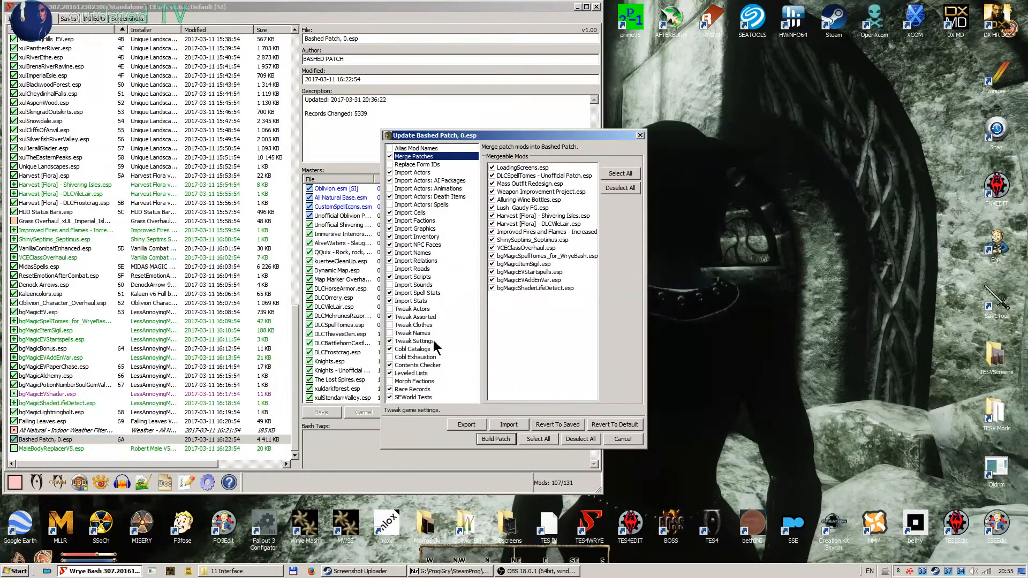
pyautogui.click(496, 439)
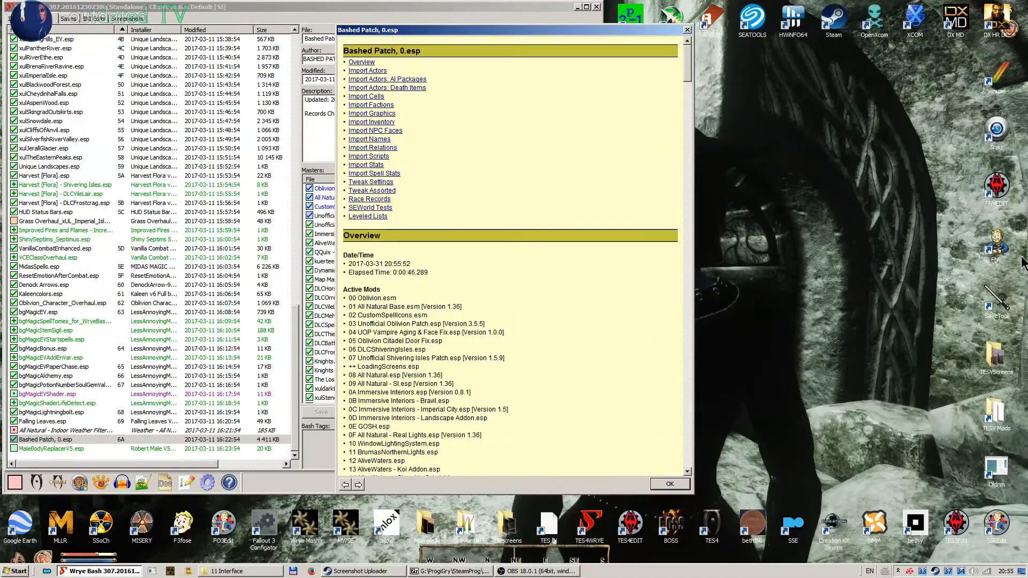
pyautogui.moveTo(222, 381)
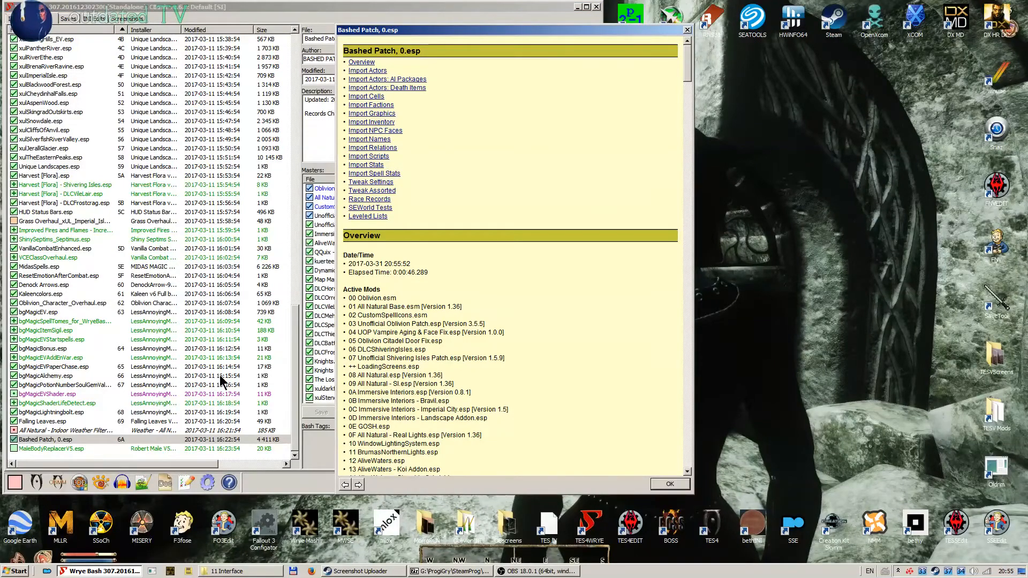
pyautogui.moveTo(647, 87)
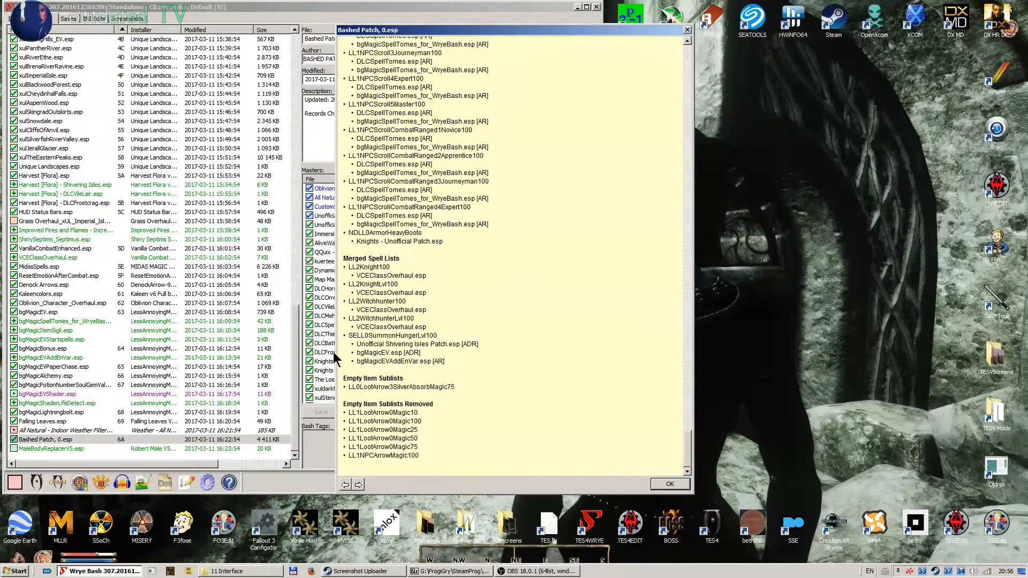
# Step: Dismiss the Bashed Patch build report with OK
pyautogui.click(669, 484)
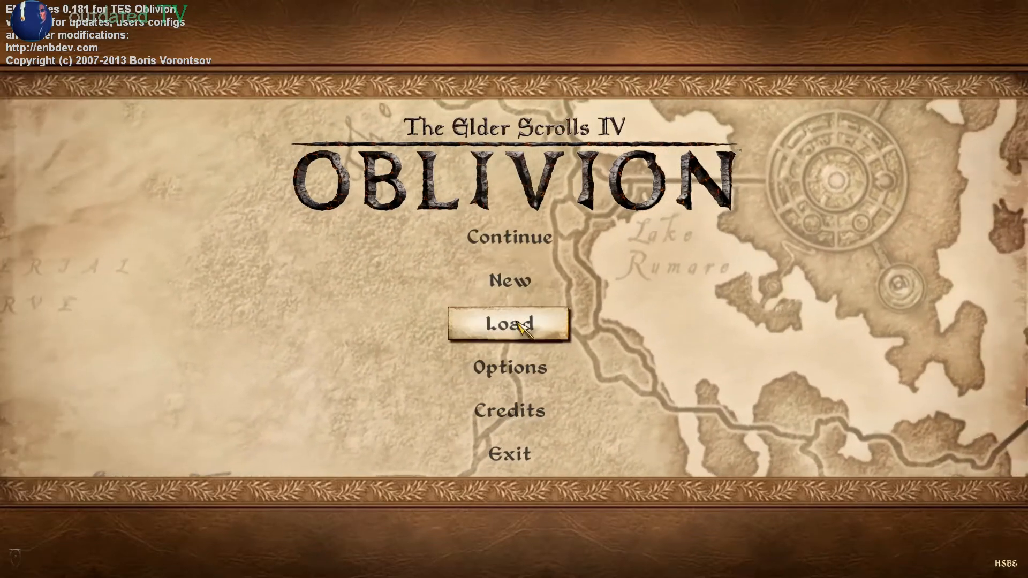
# Step: Choose Load on Oblivion's main menu to load a saved game
pyautogui.click(508, 323)
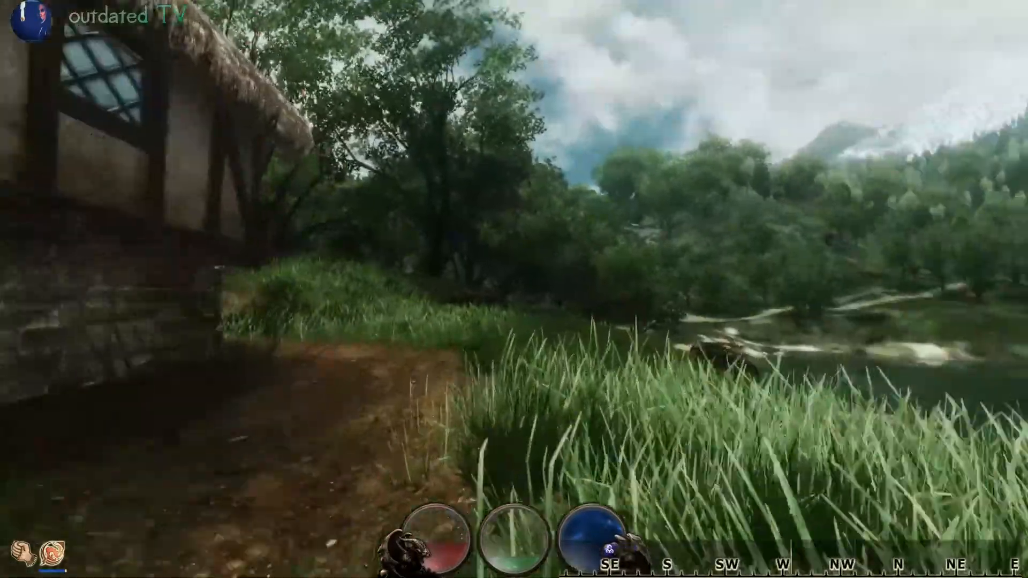
pyautogui.moveTo(514, 289)
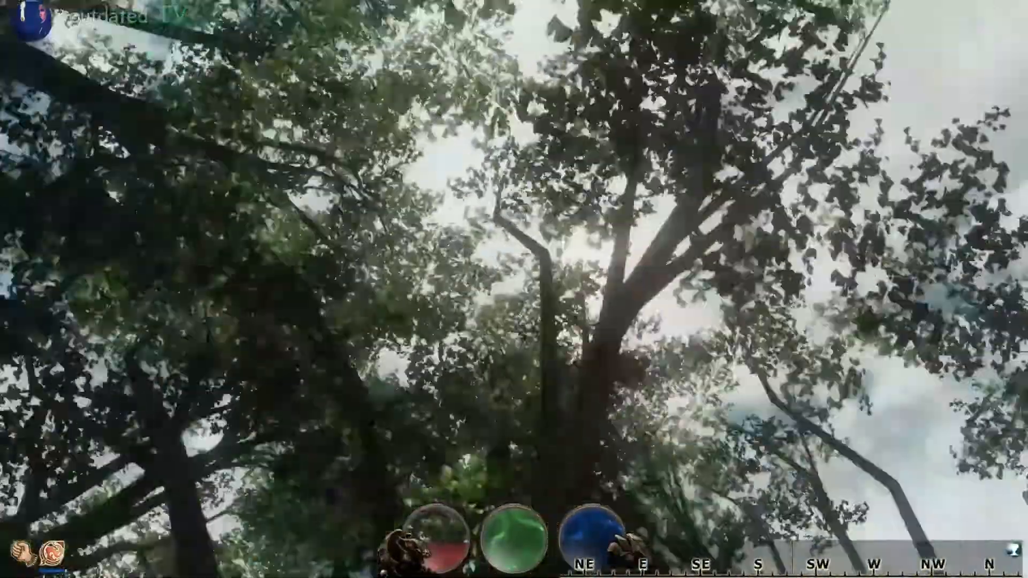
pyautogui.moveTo(514, 289)
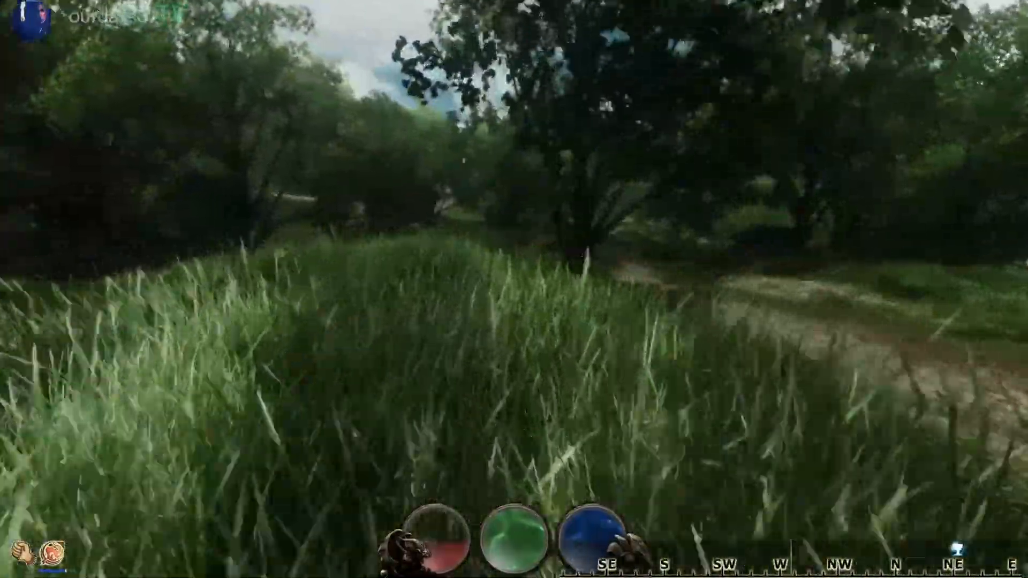